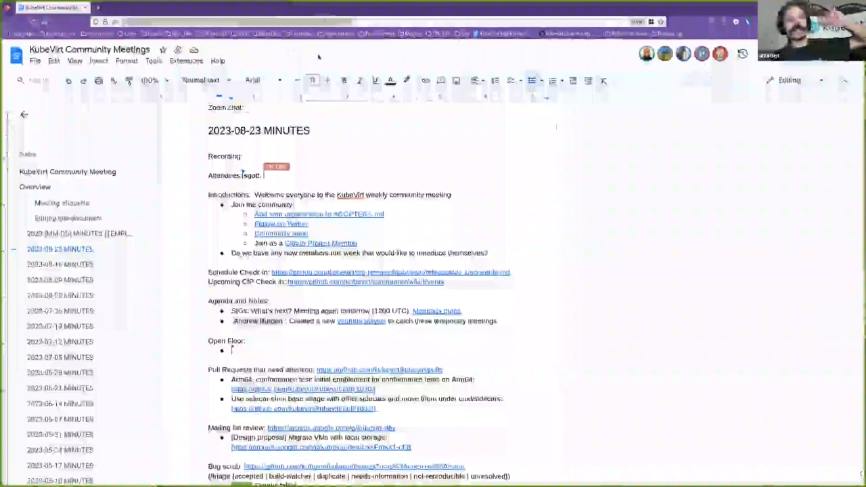
Add an attendee name and begin the 'Conformance' Open Floor item
text(Confo)
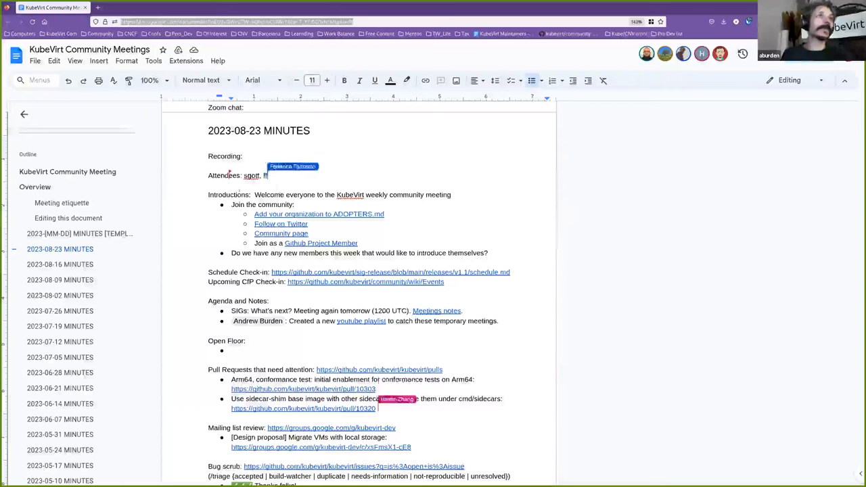
text(ffossemo,)
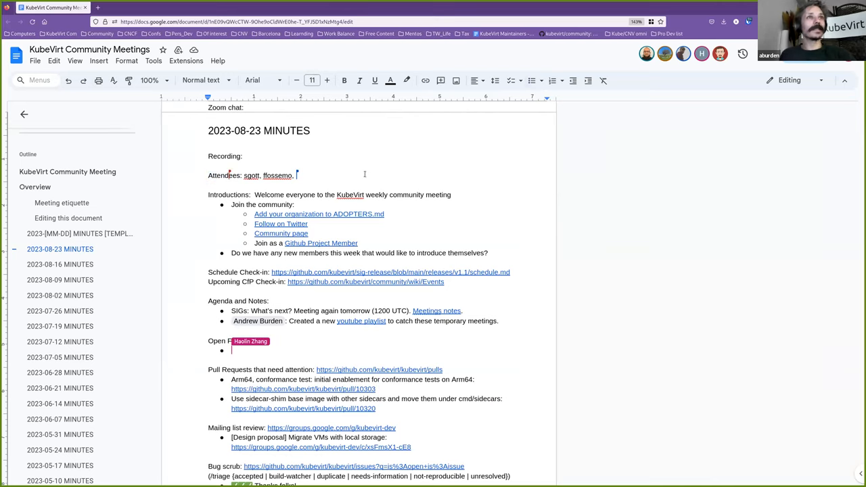
text(Co)
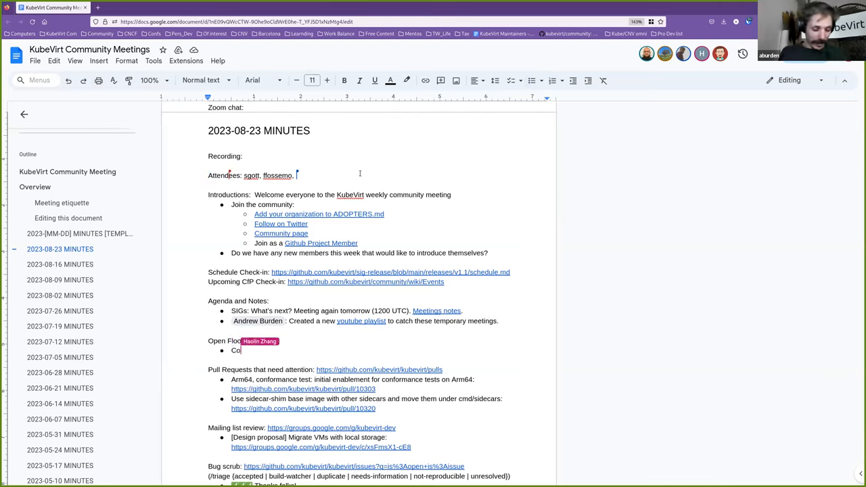
text(Conformance)
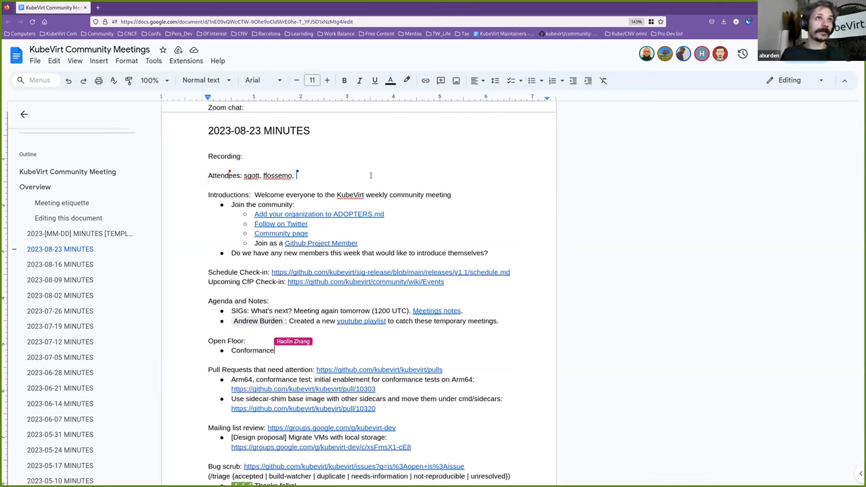
Insert an @-mentioned person chip as an attendee and type another attendee name
text(@A)
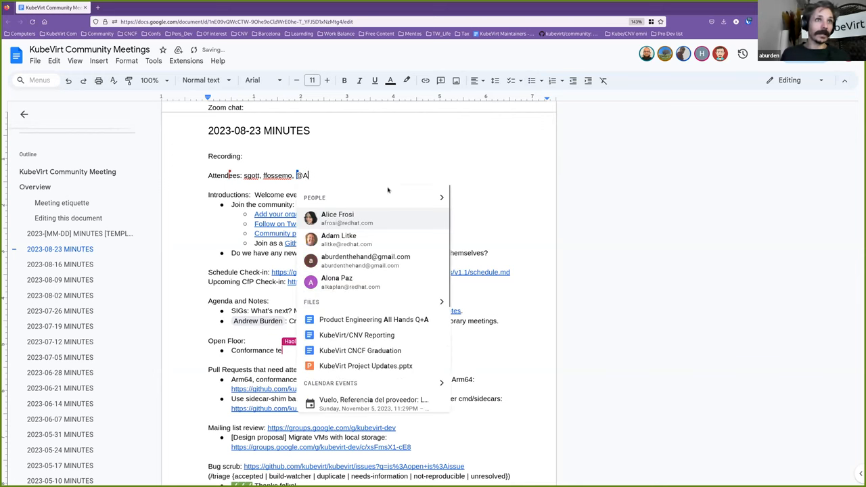
text(nd)
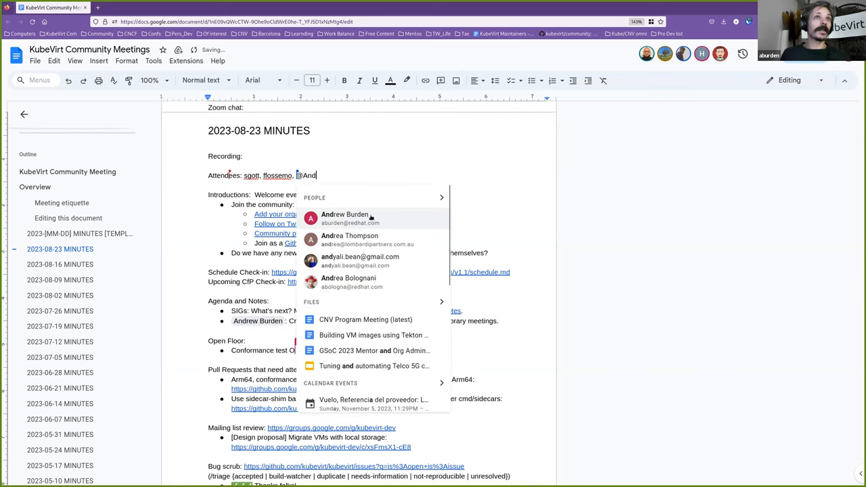
click(345, 216)
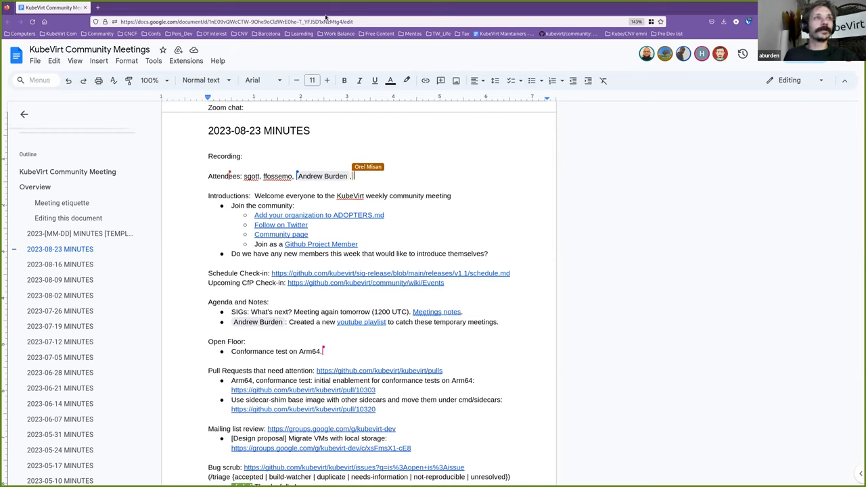
text(,omia)
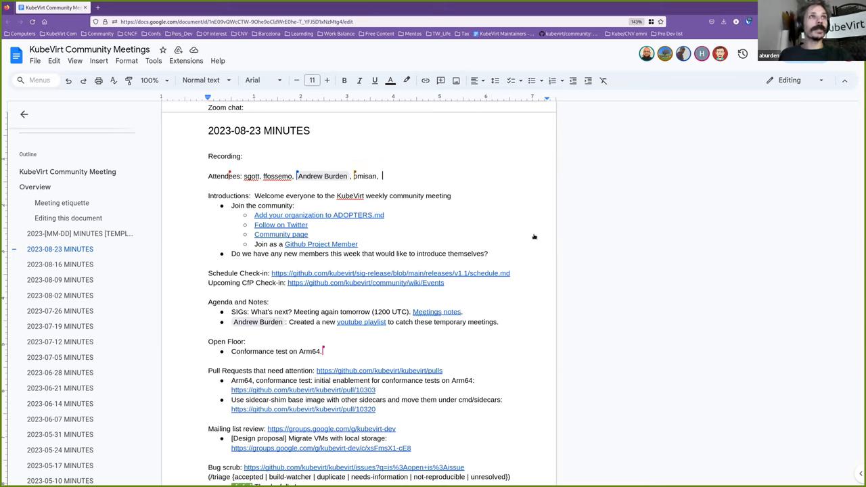
mouse_move(632, 245)
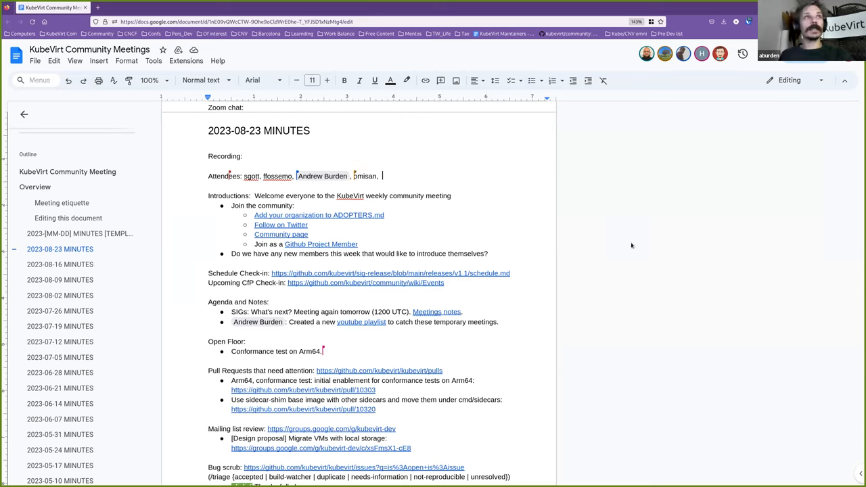
text(https://github.com/kubevirt/kubevirt/issues/10304)
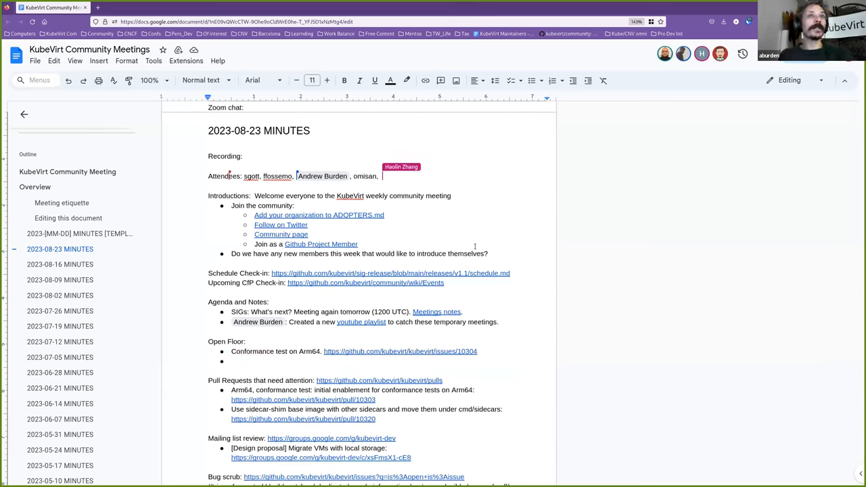
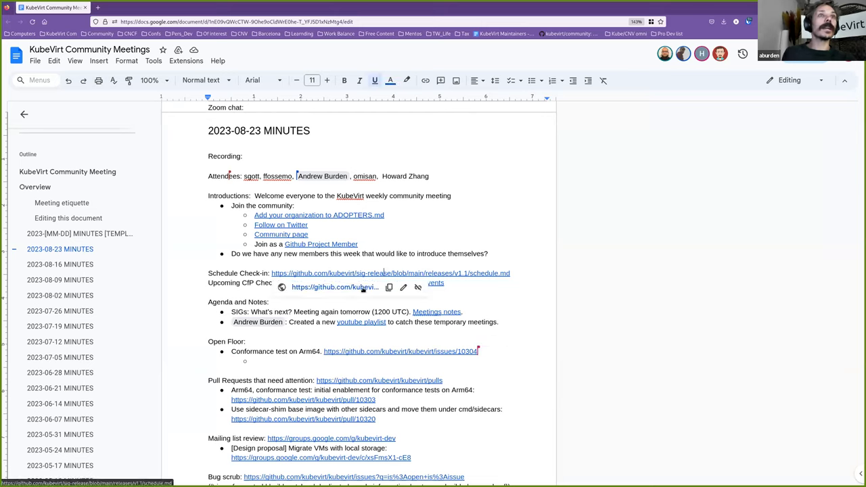
text(, related PRs)
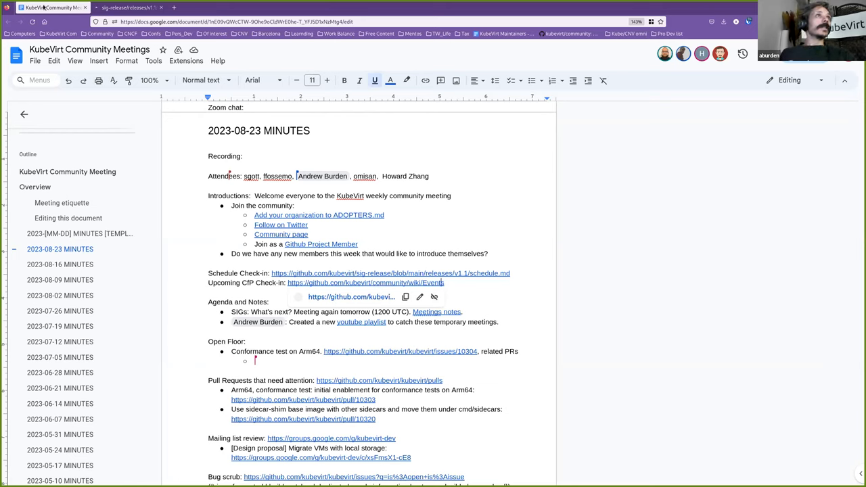
Switch to the sig-release schedule.md tab showing KubeVirt 1.1 milestones through October GA
click(391, 273)
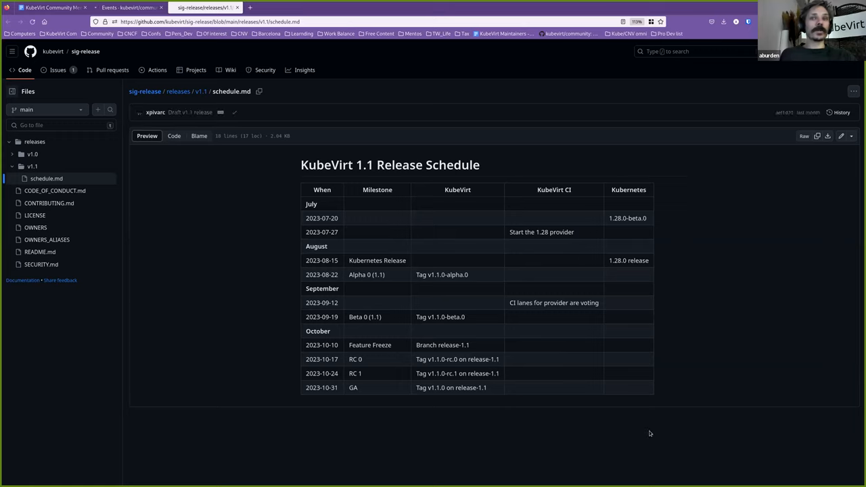
mouse_move(375, 268)
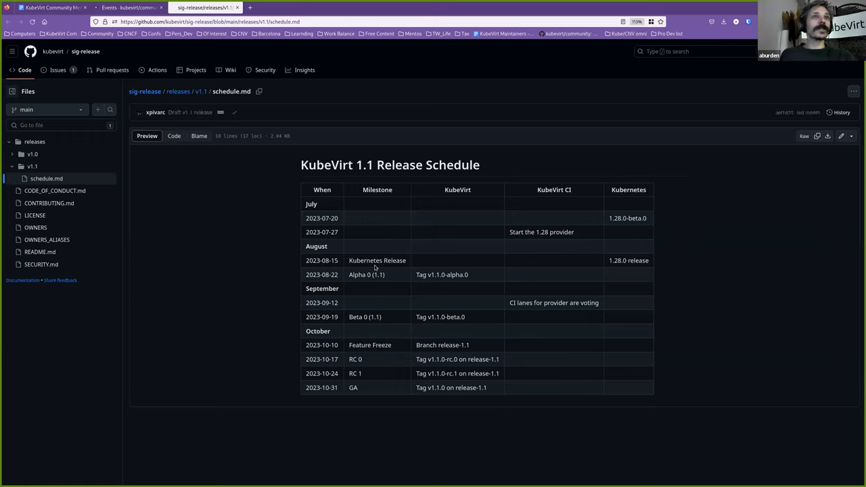
mouse_move(387, 275)
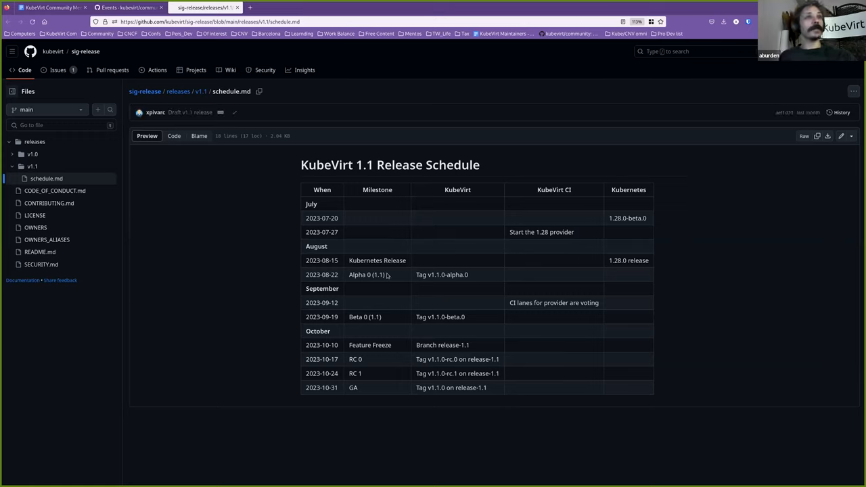
mouse_move(514, 263)
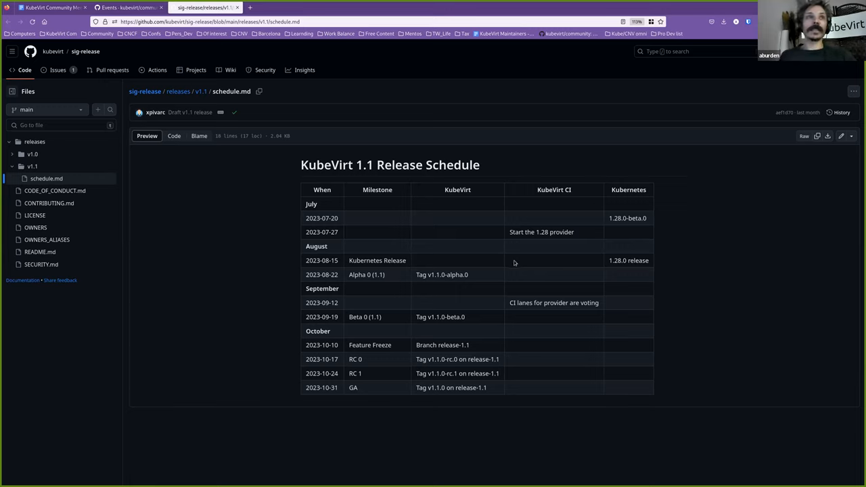
mouse_move(498, 276)
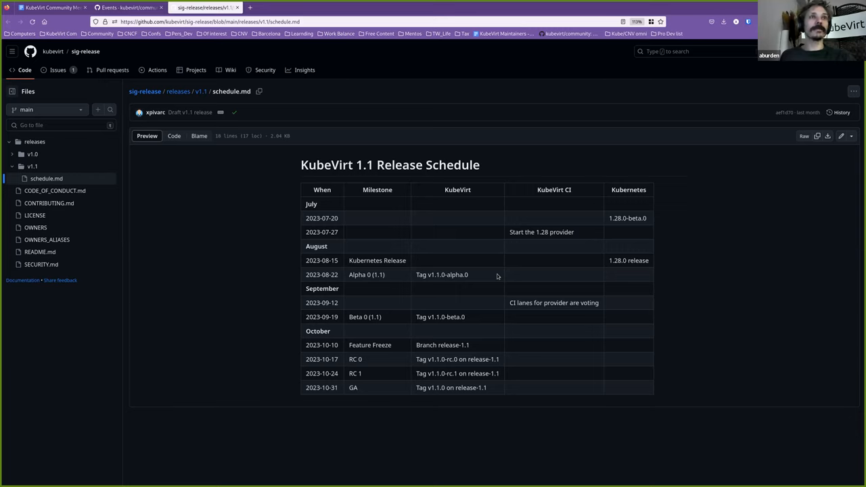
mouse_move(554, 326)
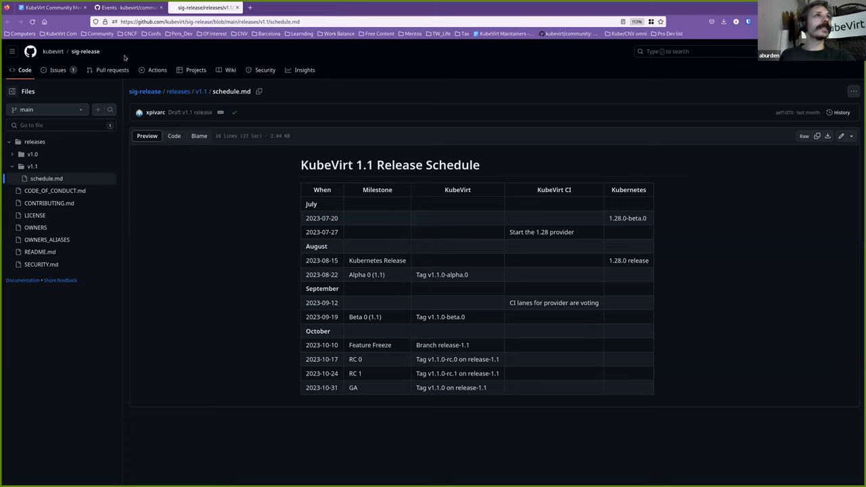
mouse_move(557, 256)
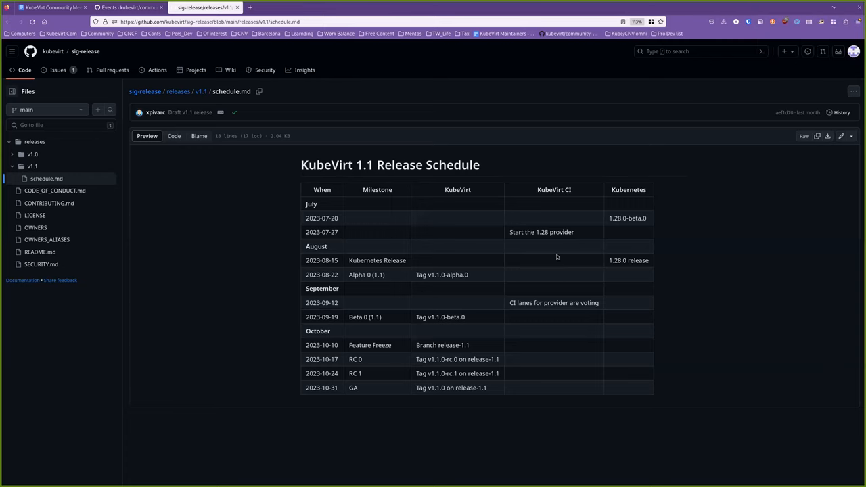
mouse_move(440, 268)
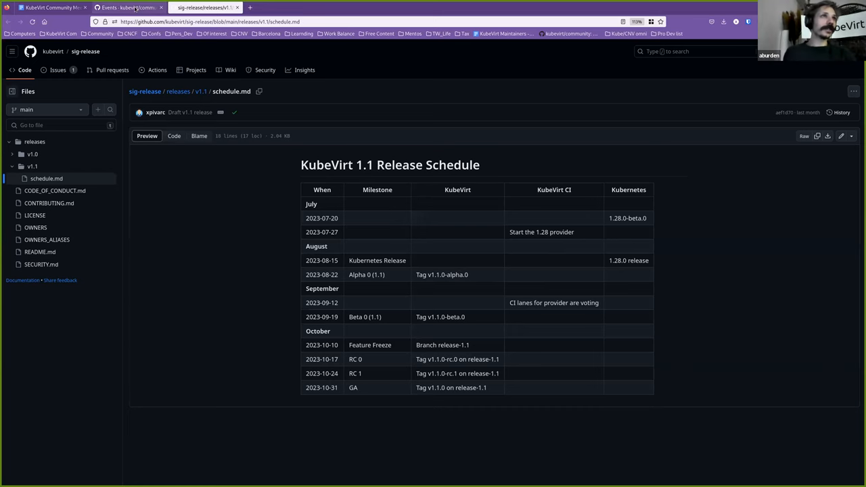
Switch to the kubevirt/community wiki Events tab listing conferences and CfP deadlines
click(129, 7)
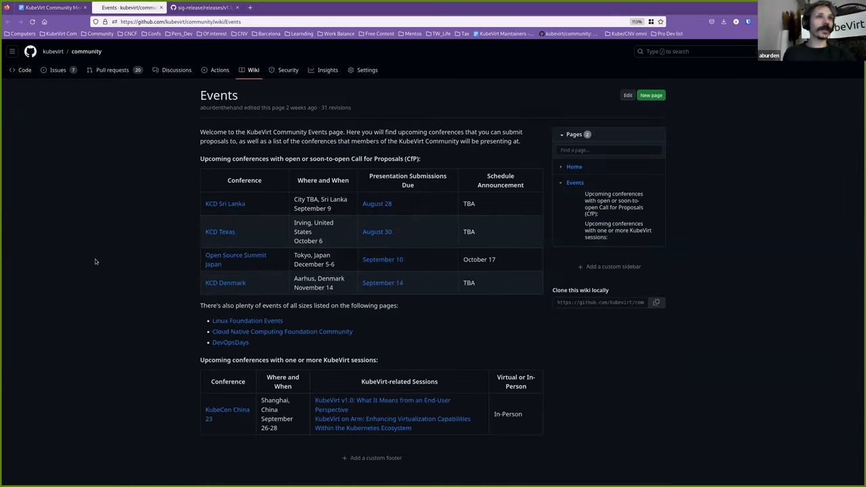
mouse_move(83, 227)
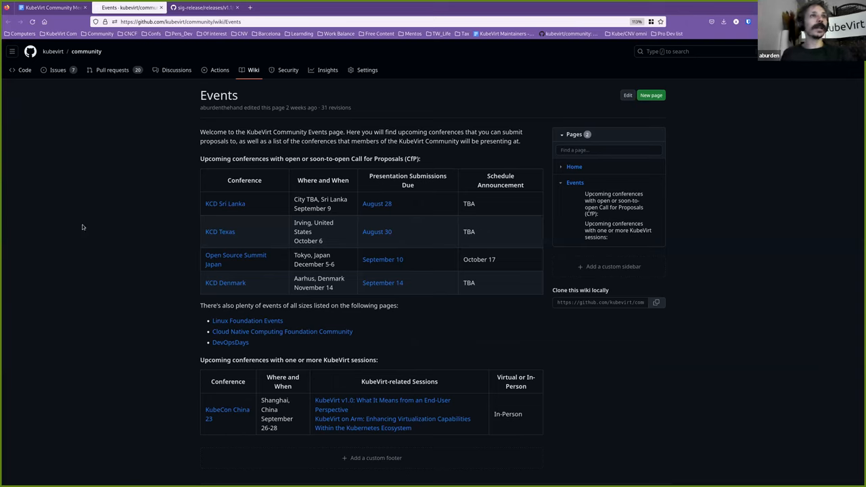
mouse_move(104, 232)
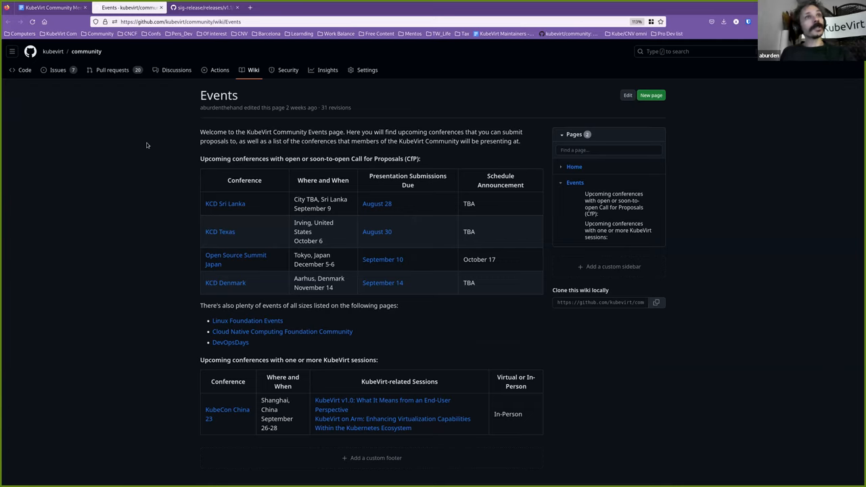
mouse_move(162, 197)
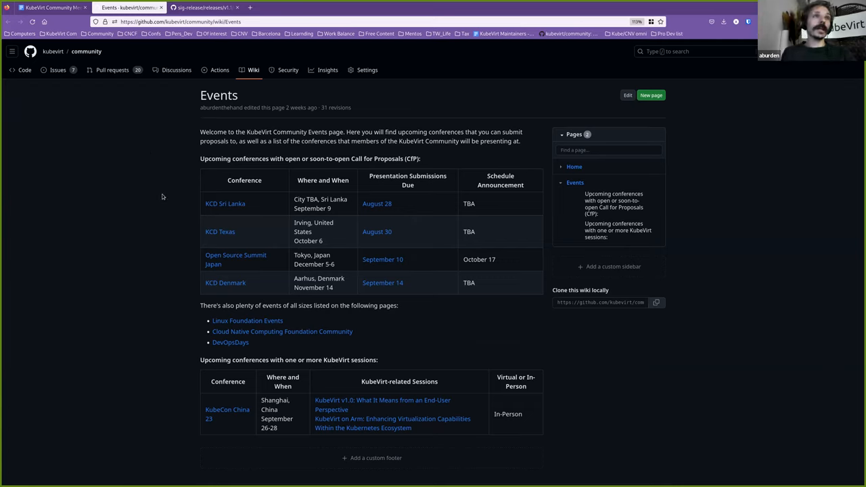
mouse_move(196, 207)
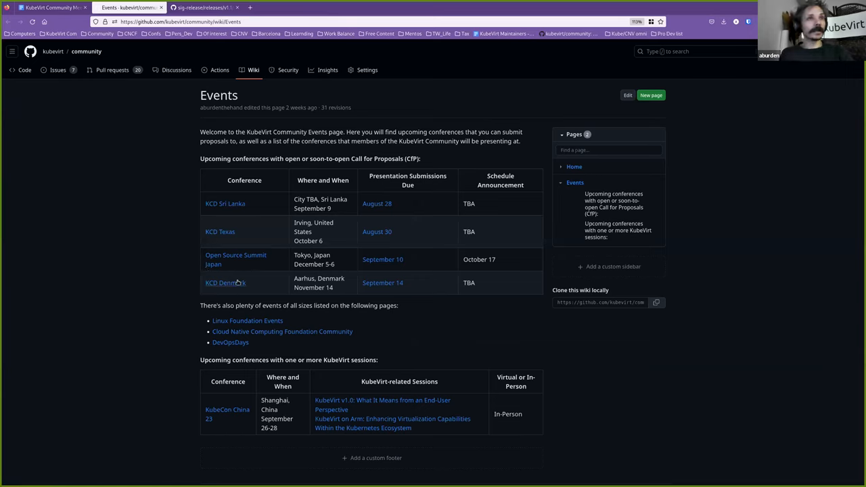
mouse_move(216, 283)
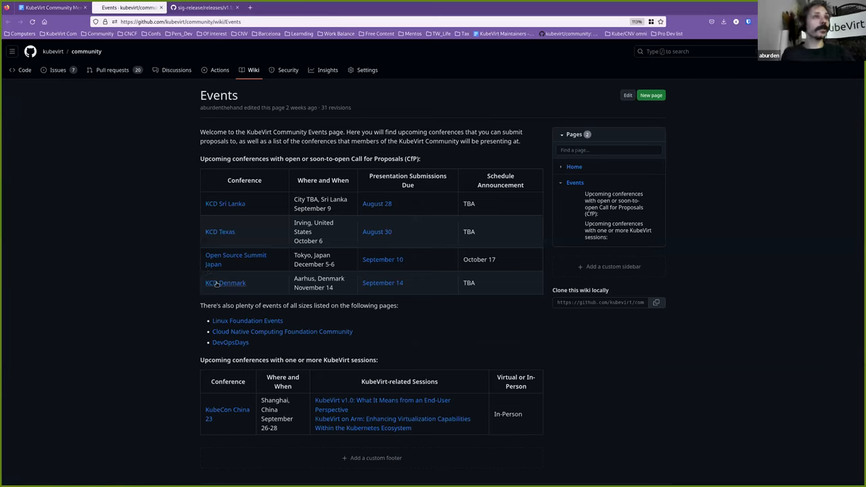
mouse_move(236, 259)
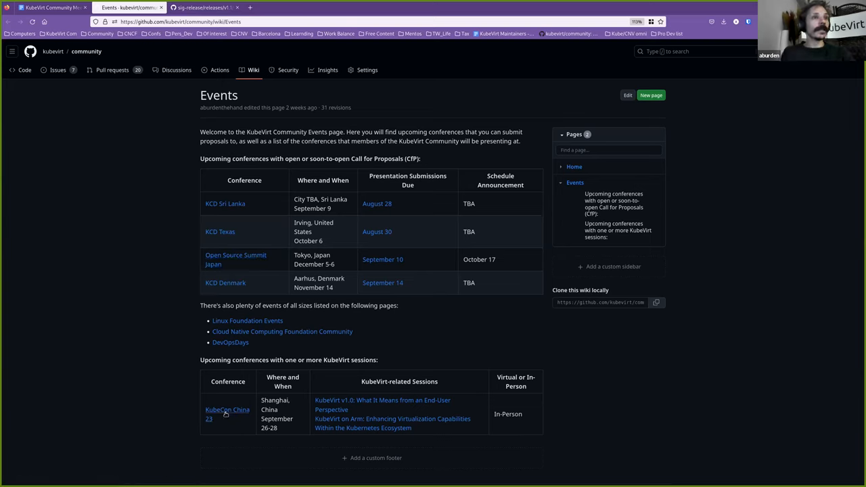
mouse_move(355, 423)
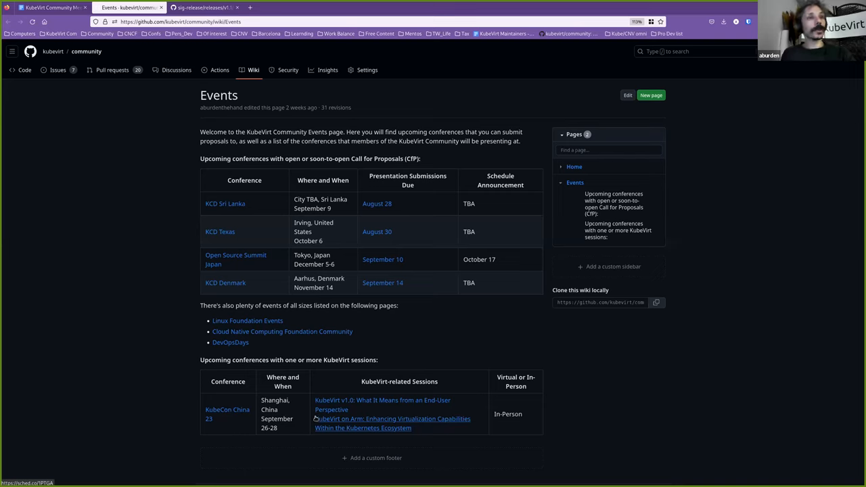
mouse_move(186, 292)
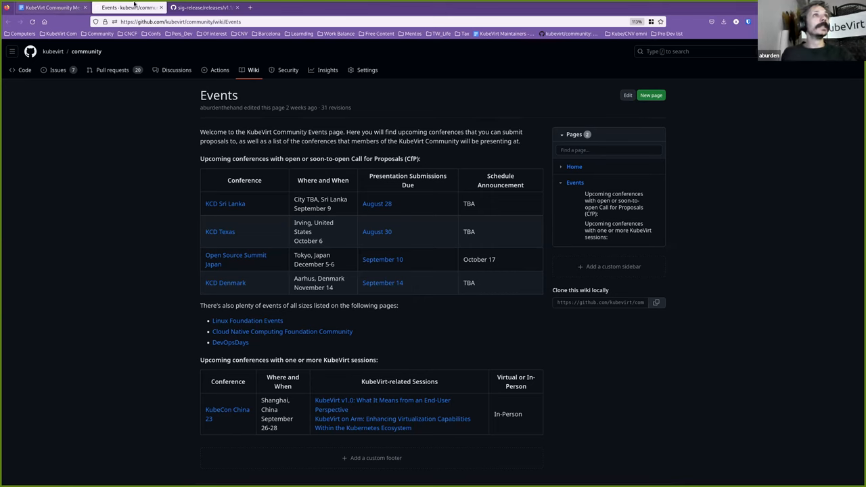
Back in the minutes, paste project-infra pull 2941 as another related PR link
click(51, 7)
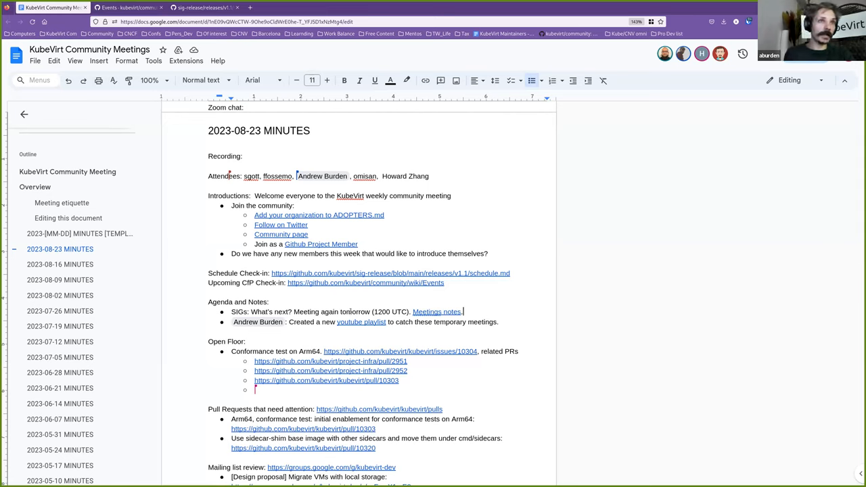
mouse_move(361, 303)
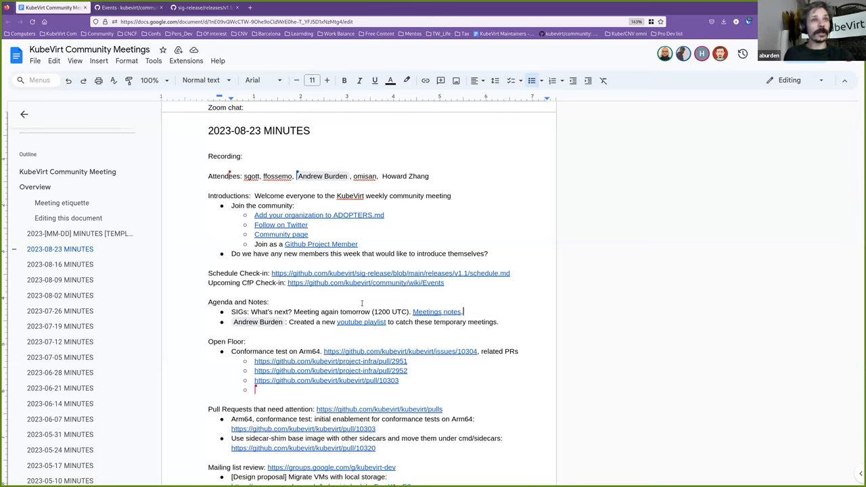
text(https://github.com/kubevirt/project-infra/pull/2941)
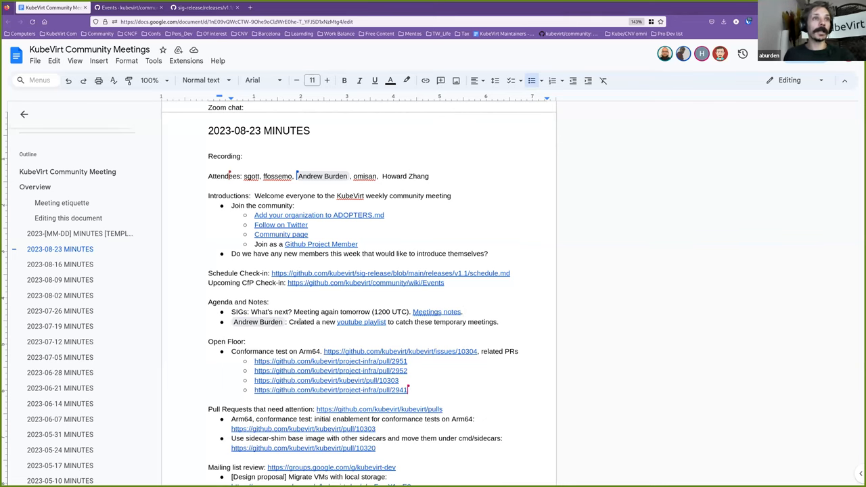
scroll(down, 3)
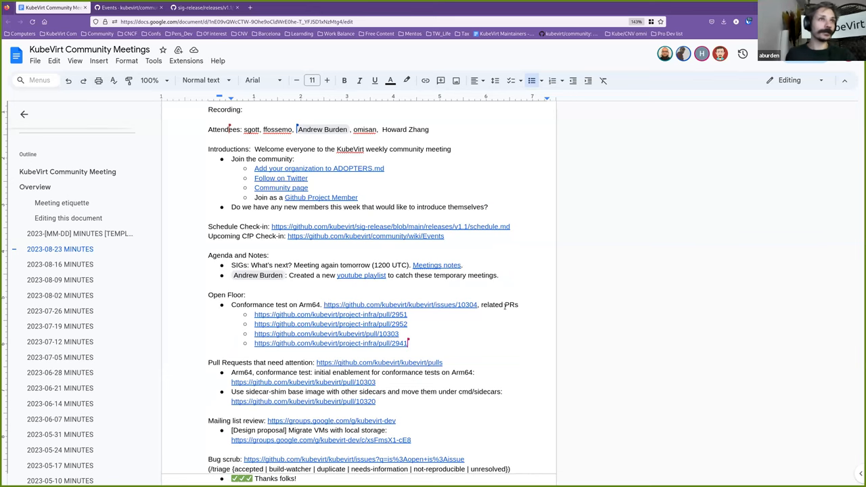
scroll(down, 3)
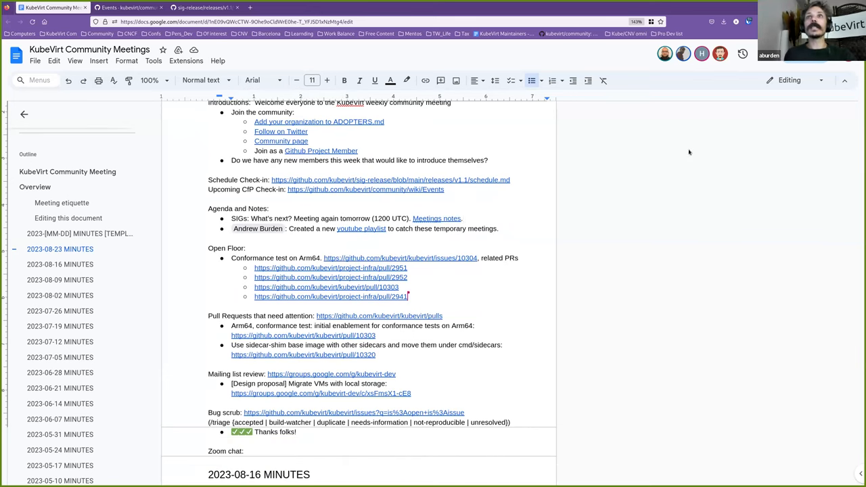
scroll(up, 3)
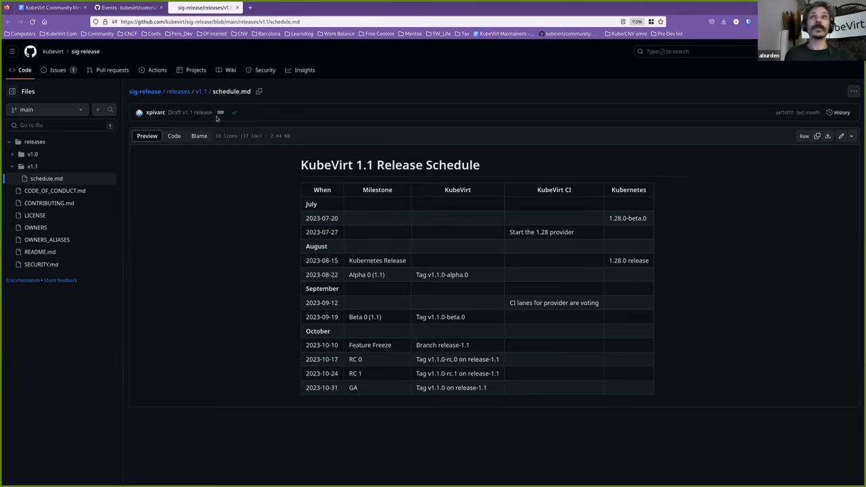
mouse_move(263, 247)
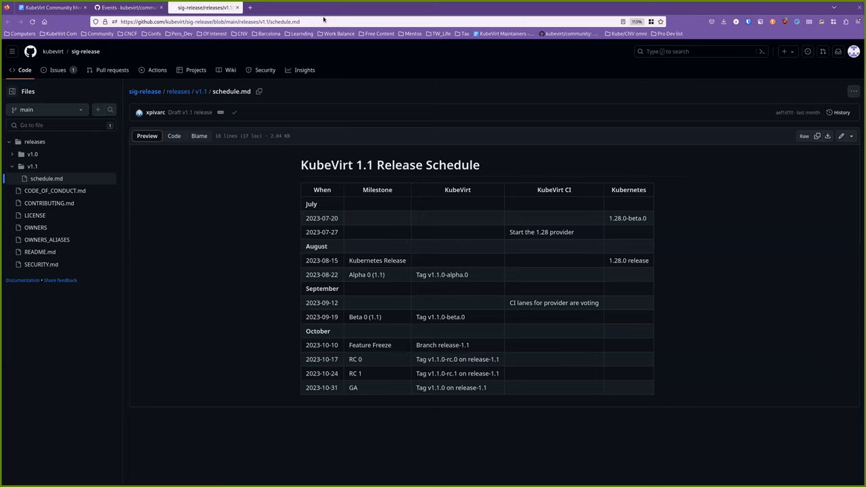
mouse_move(270, 228)
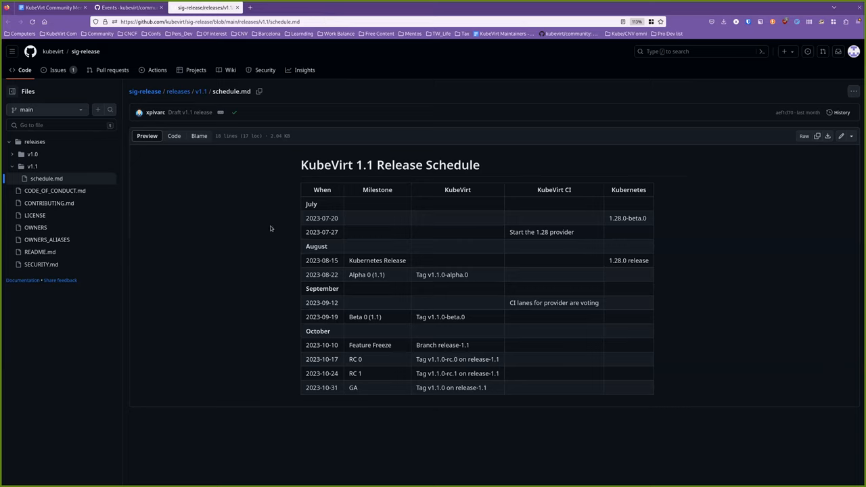
mouse_move(261, 284)
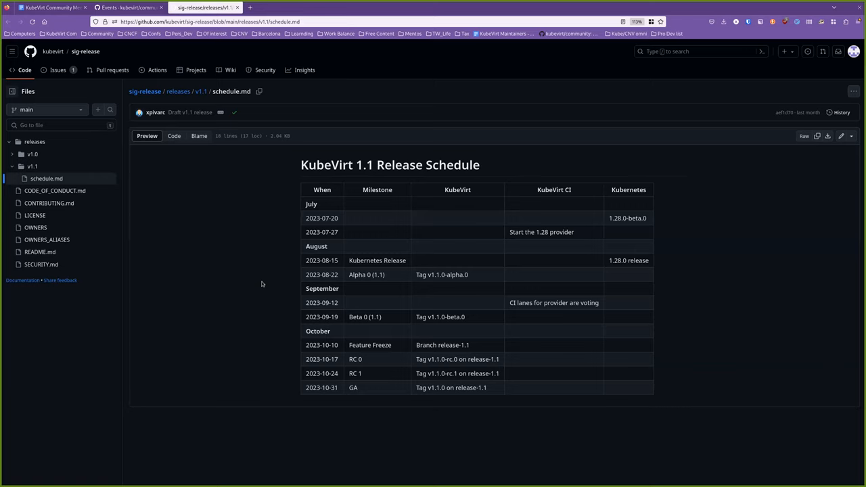
mouse_move(275, 277)
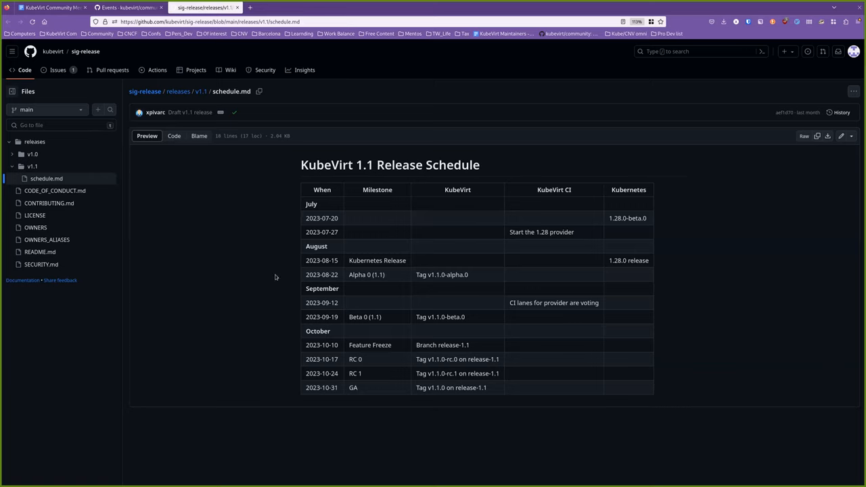
mouse_move(291, 278)
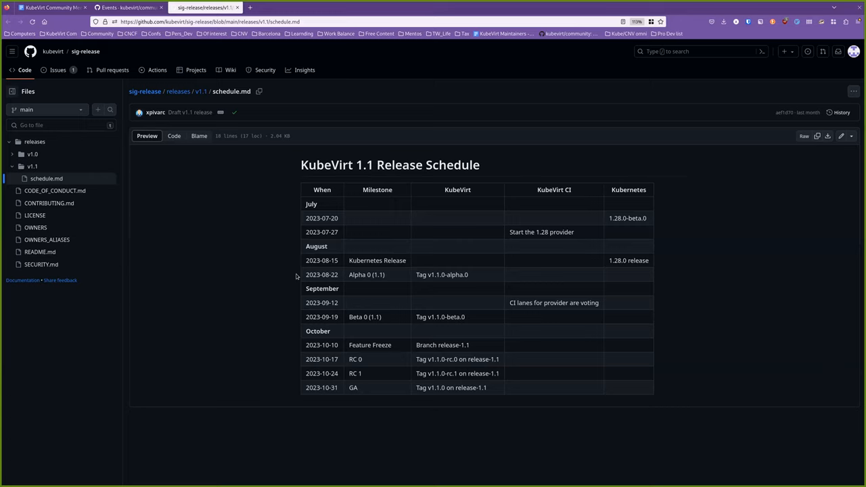
mouse_move(305, 245)
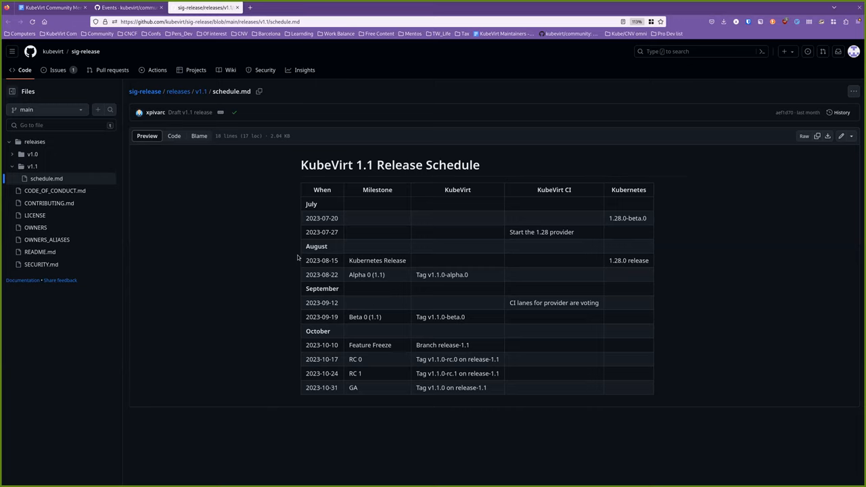
mouse_move(782, 102)
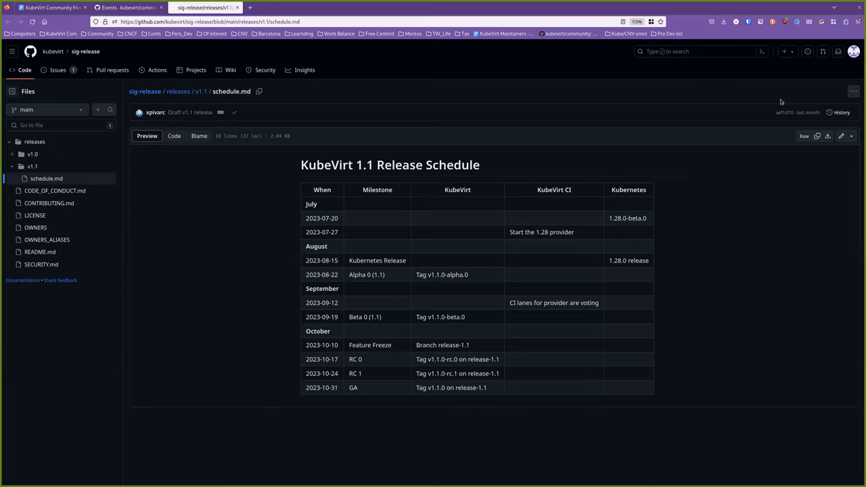
mouse_move(804, 311)
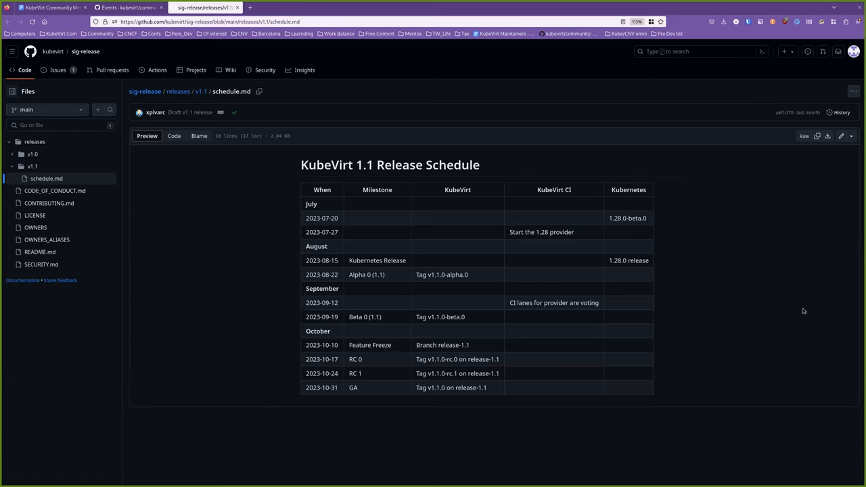
mouse_move(271, 108)
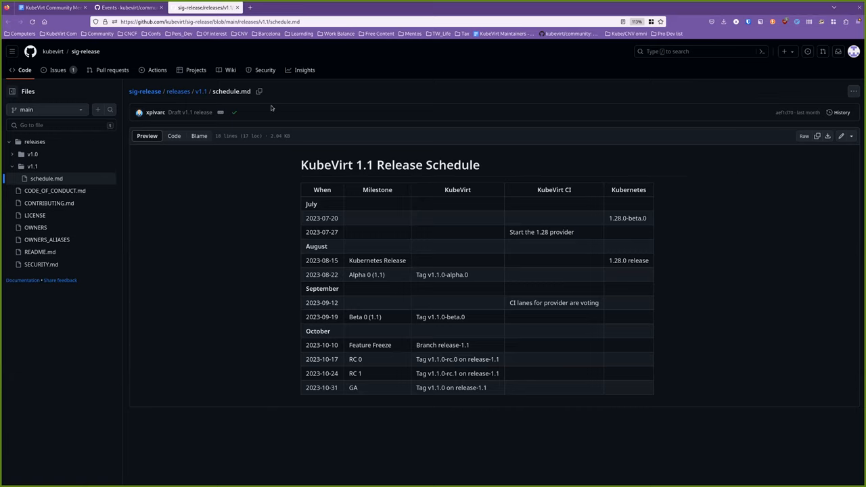
mouse_move(324, 19)
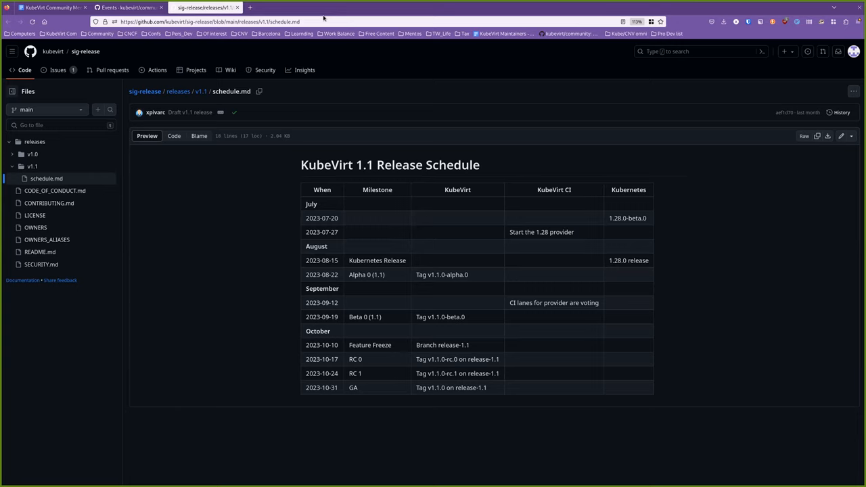
mouse_move(838, 51)
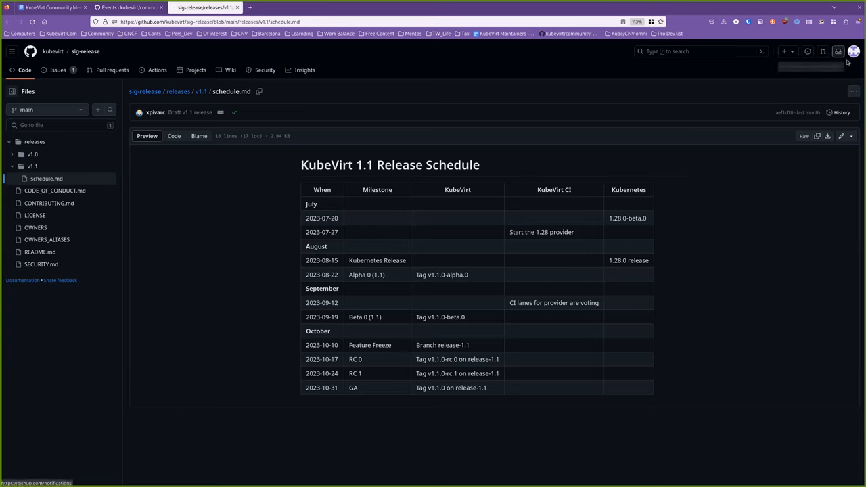
mouse_move(837, 52)
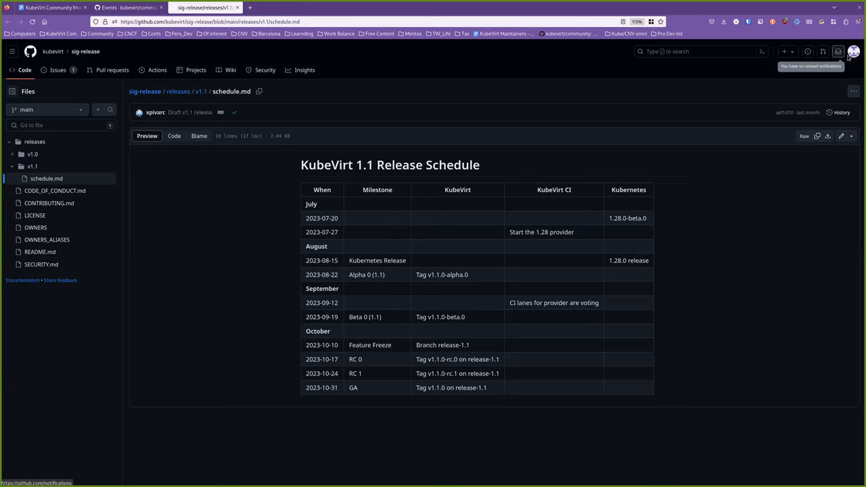
mouse_move(179, 300)
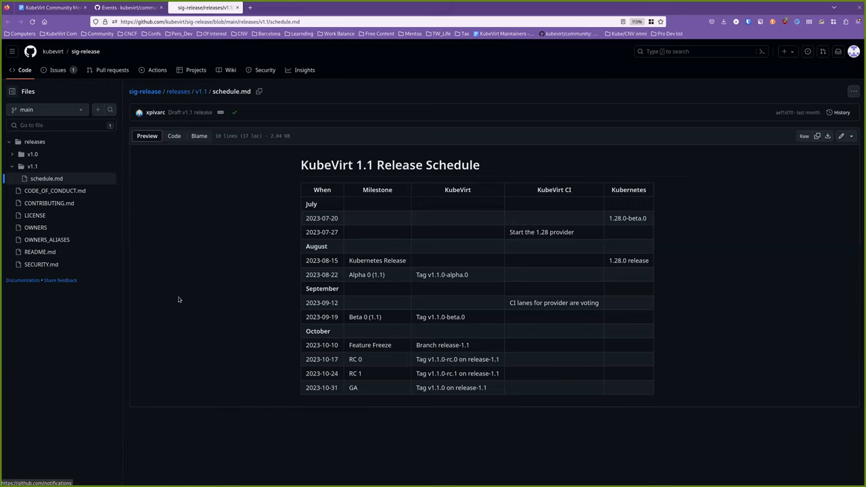
mouse_move(323, 18)
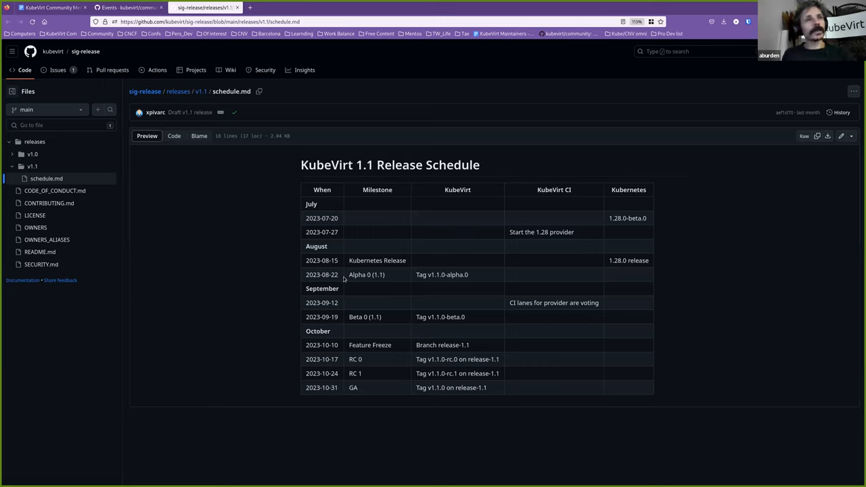
mouse_move(311, 278)
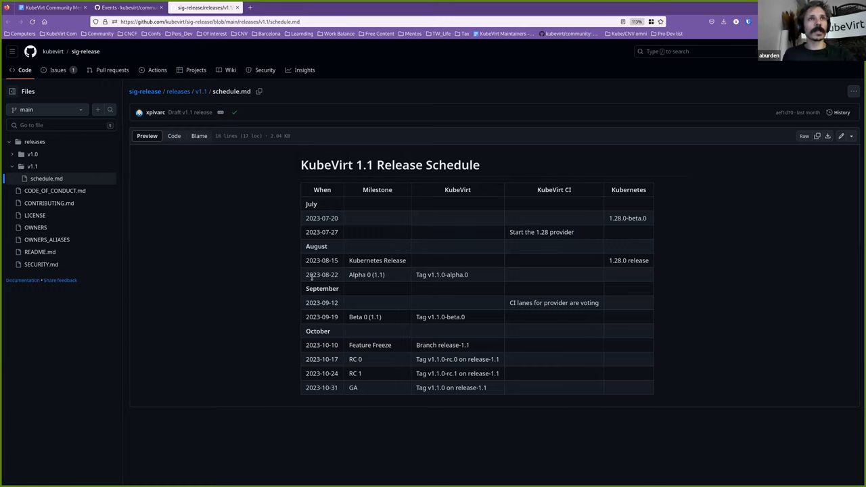
mouse_move(329, 282)
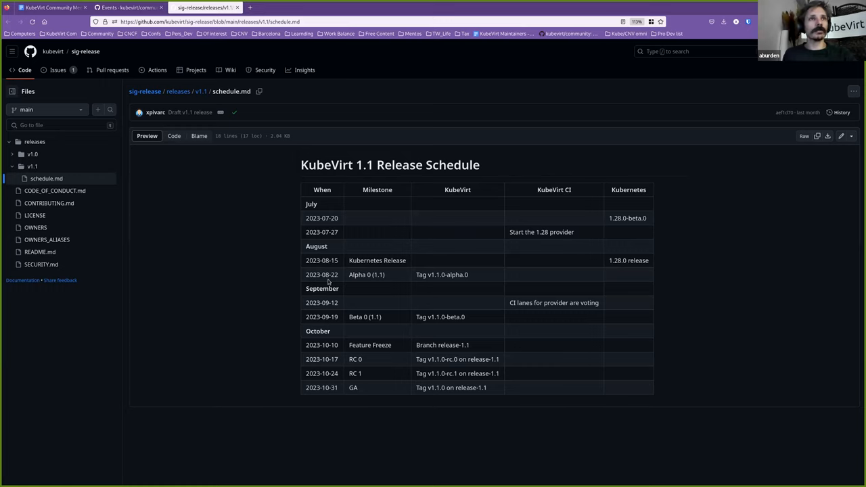
mouse_move(330, 281)
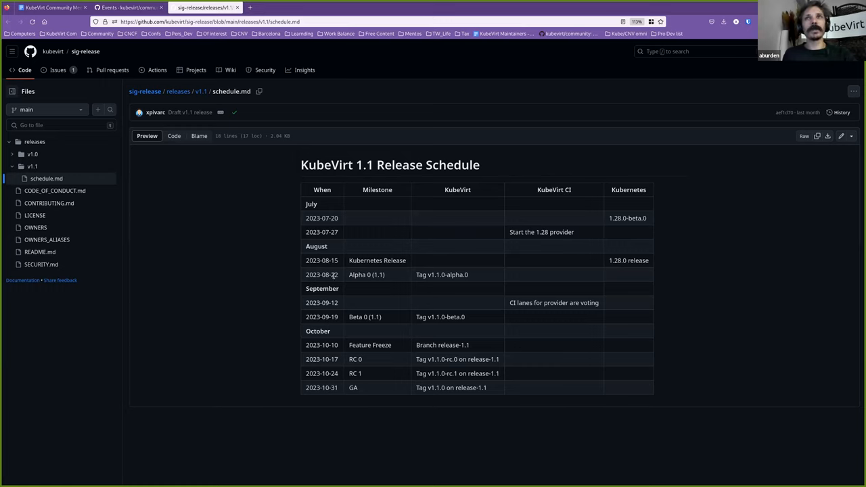
mouse_move(292, 273)
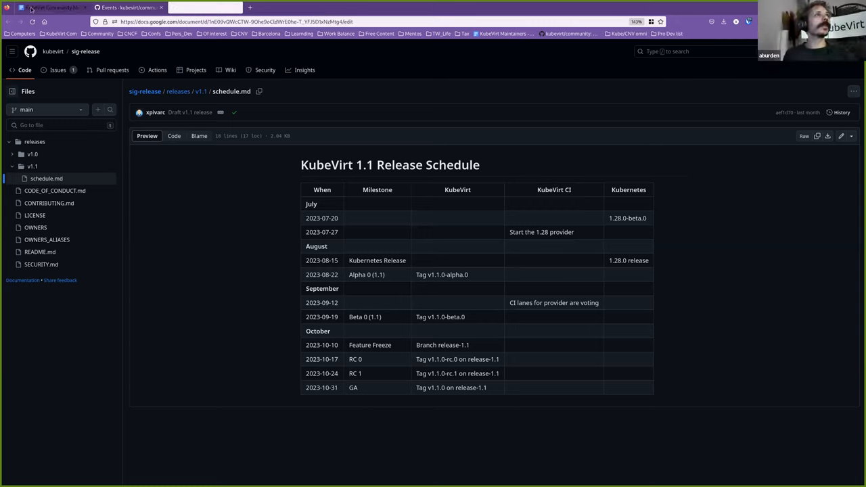
Open the Arm64 item's issue 10304 link from Open Floor in a new tab
click(51, 8)
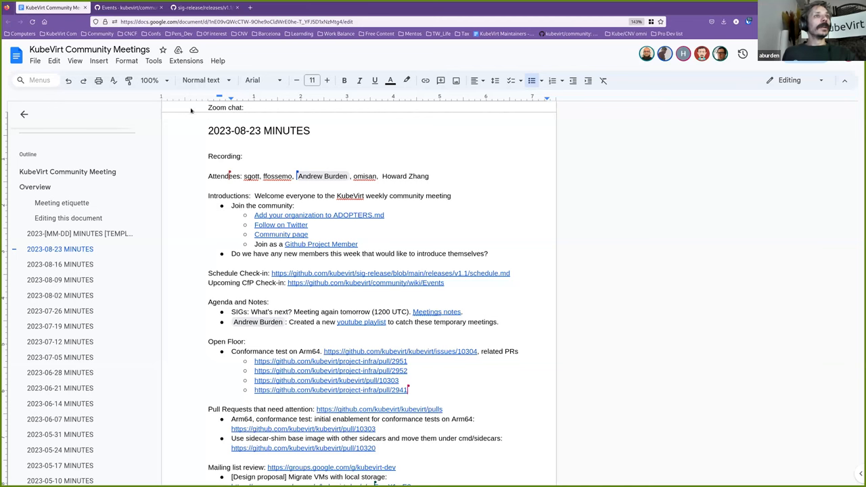
scroll(down, 3)
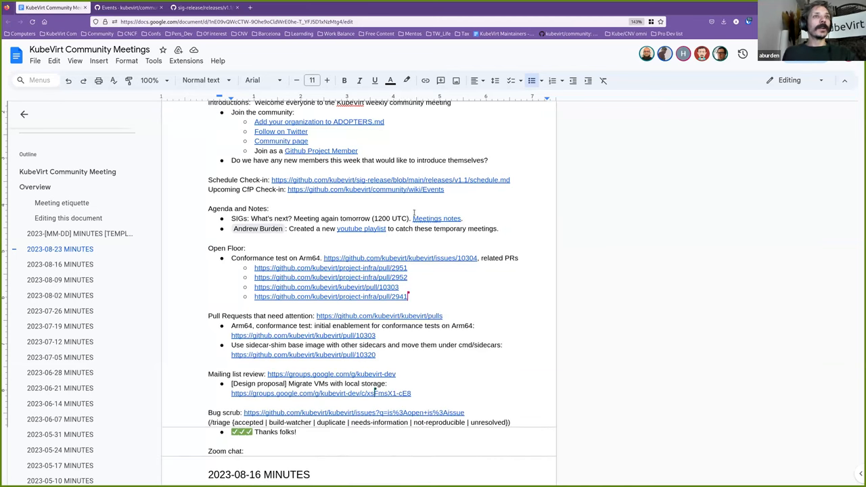
scroll(down, 3)
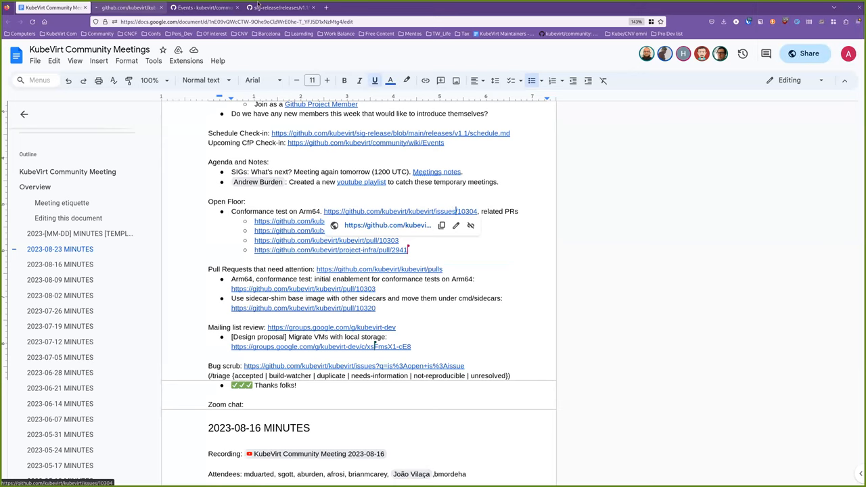
click(313, 7)
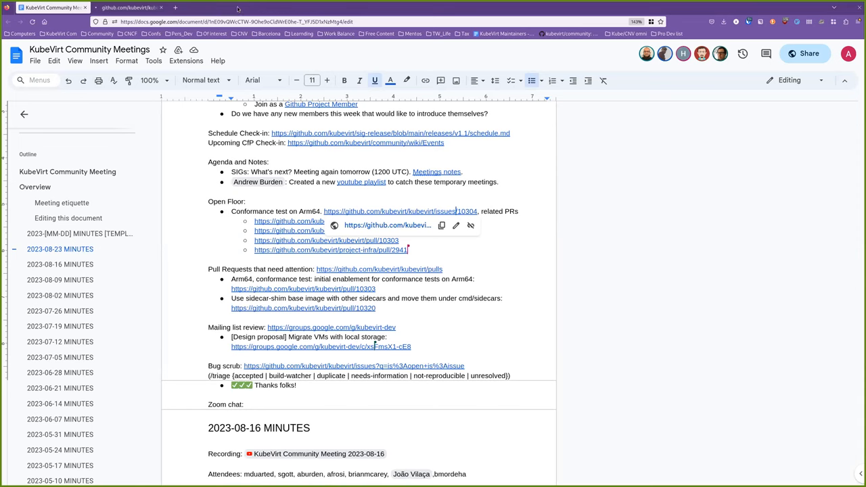
Check the issue 10304 tab, then open project-infra PR 2951 from the minutes
click(401, 211)
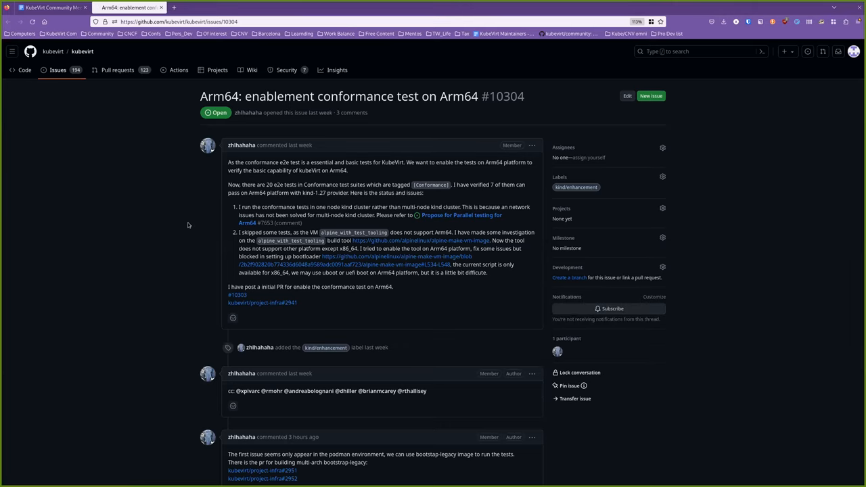
scroll(down, 3)
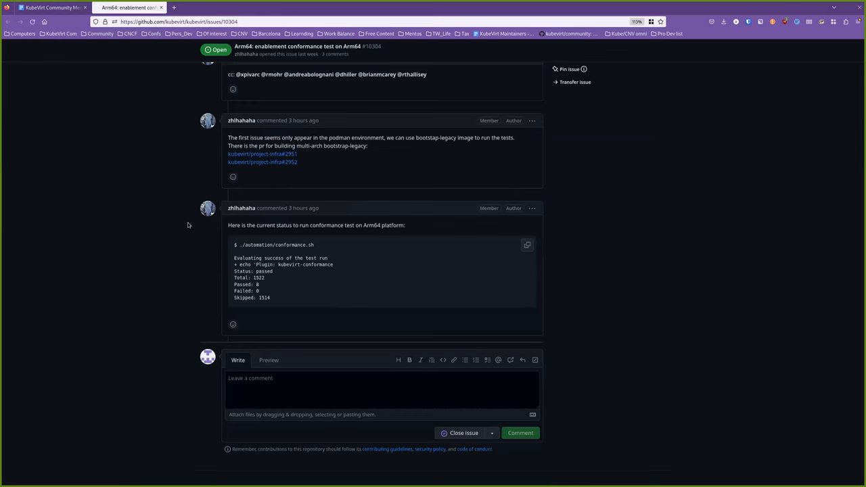
scroll(up, 3)
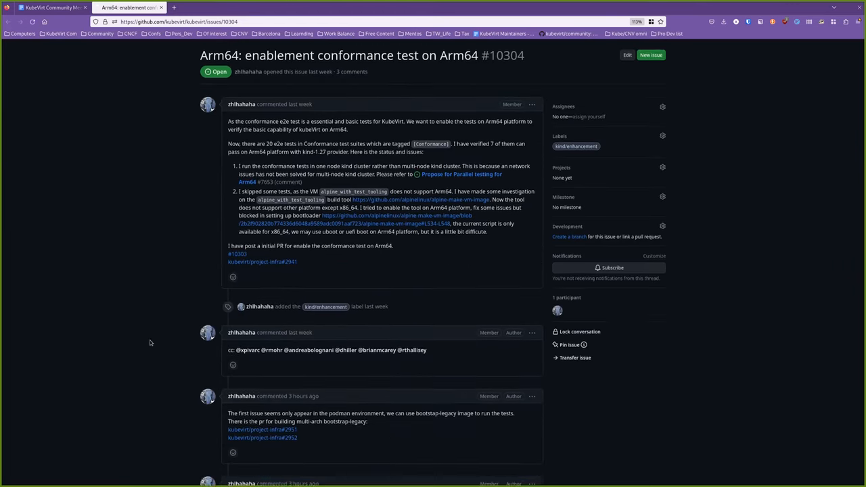
click(51, 8)
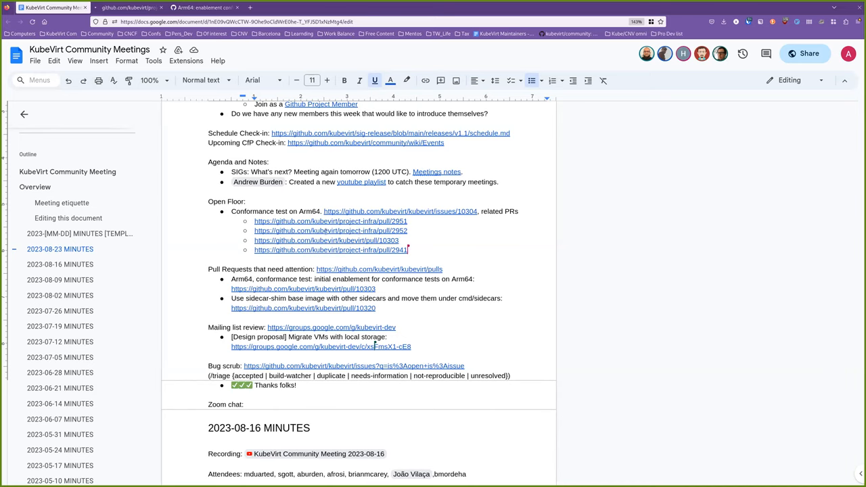
mouse_move(330, 240)
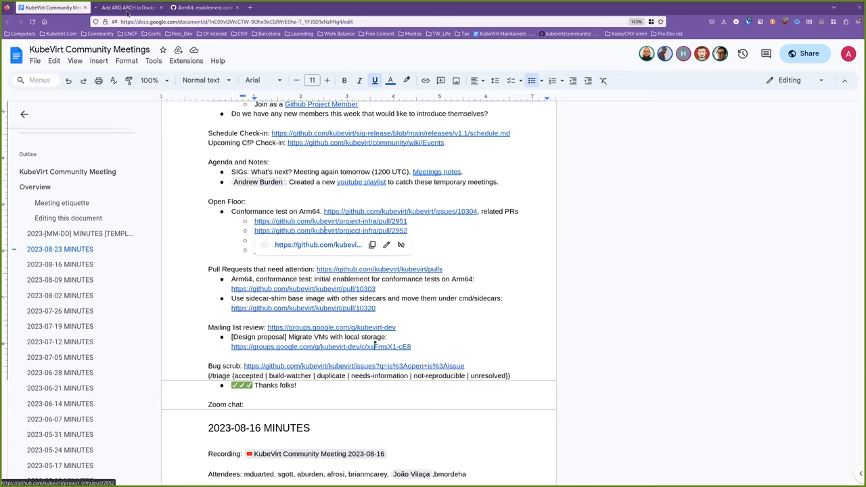
click(331, 221)
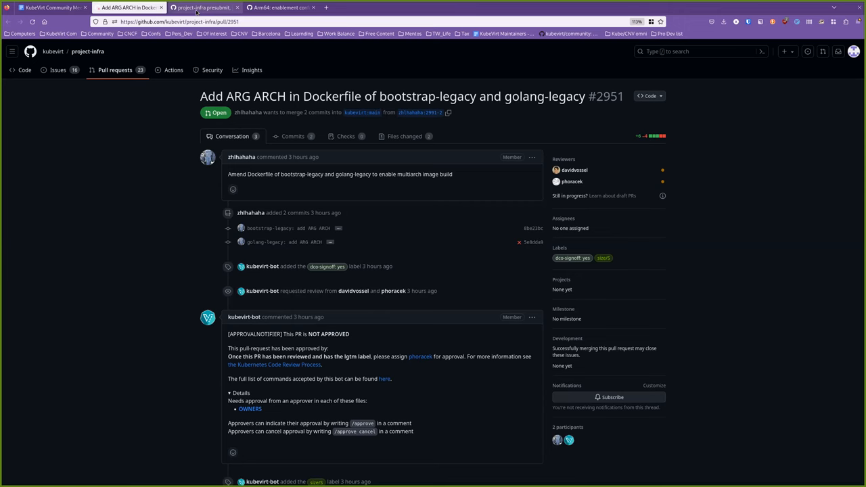
Scroll through multiarch build PR 2952's comments, then return to the meeting notes
scroll(down, 3)
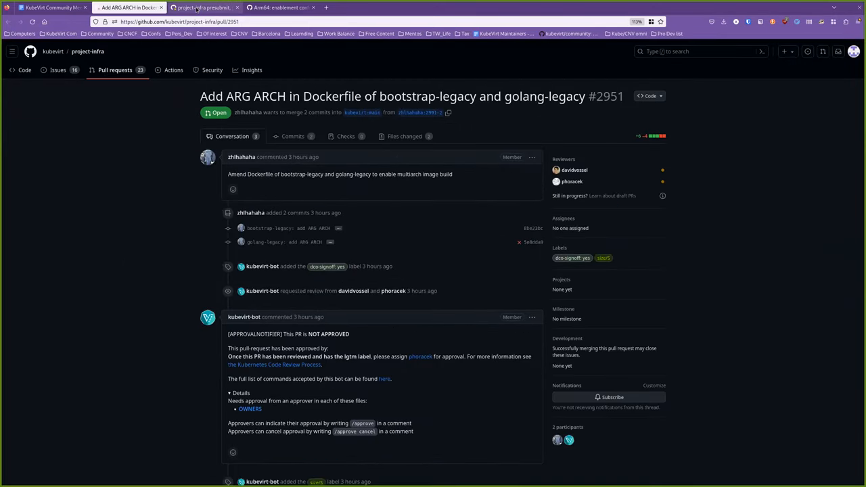
click(203, 8)
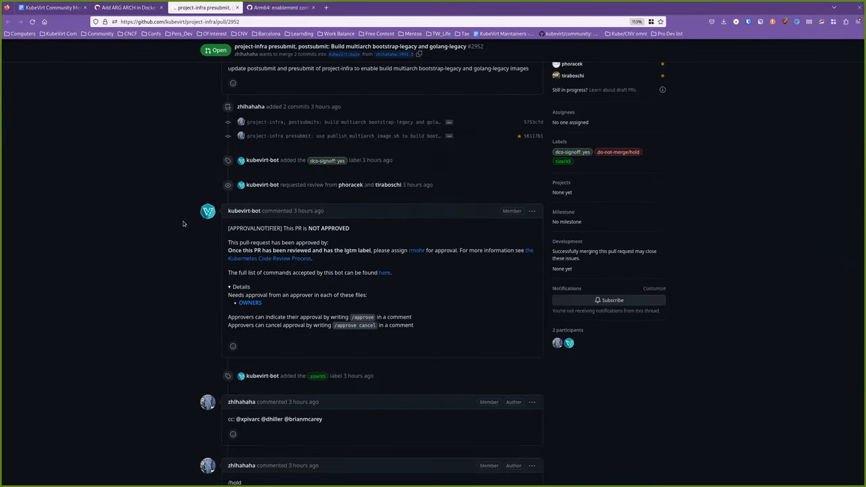
scroll(down, 3)
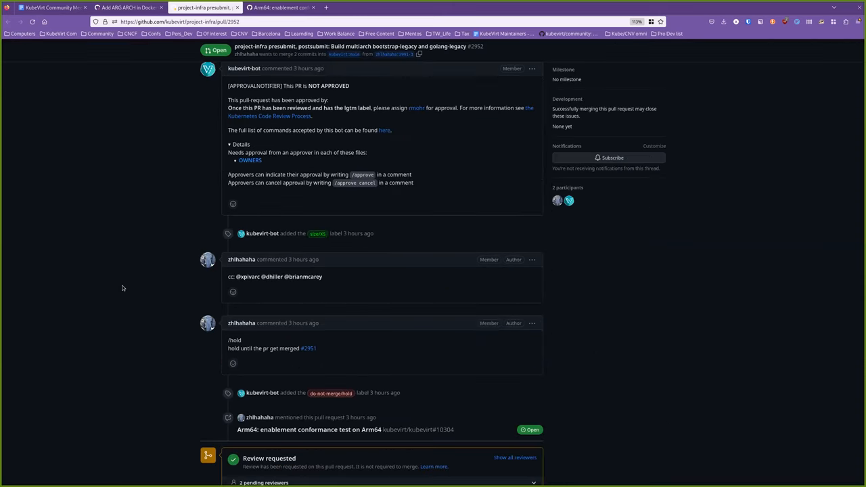
scroll(up, 3)
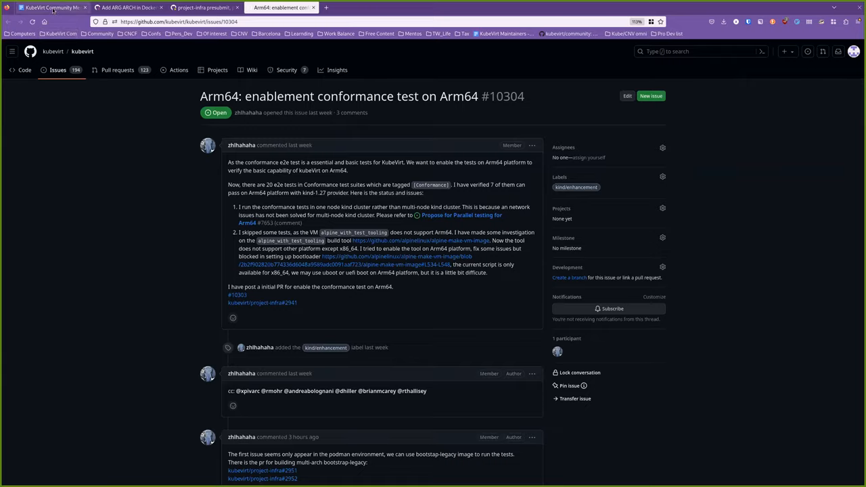
click(51, 7)
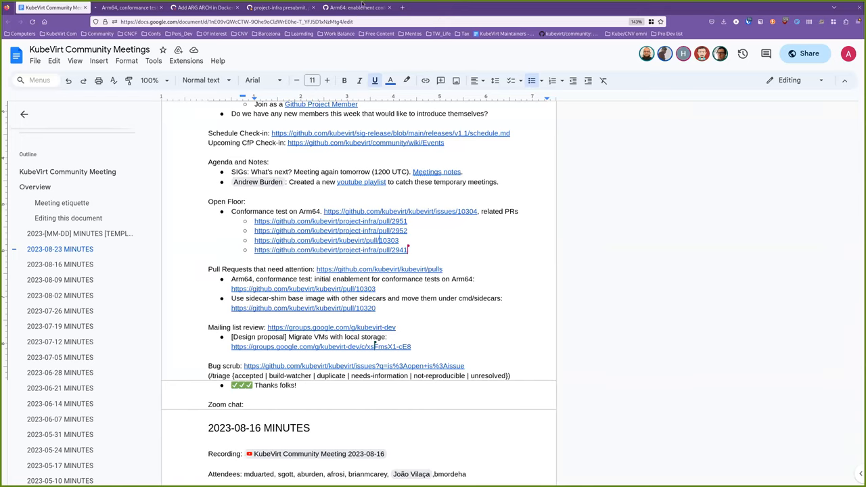
Switch to the 'Arm64: enablement conformance test' issue tab listing PRs 2951 and 2952
click(355, 8)
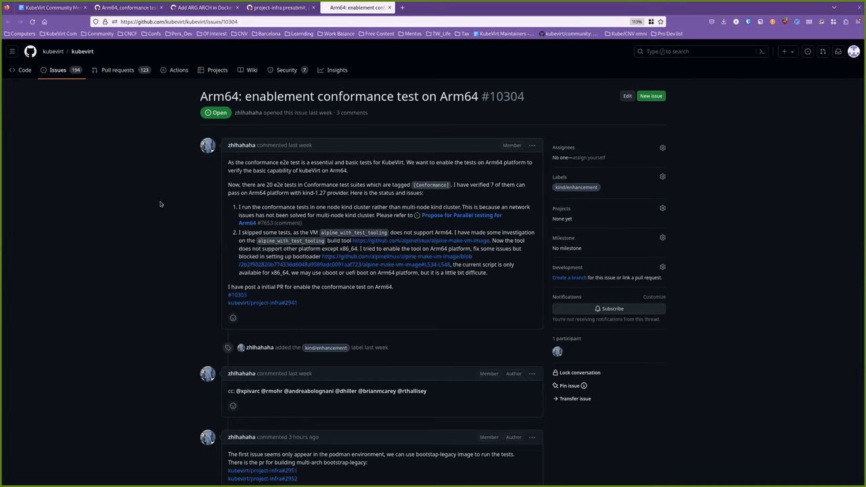
mouse_move(199, 199)
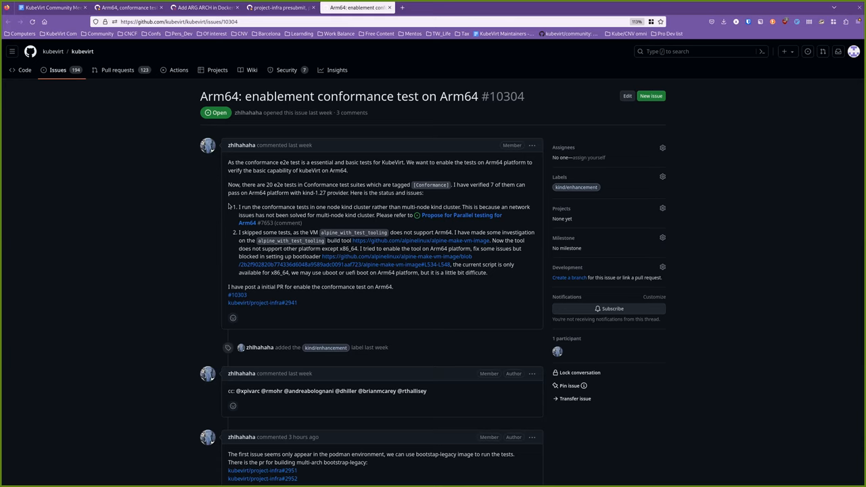
Scroll issue 10304 to the latest conformance results: 8 passed, 0 failed, 1514 skipped
scroll(down, 3)
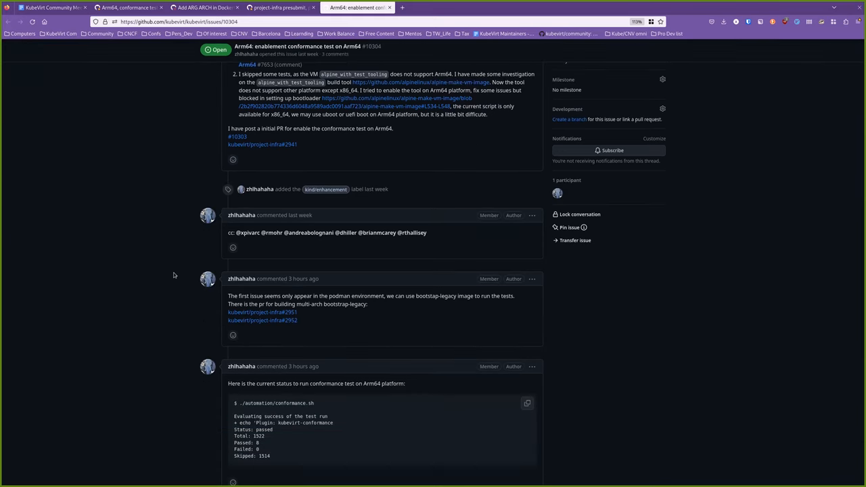
scroll(down, 3)
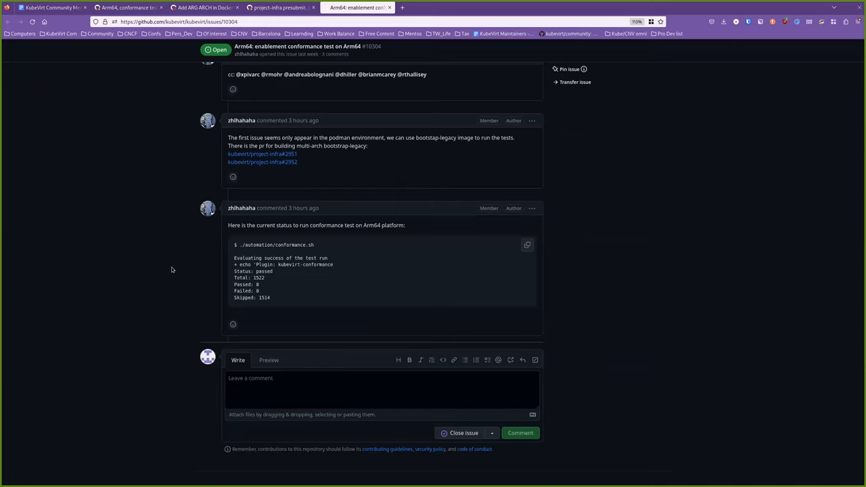
mouse_move(343, 153)
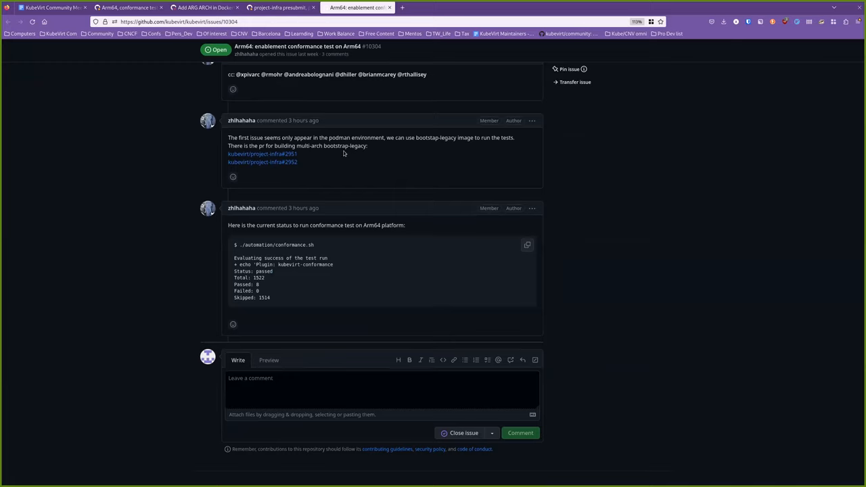
mouse_move(341, 157)
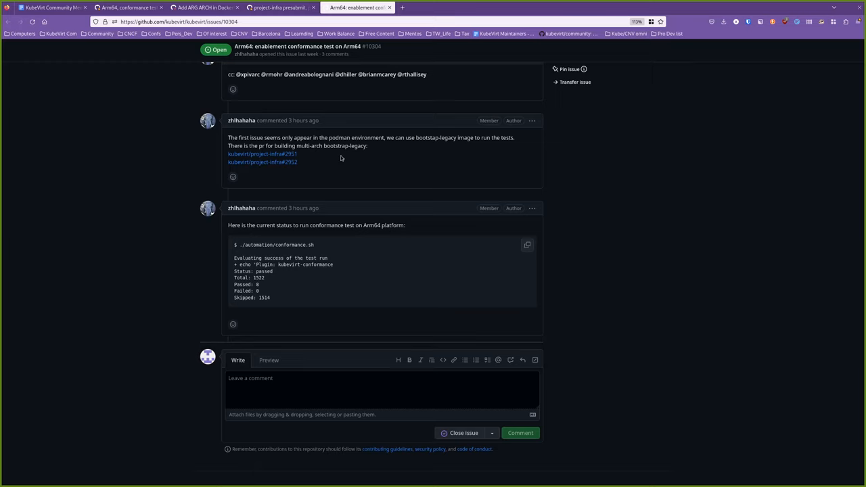
mouse_move(337, 106)
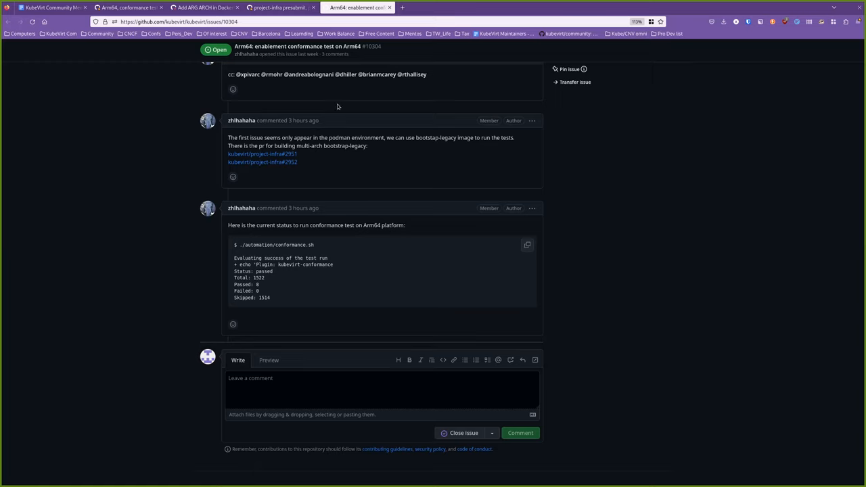
mouse_move(332, 114)
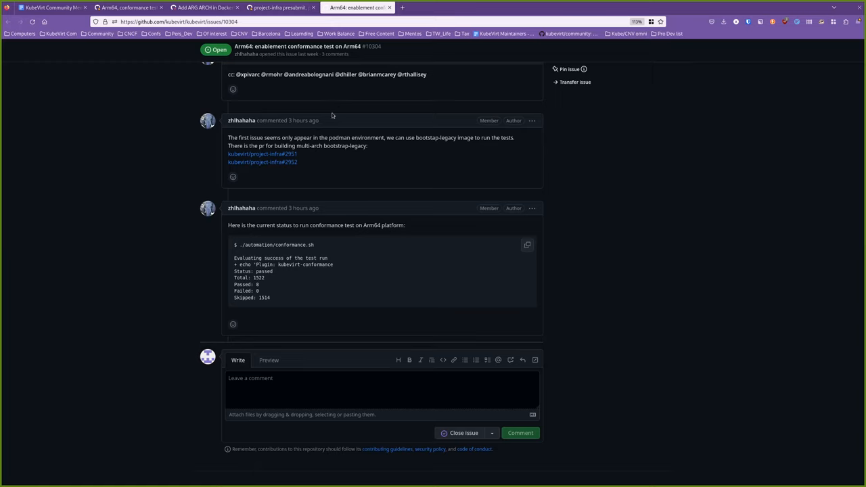
mouse_move(324, 131)
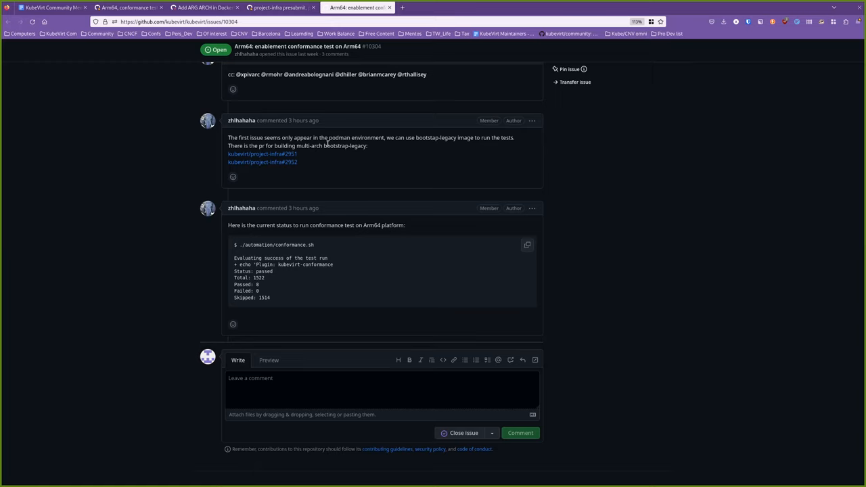
mouse_move(330, 160)
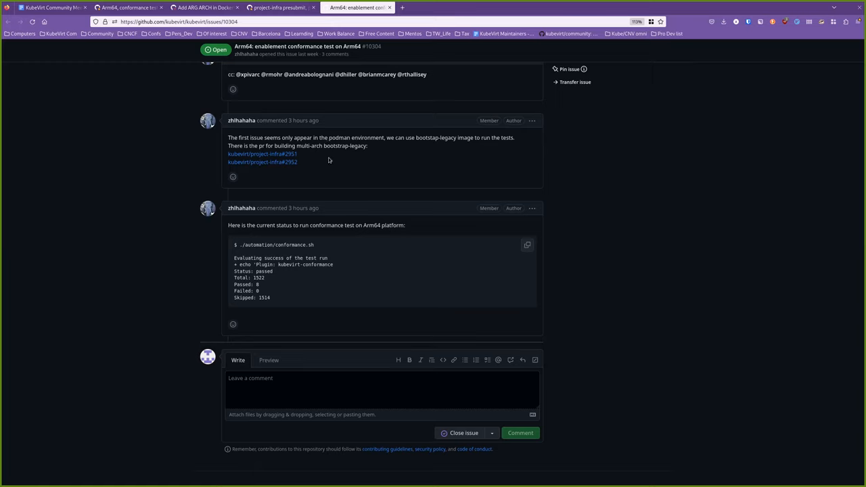
mouse_move(300, 177)
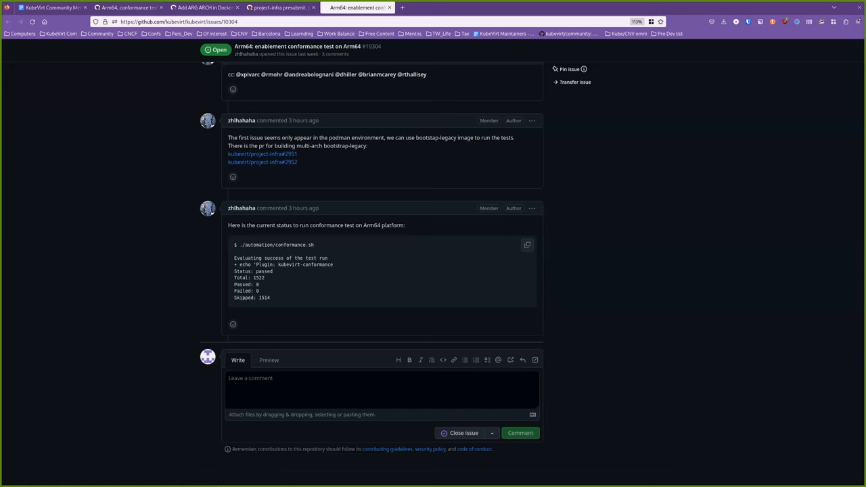
mouse_move(373, 328)
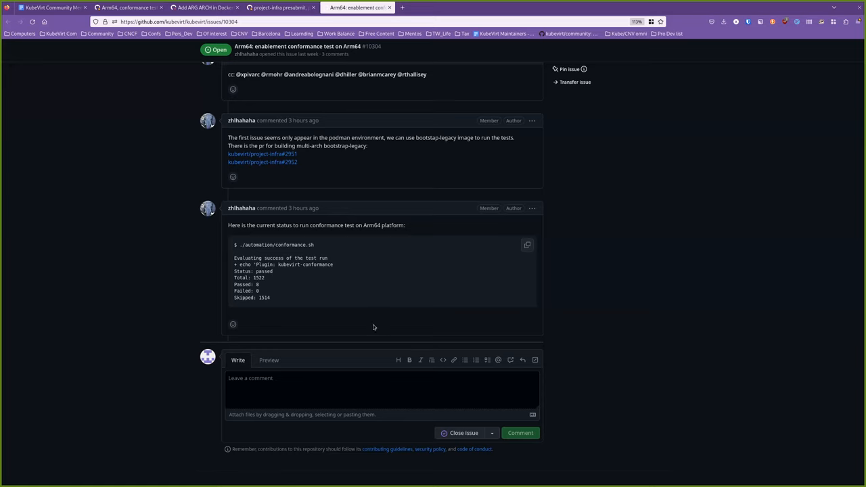
mouse_move(325, 284)
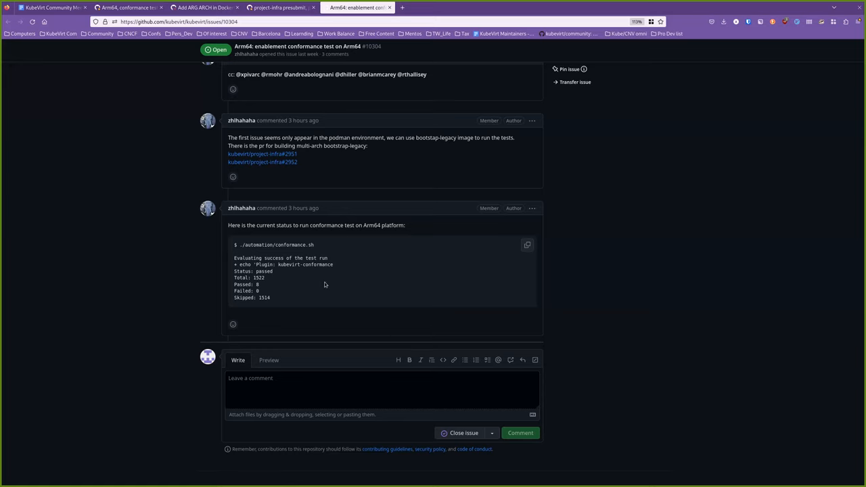
mouse_move(331, 280)
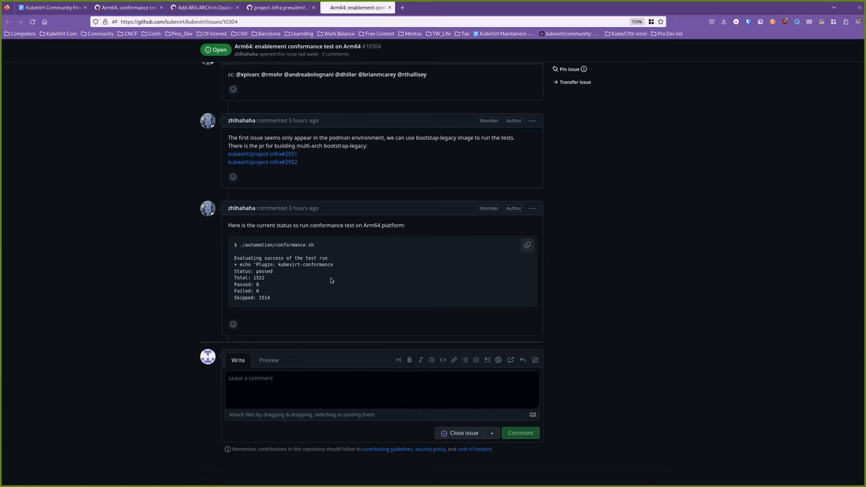
mouse_move(227, 353)
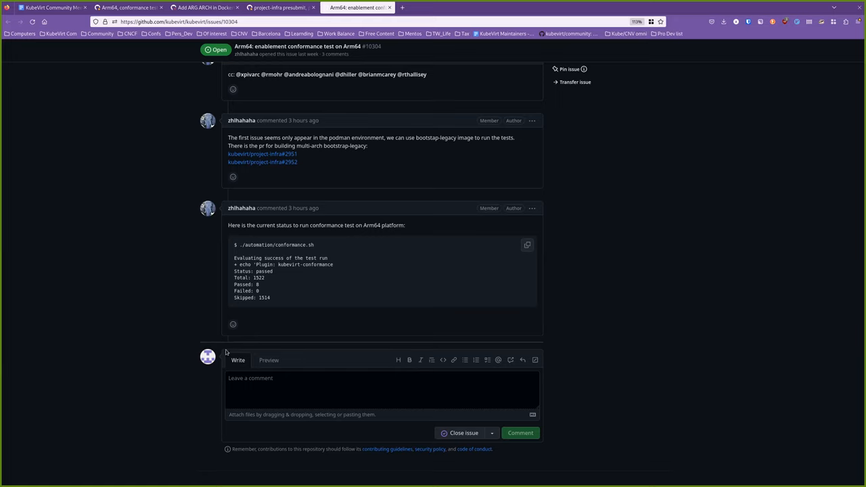
mouse_move(45, 154)
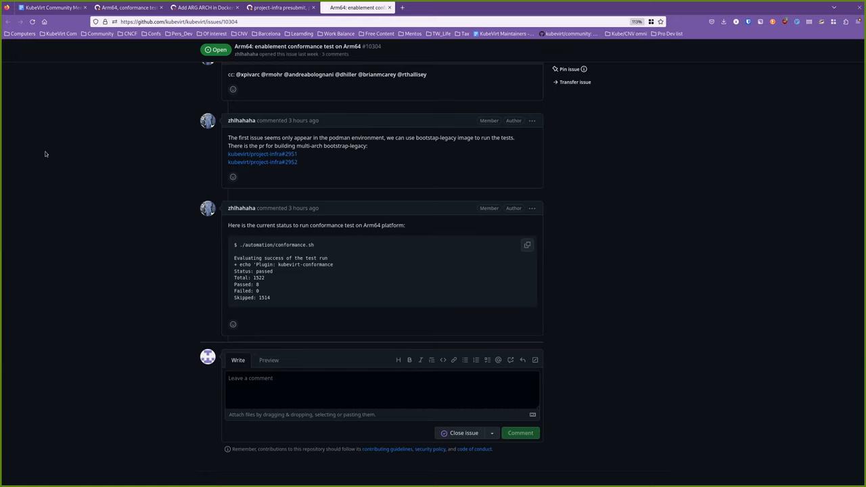
mouse_move(74, 132)
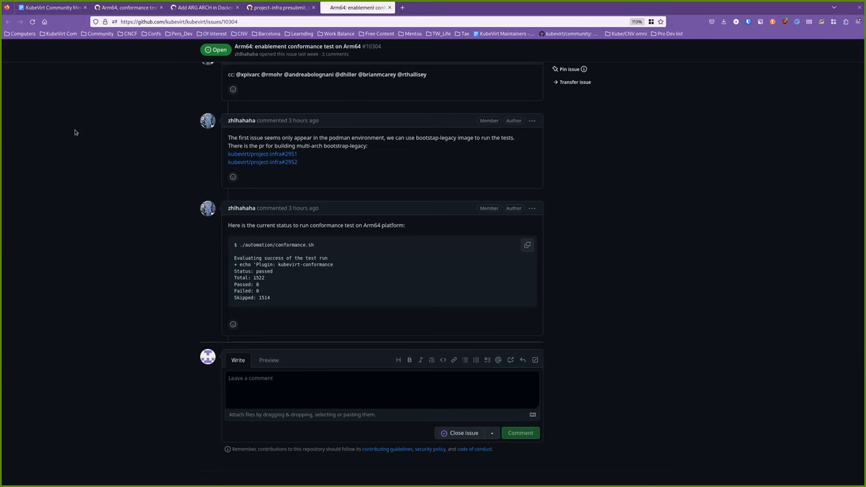
mouse_move(14, 18)
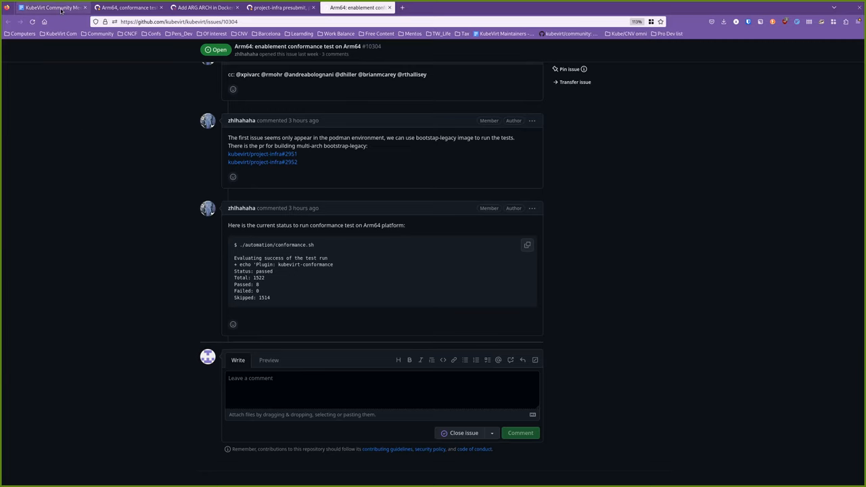
Switch to the KubeVirt Community Meetings notes to check the new [dhiller] Open Floor item
click(48, 7)
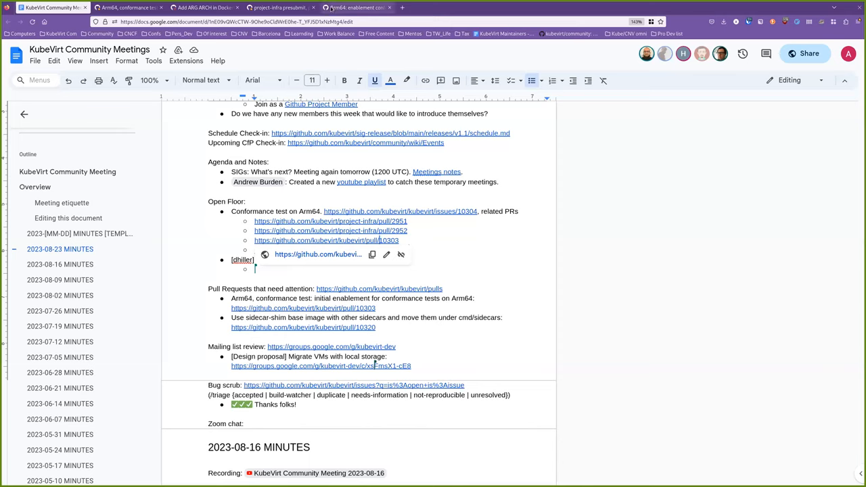
mouse_move(325, 15)
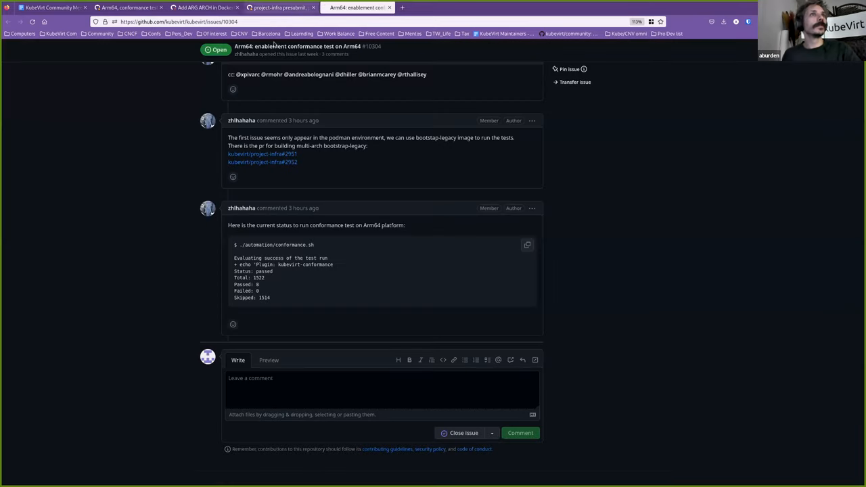
Revisit the Add ARG ARCH legacy Dockerfiles PR, then move to the Arm64 conformance PR
scroll(up, 3)
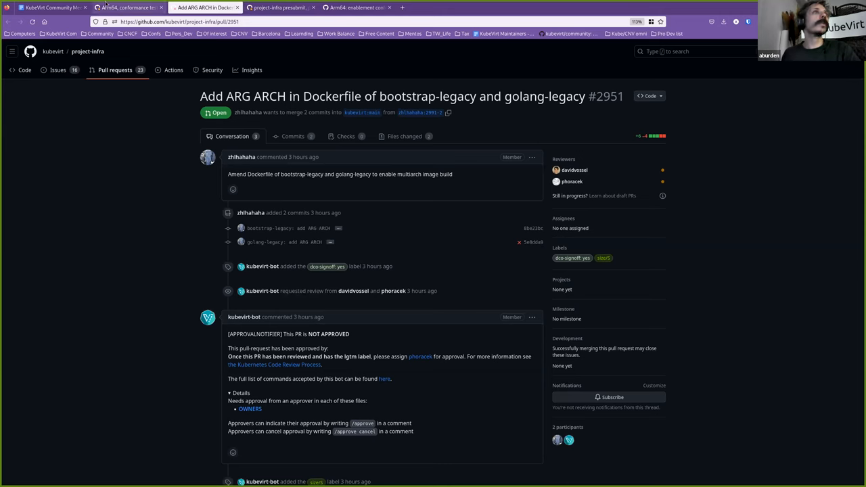
click(50, 7)
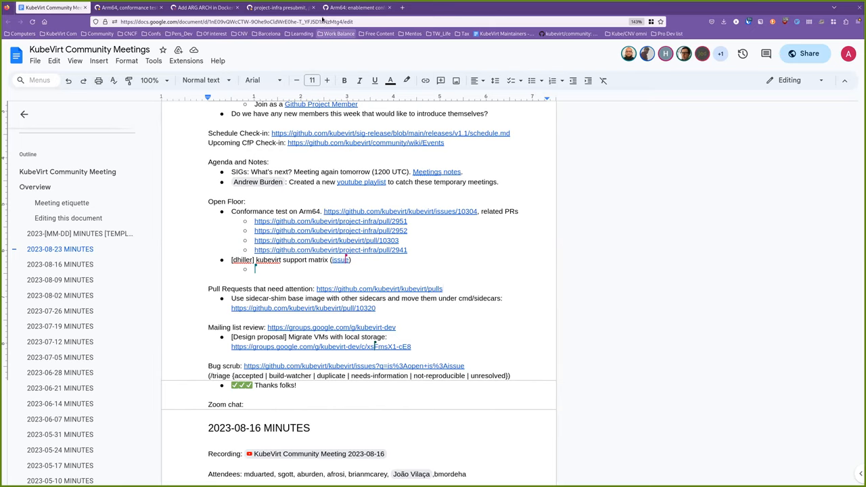
mouse_move(330, 278)
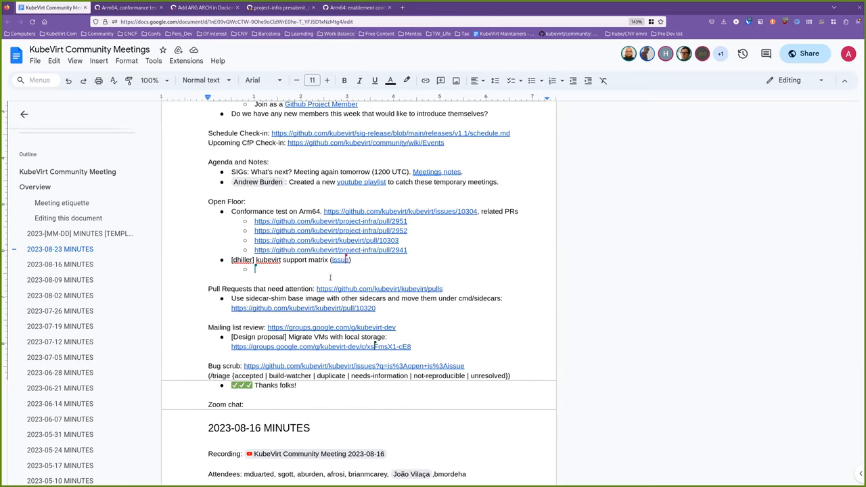
mouse_move(340, 260)
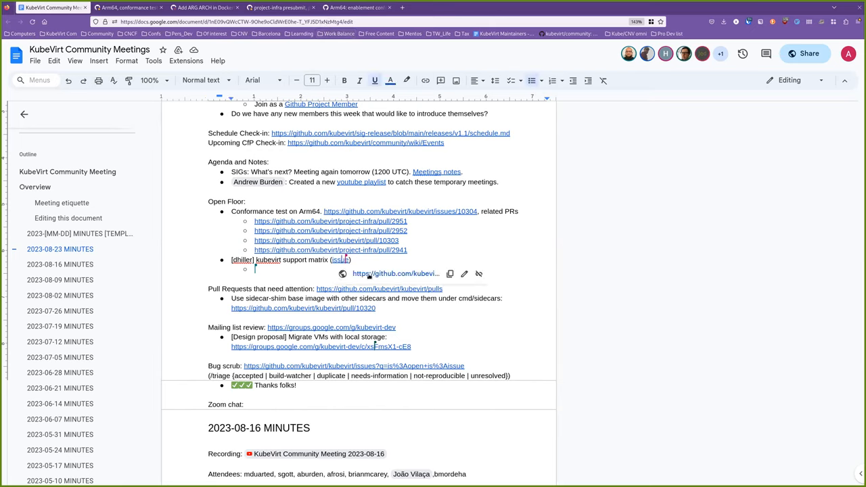
mouse_move(276, 152)
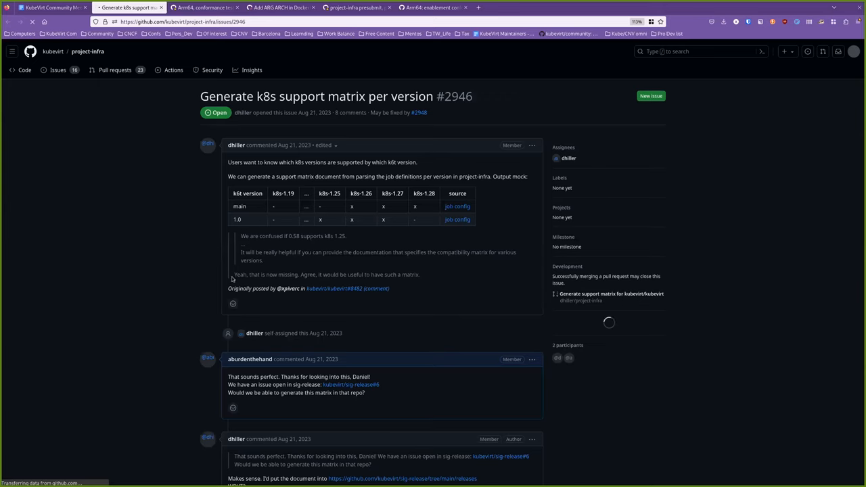
mouse_move(178, 212)
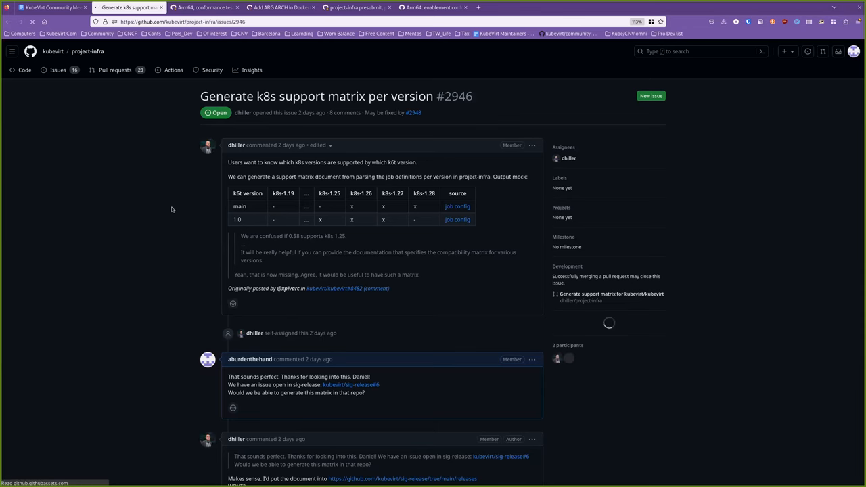
Scroll issue #2946's comments to dhiller's first support table for k8s 1.19–1.27
scroll(down, 3)
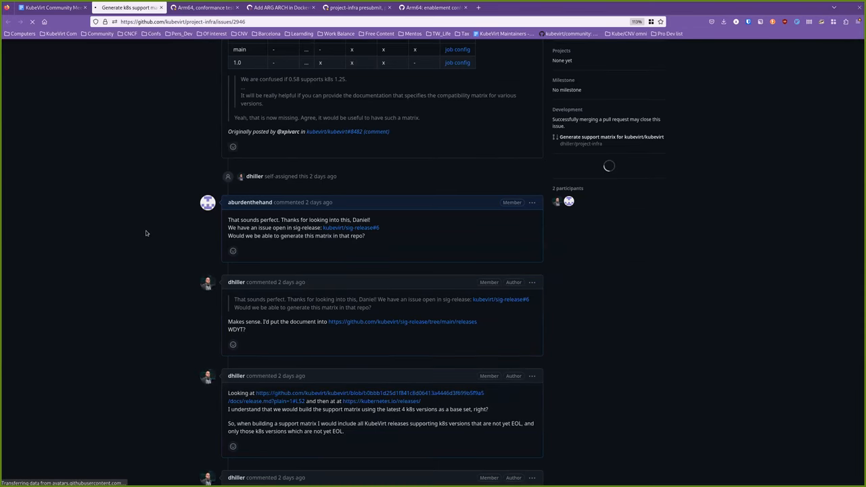
scroll(down, 3)
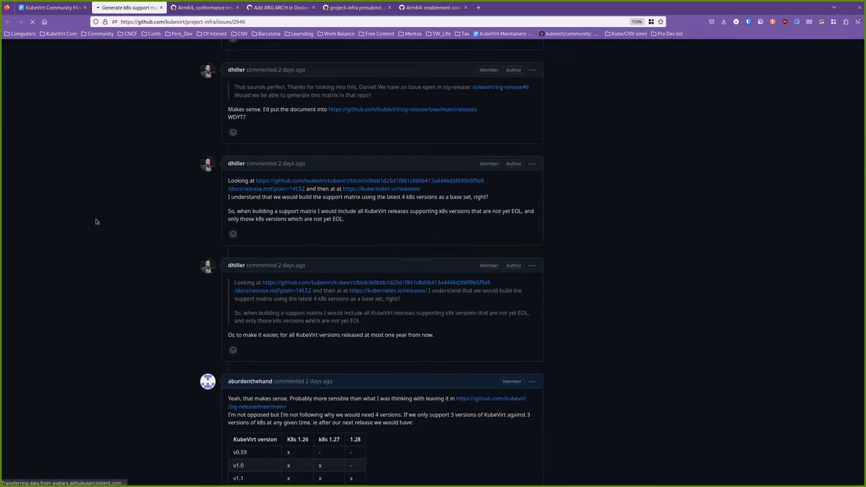
scroll(up, 3)
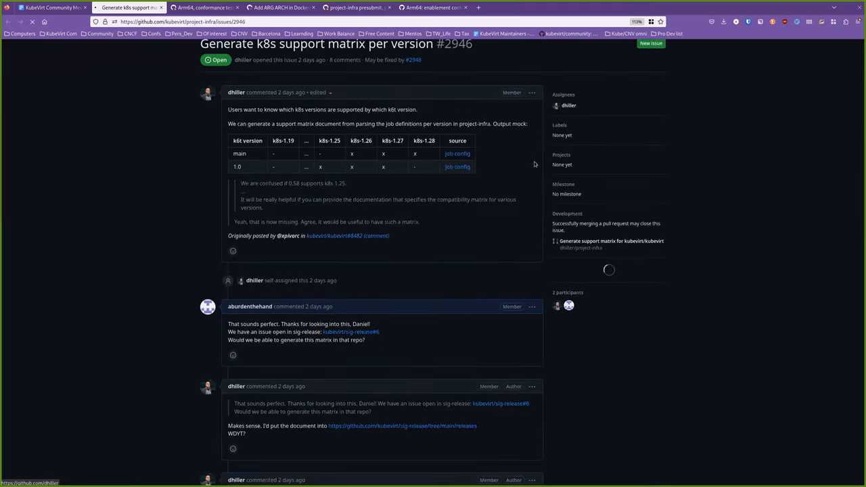
mouse_move(483, 171)
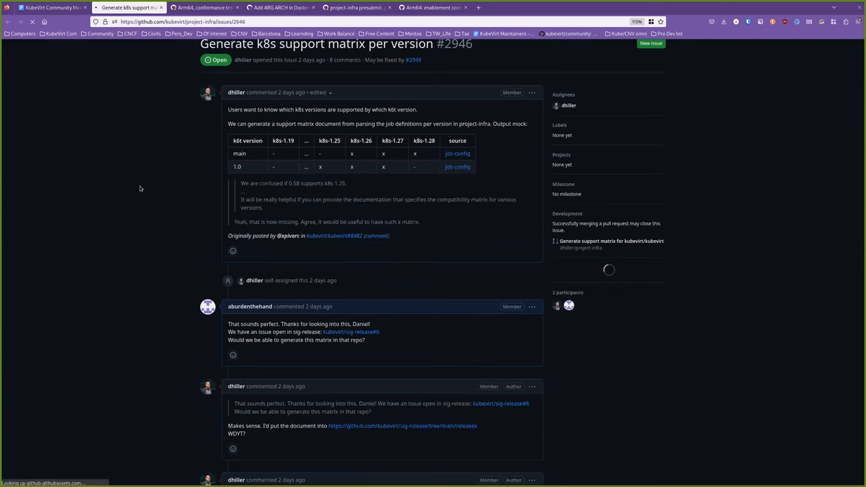
scroll(down, 3)
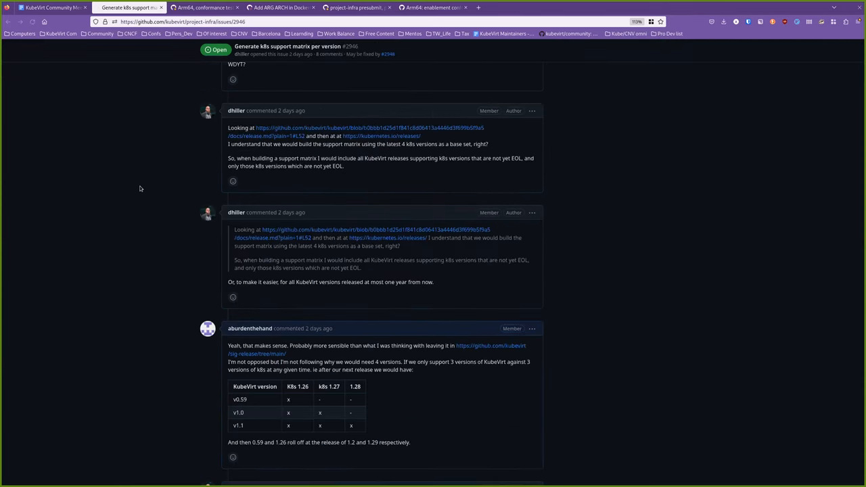
scroll(down, 3)
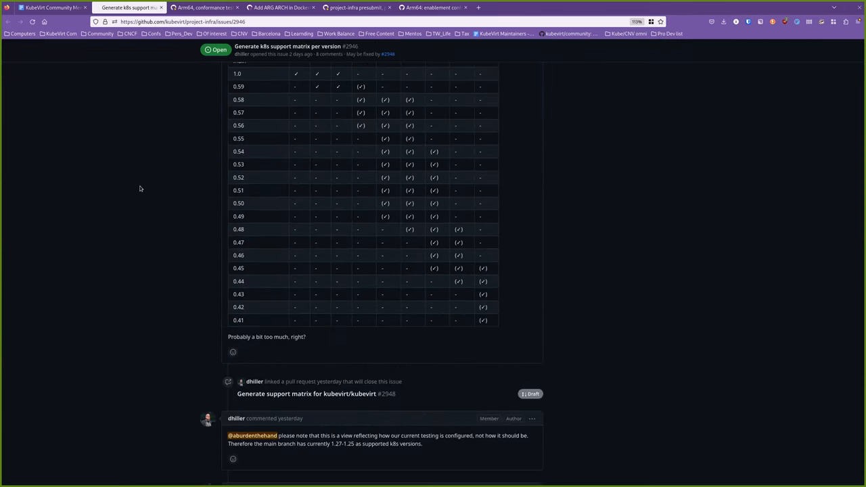
scroll(up, 3)
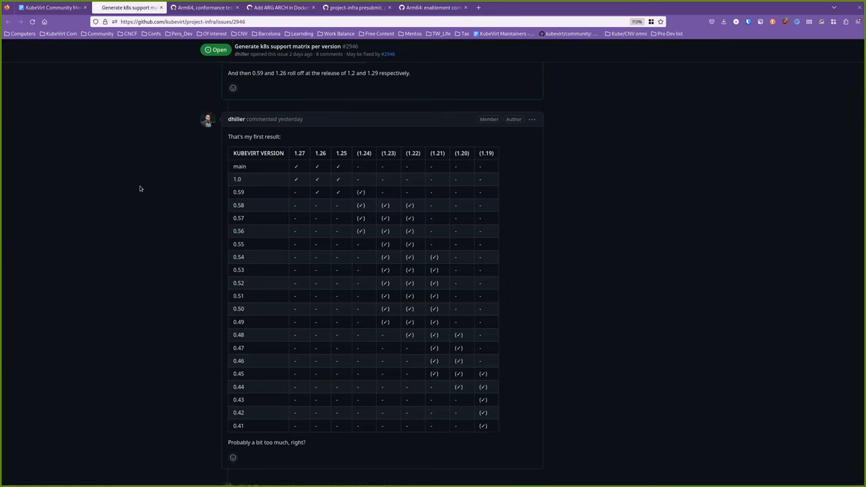
mouse_move(168, 207)
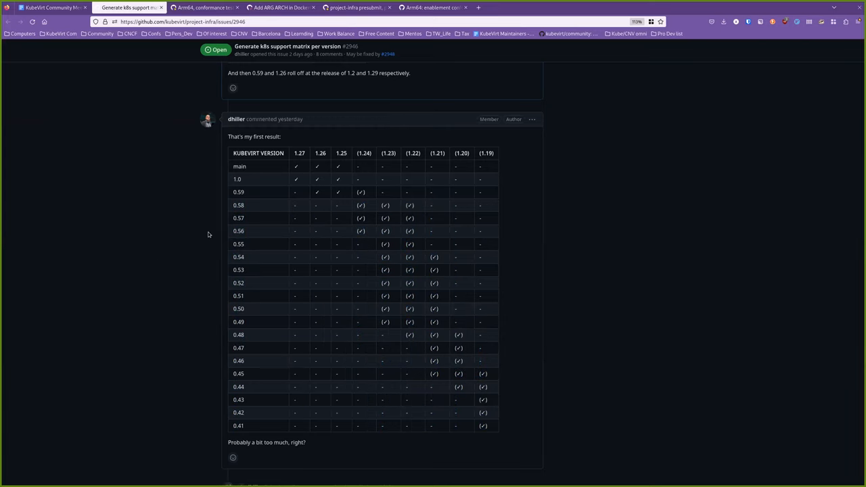
mouse_move(357, 150)
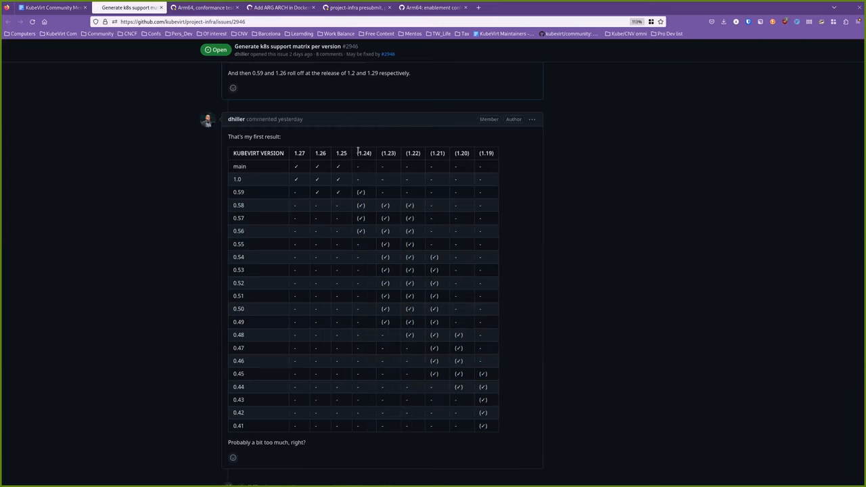
mouse_move(235, 215)
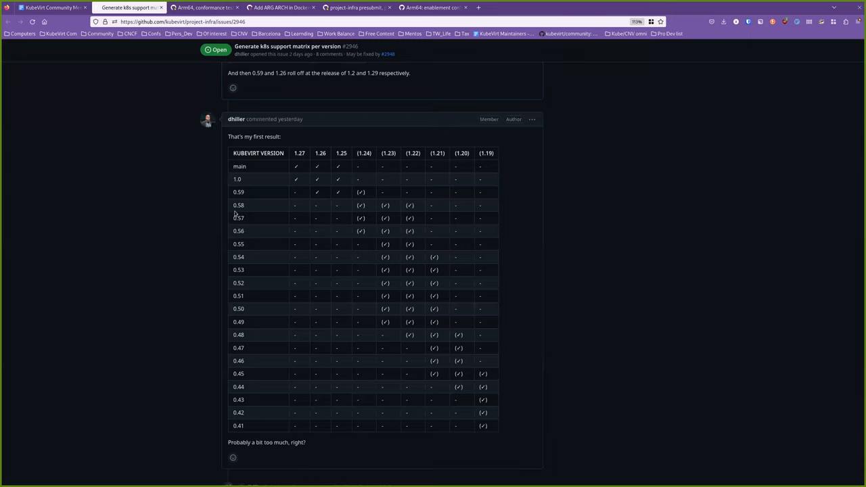
mouse_move(303, 165)
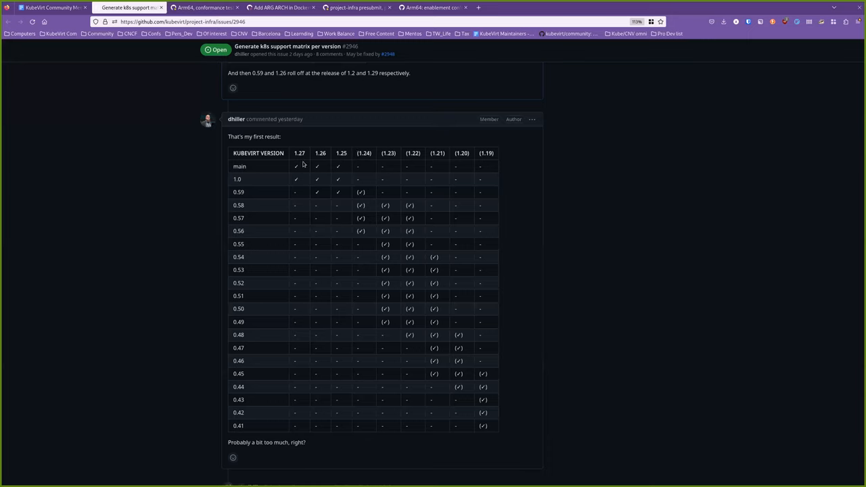
scroll(down, 3)
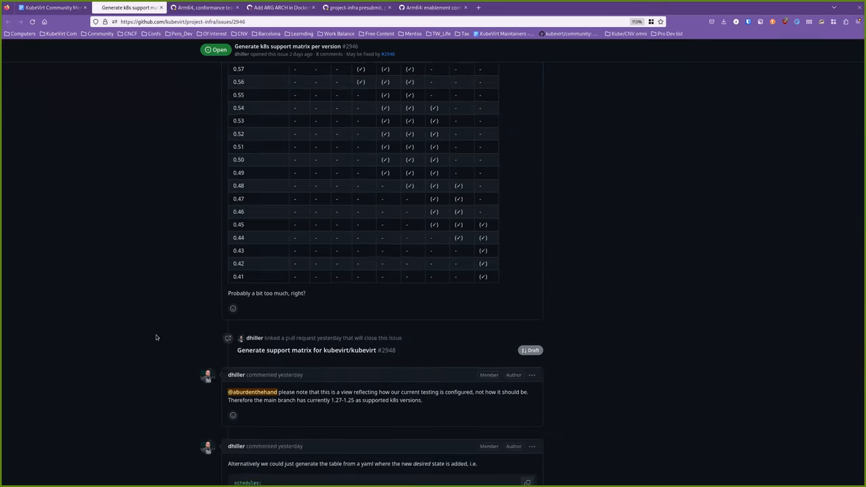
scroll(down, 3)
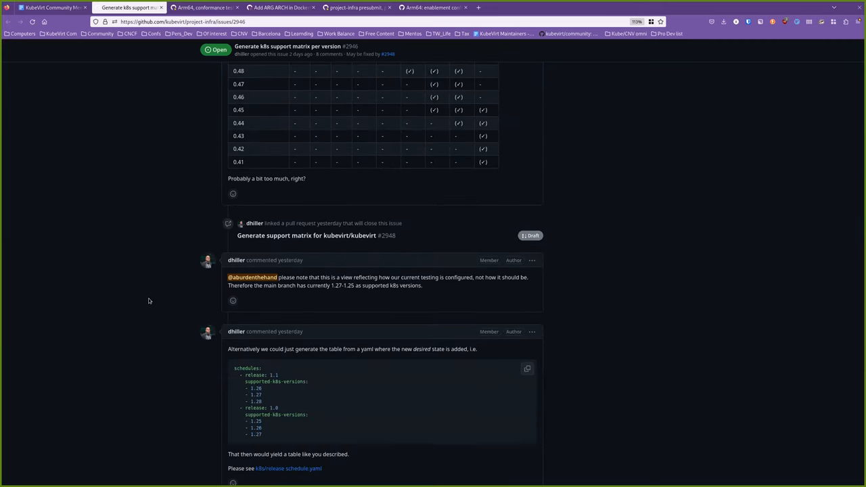
scroll(up, 3)
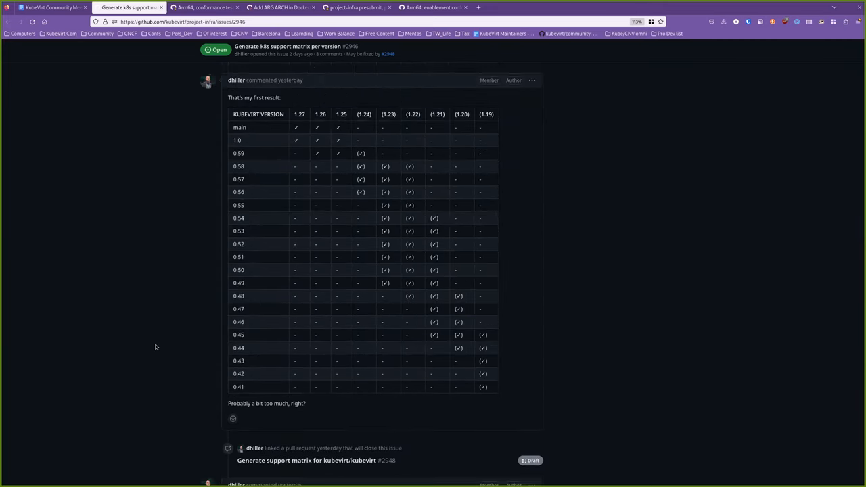
scroll(up, 3)
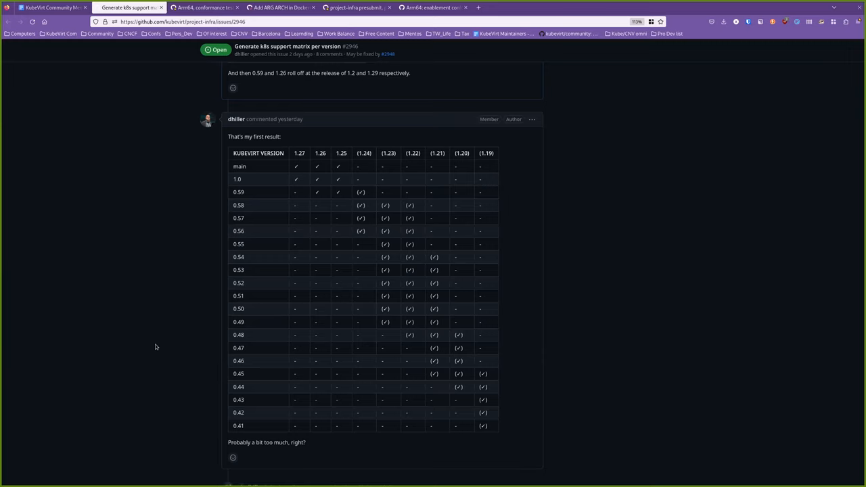
mouse_move(133, 330)
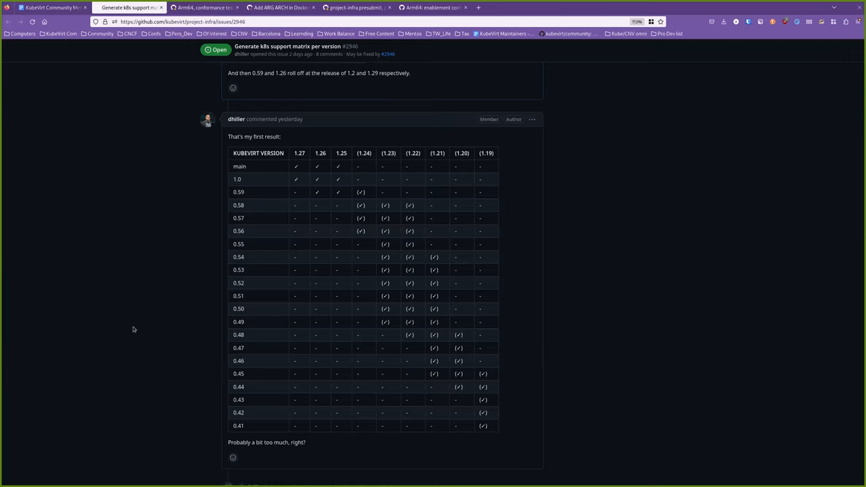
mouse_move(66, 407)
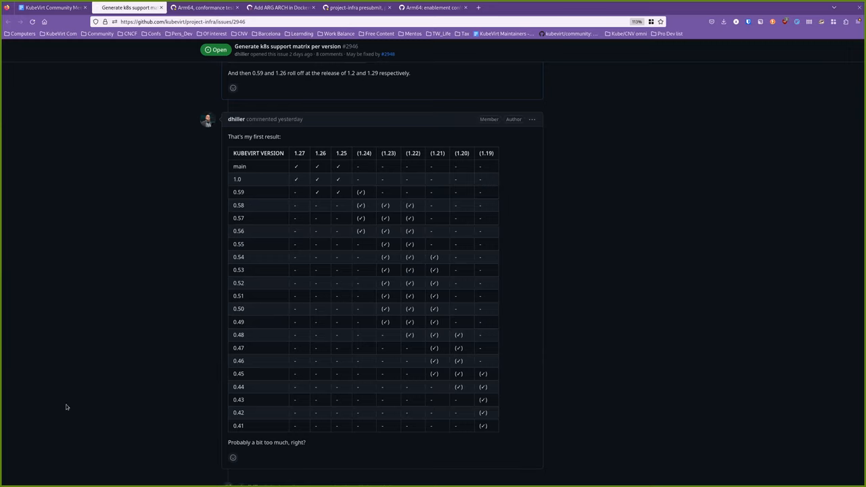
mouse_move(97, 321)
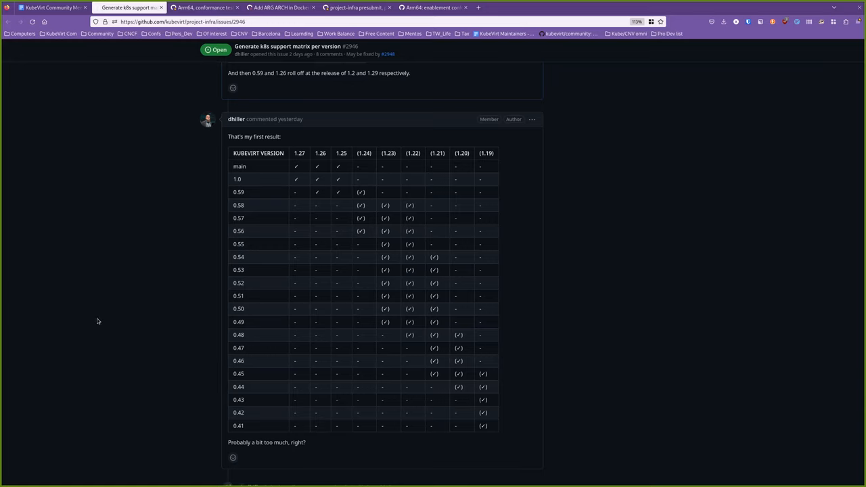
mouse_move(86, 352)
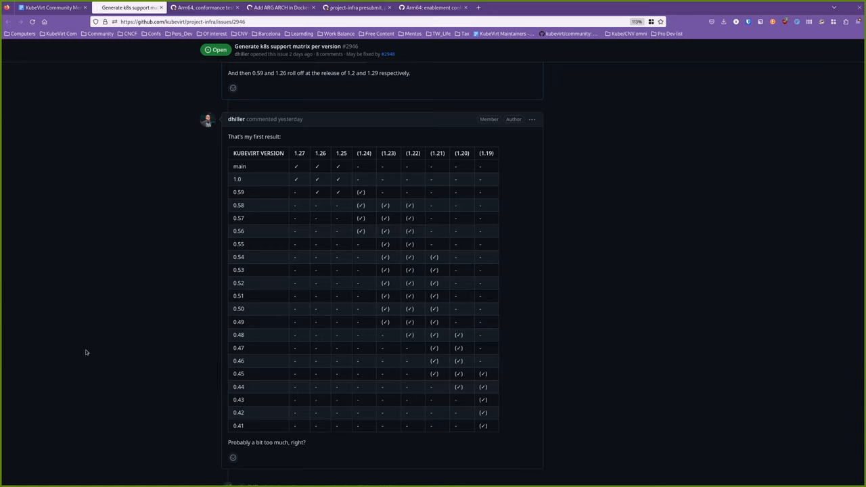
mouse_move(196, 292)
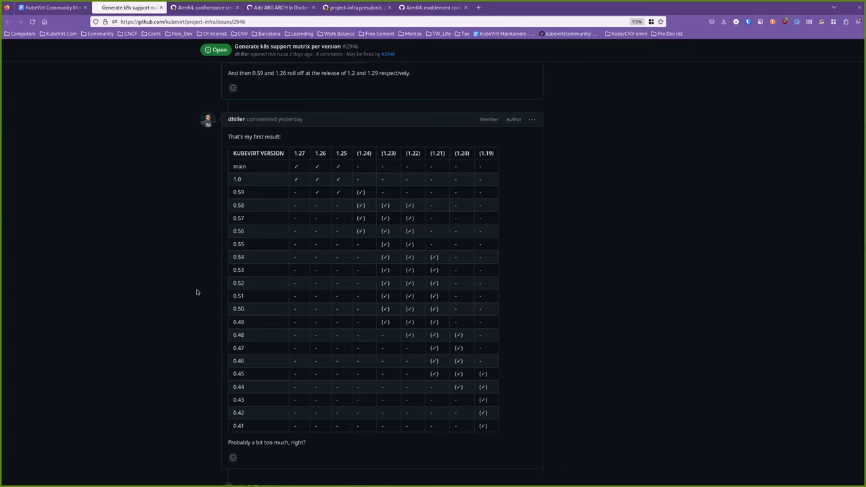
mouse_move(187, 228)
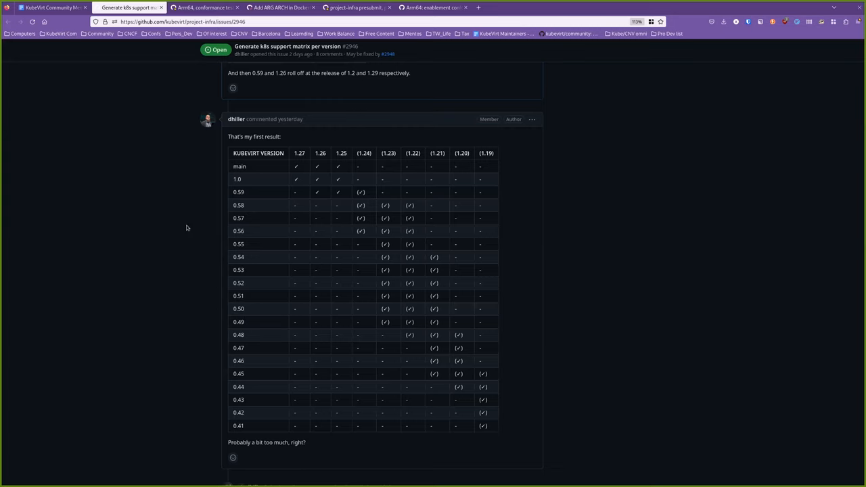
mouse_move(198, 219)
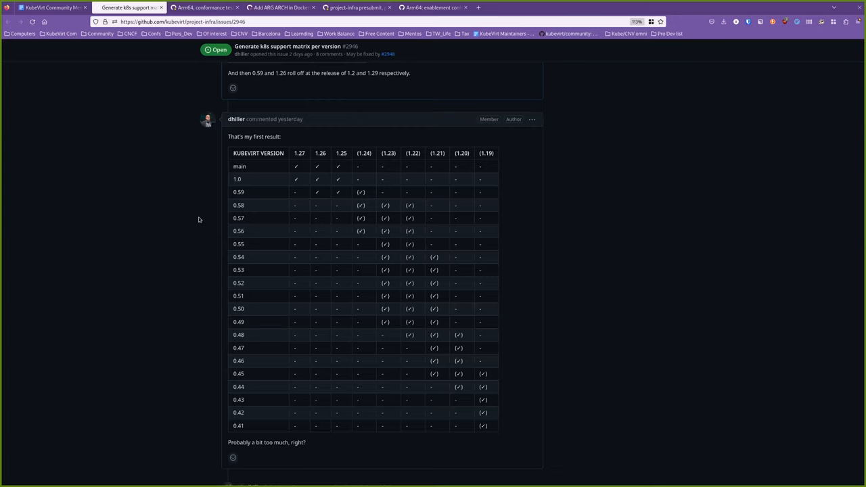
mouse_move(195, 197)
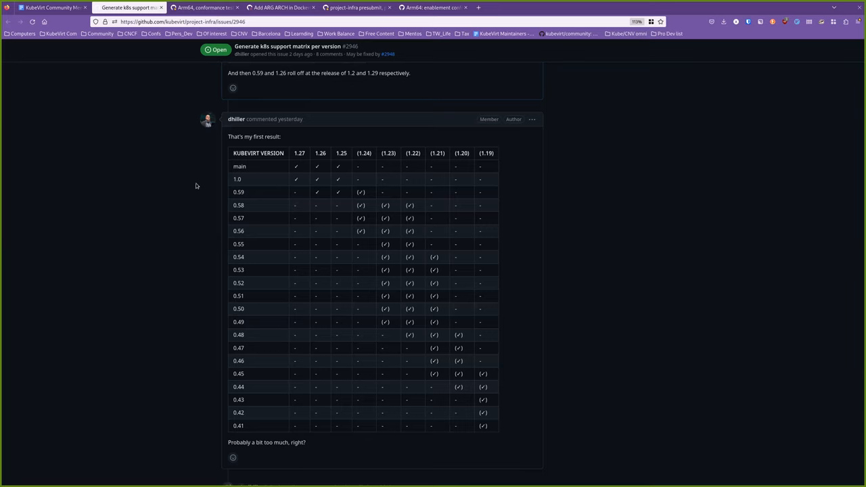
mouse_move(550, 197)
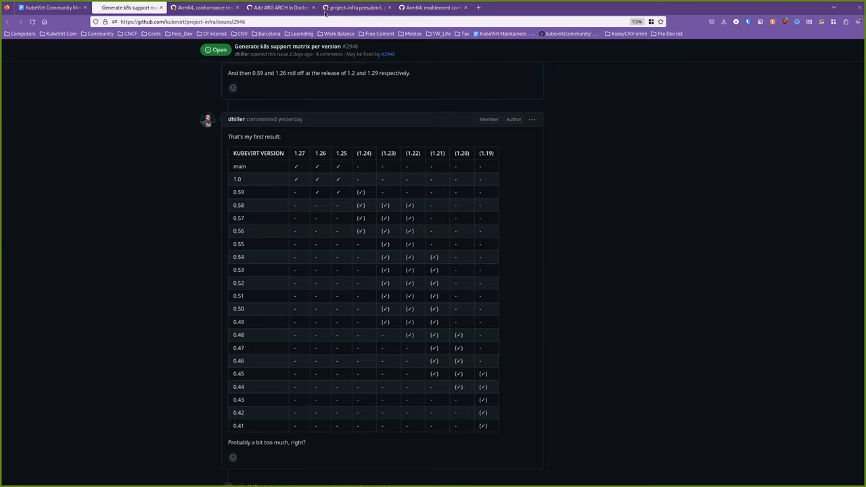
mouse_move(330, 276)
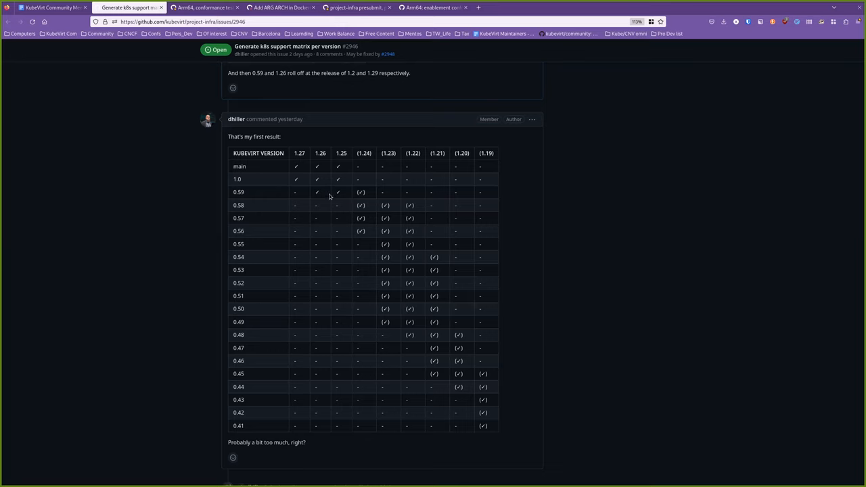
mouse_move(352, 199)
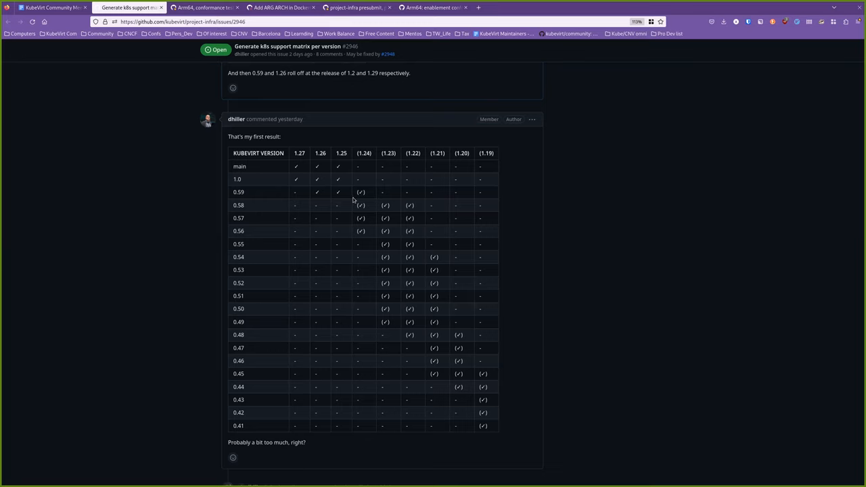
mouse_move(374, 212)
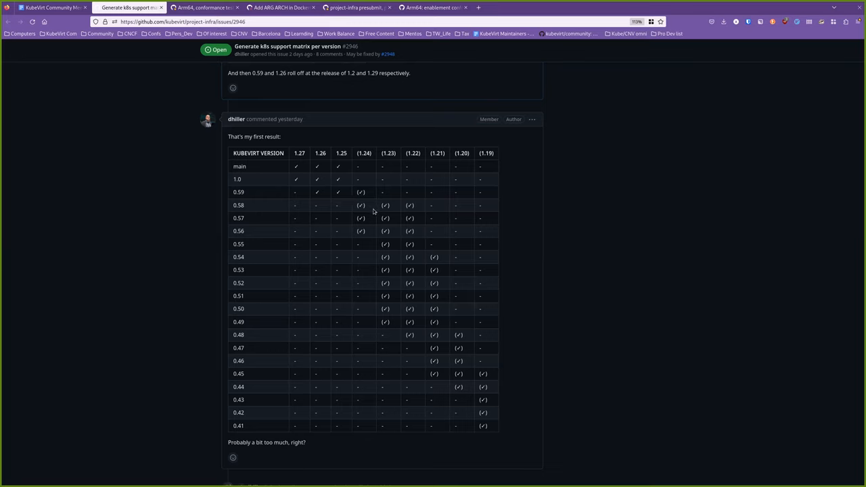
mouse_move(379, 218)
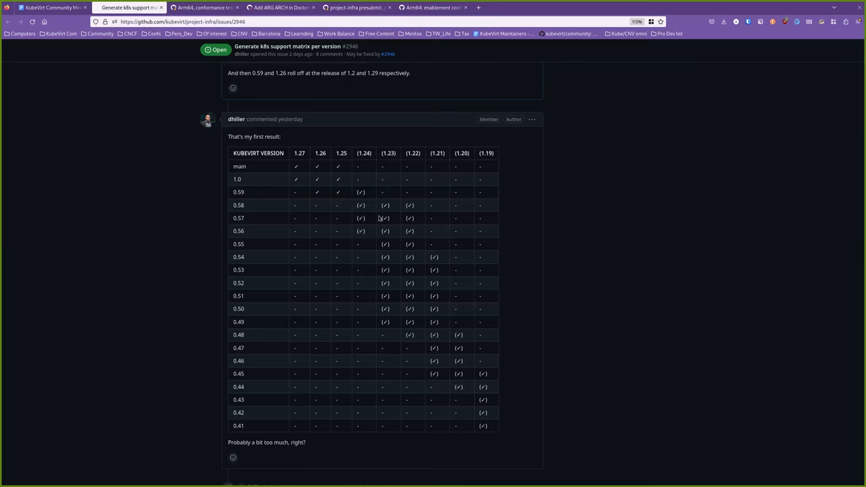
mouse_move(352, 207)
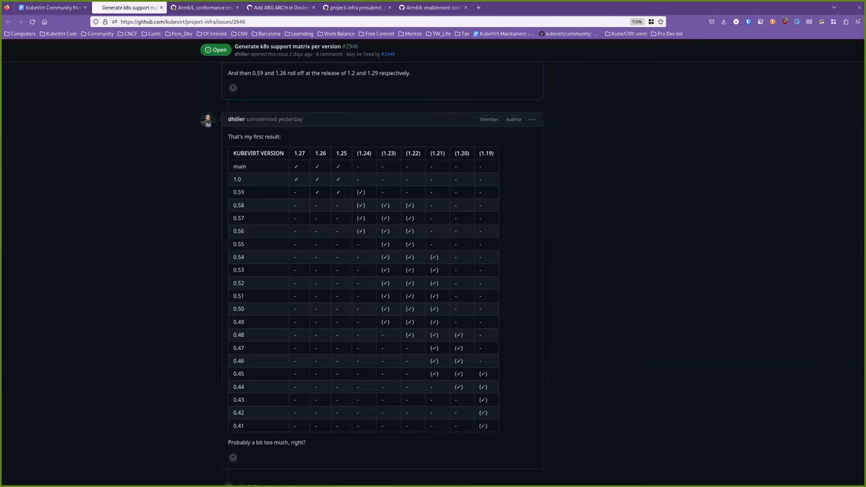
mouse_move(803, 379)
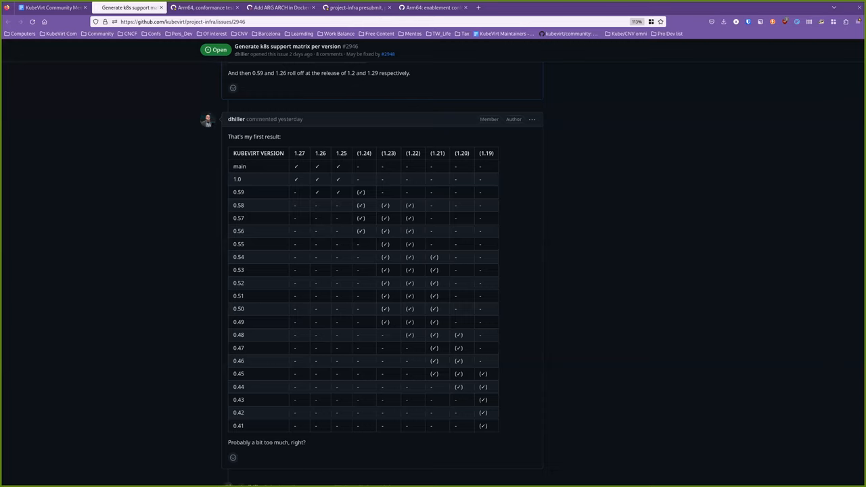
mouse_move(404, 389)
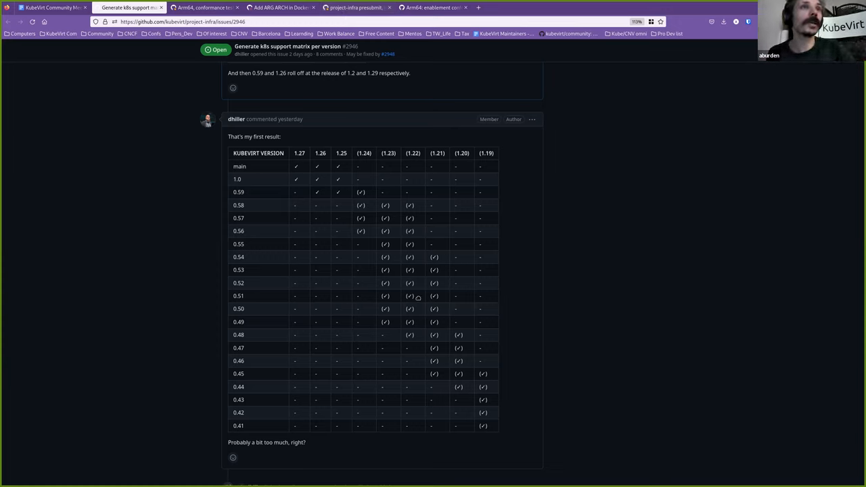
mouse_move(450, 354)
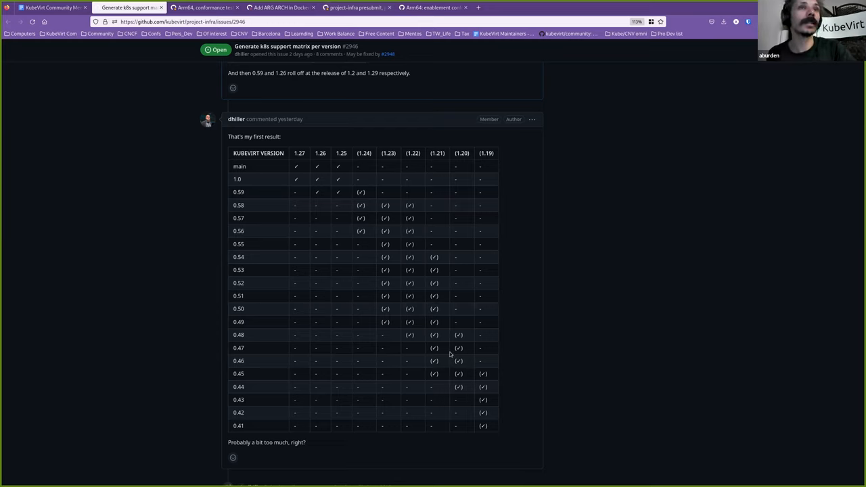
mouse_move(366, 214)
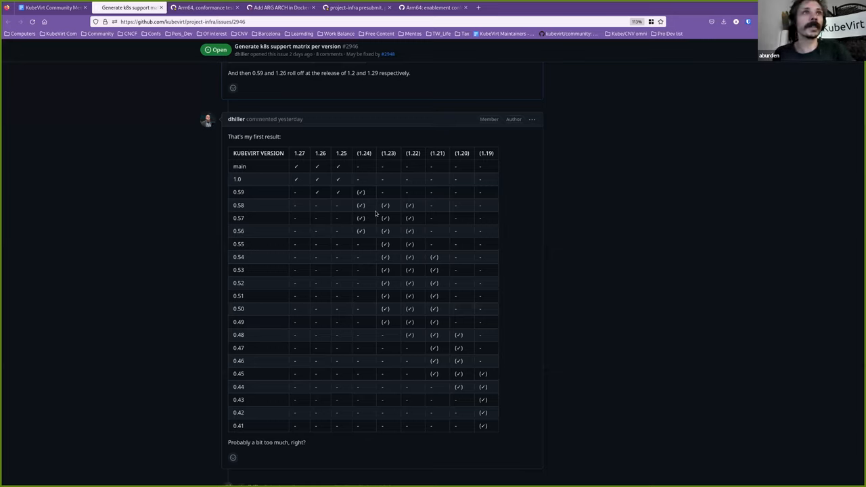
mouse_move(376, 229)
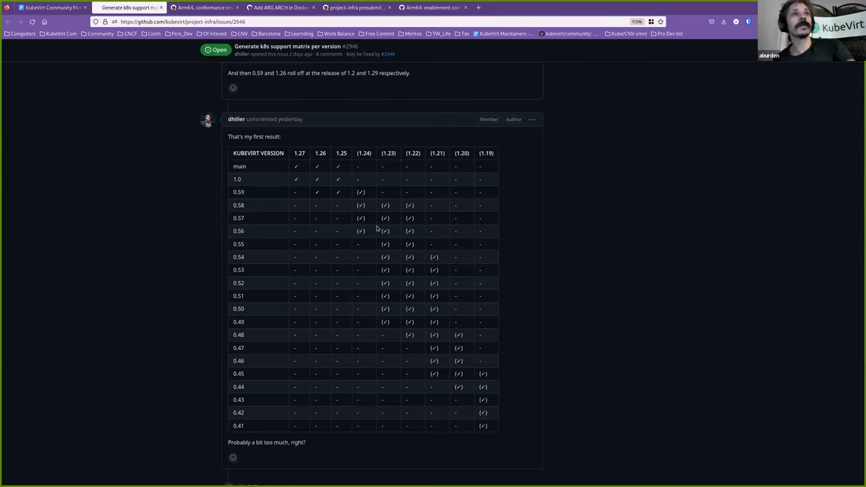
mouse_move(392, 232)
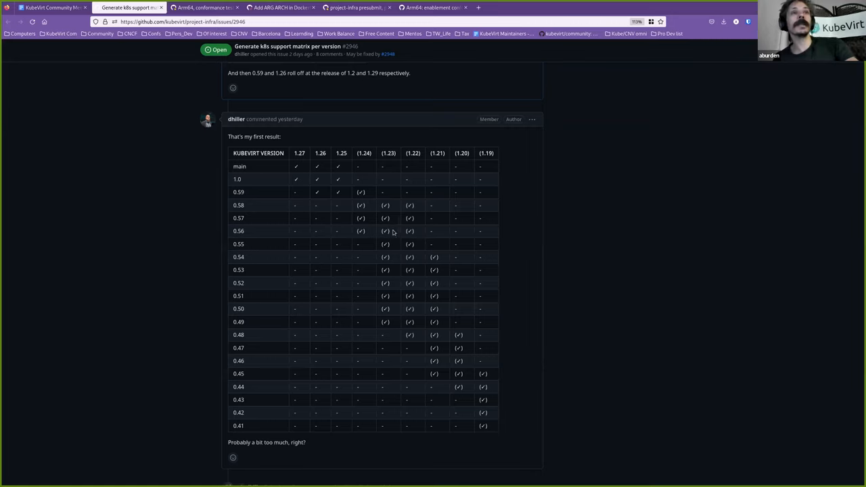
mouse_move(289, 118)
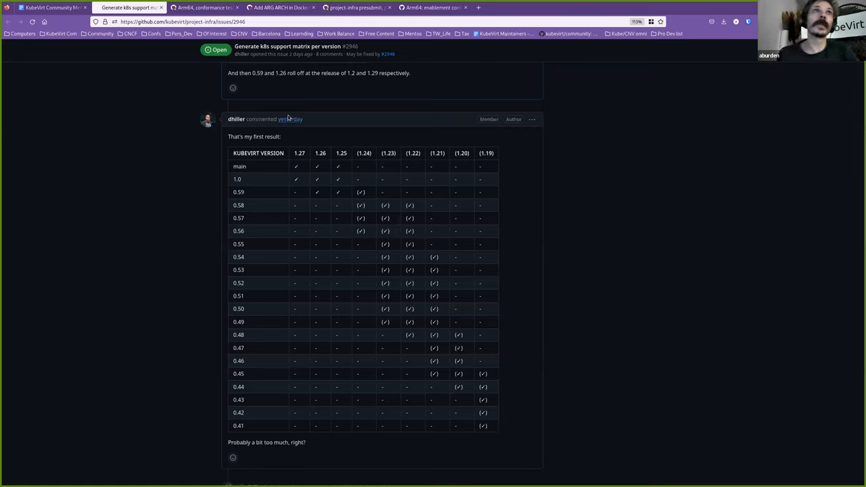
mouse_move(323, 18)
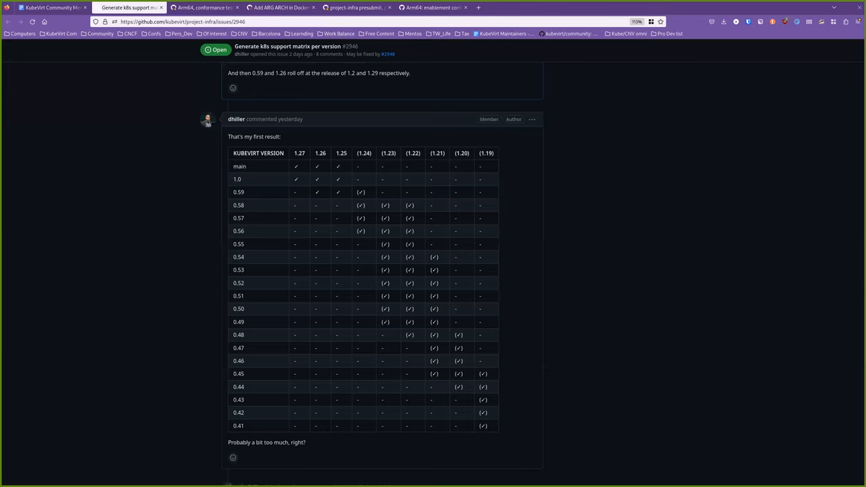
mouse_move(330, 315)
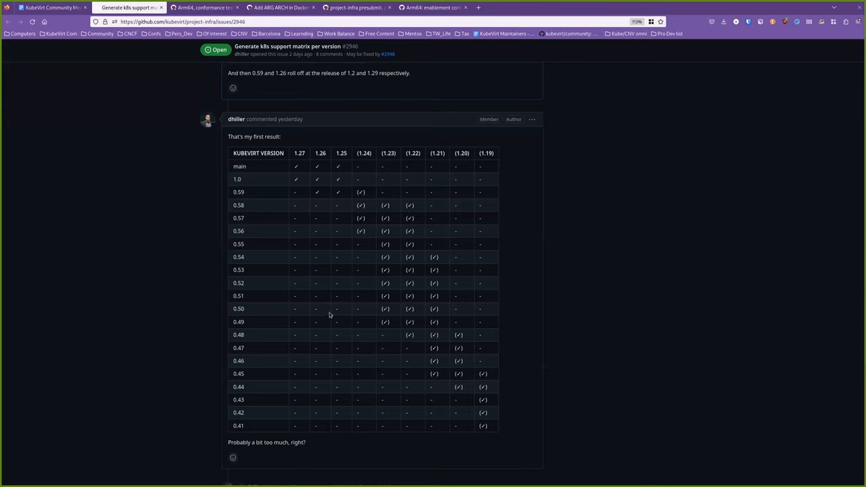
mouse_move(388, 229)
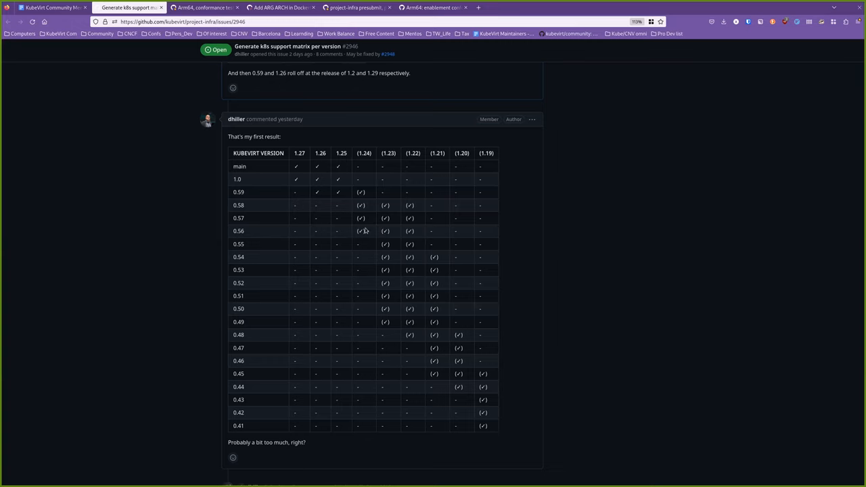
mouse_move(369, 209)
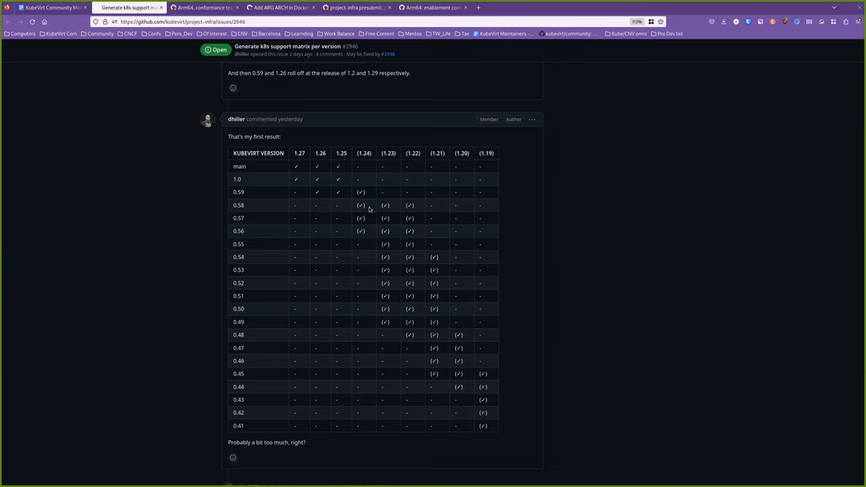
mouse_move(368, 229)
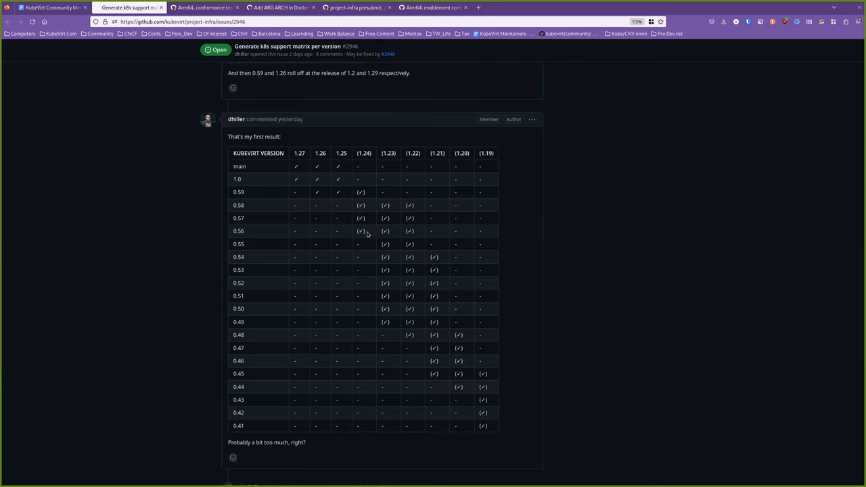
mouse_move(352, 227)
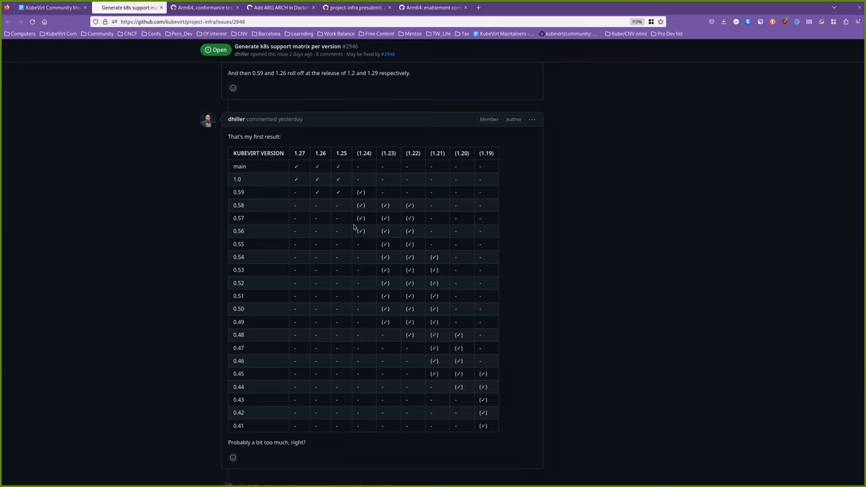
mouse_move(376, 257)
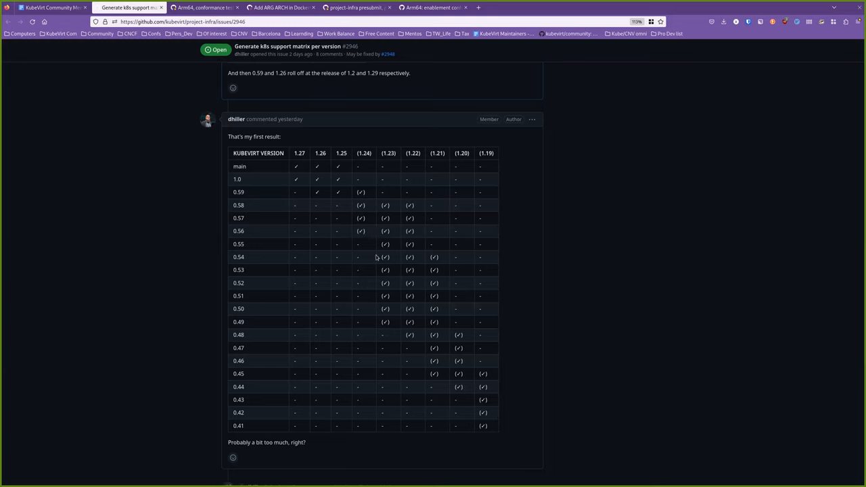
mouse_move(413, 239)
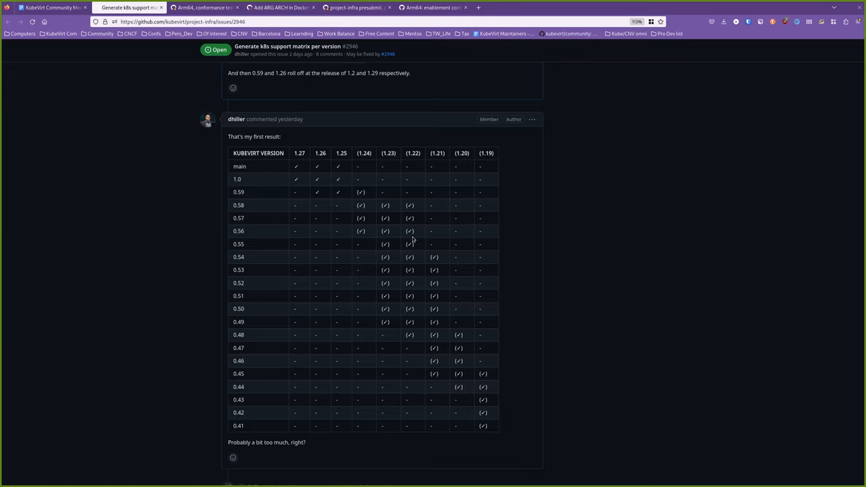
mouse_move(400, 310)
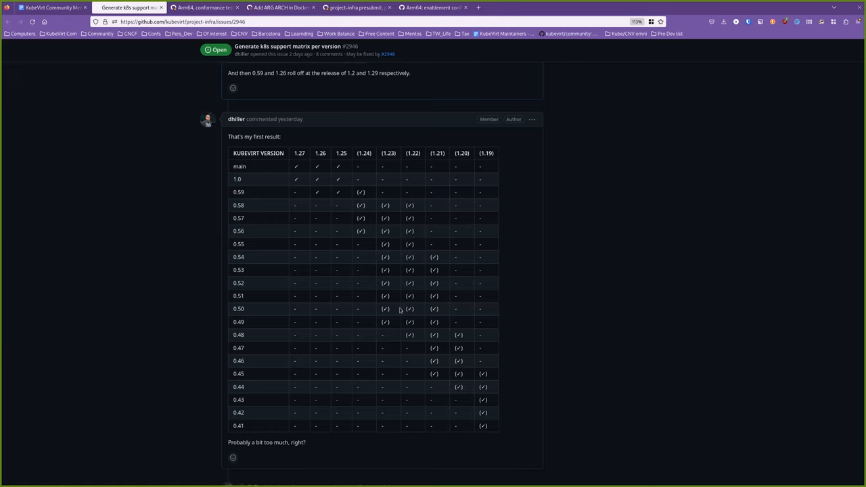
mouse_move(410, 242)
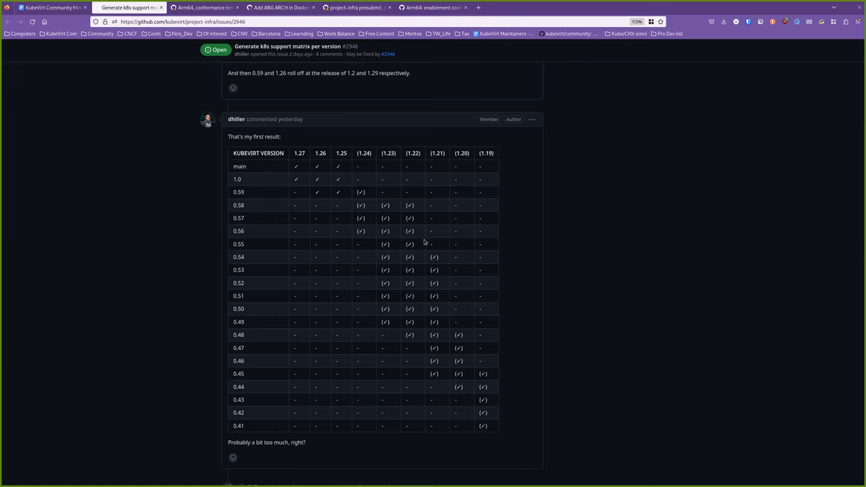
mouse_move(426, 251)
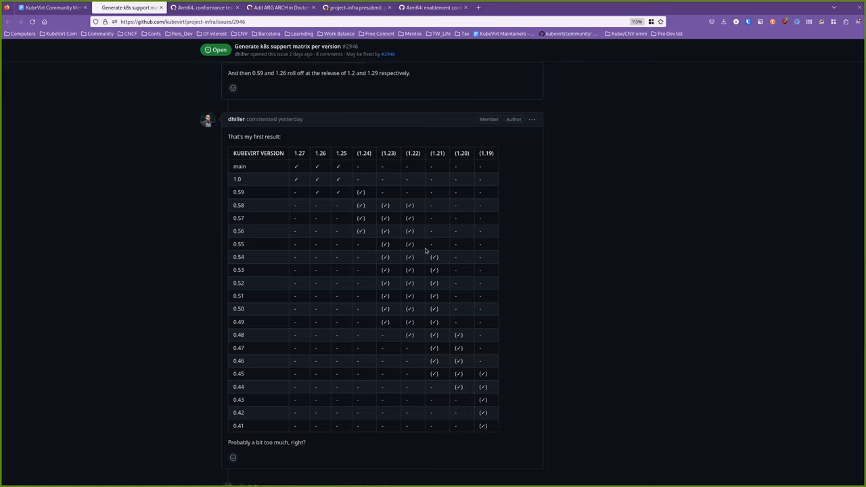
mouse_move(165, 366)
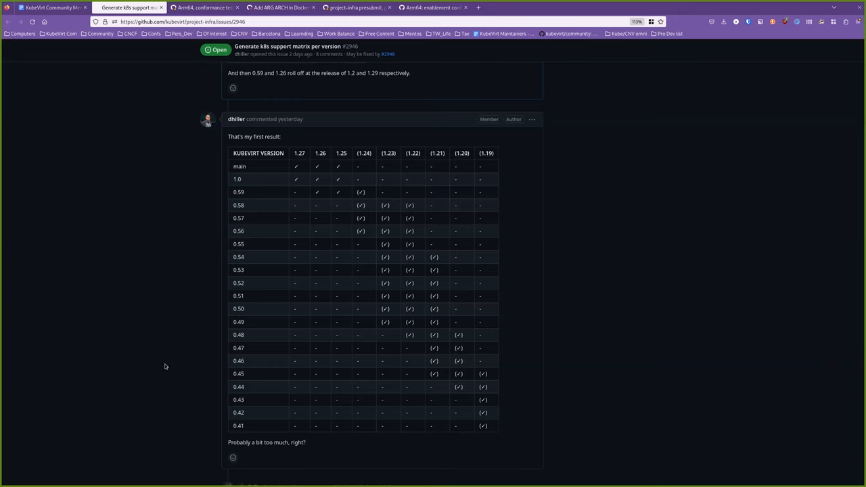
mouse_move(213, 264)
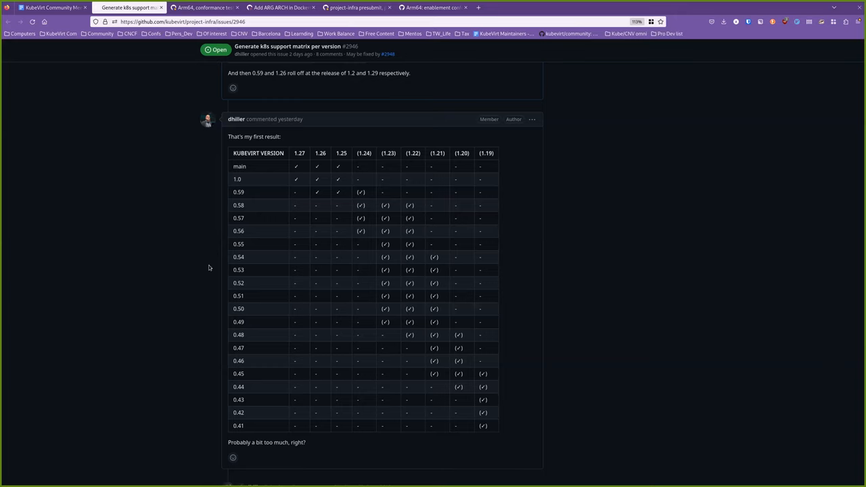
mouse_move(239, 217)
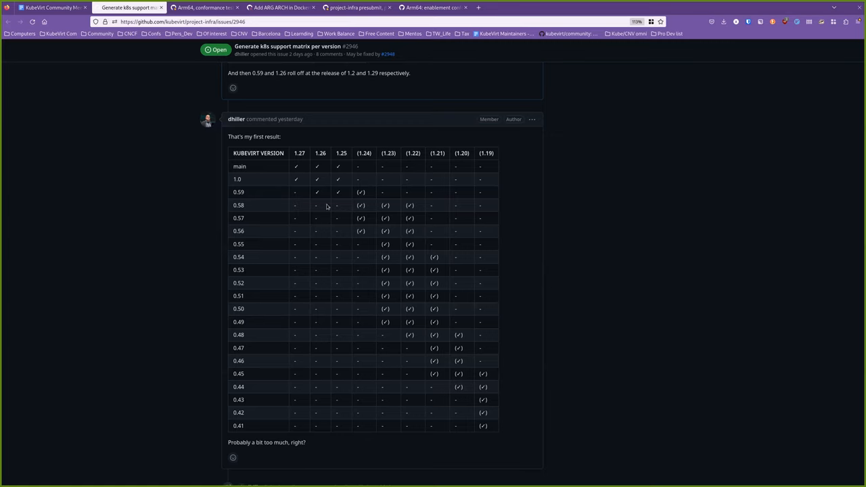
mouse_move(371, 205)
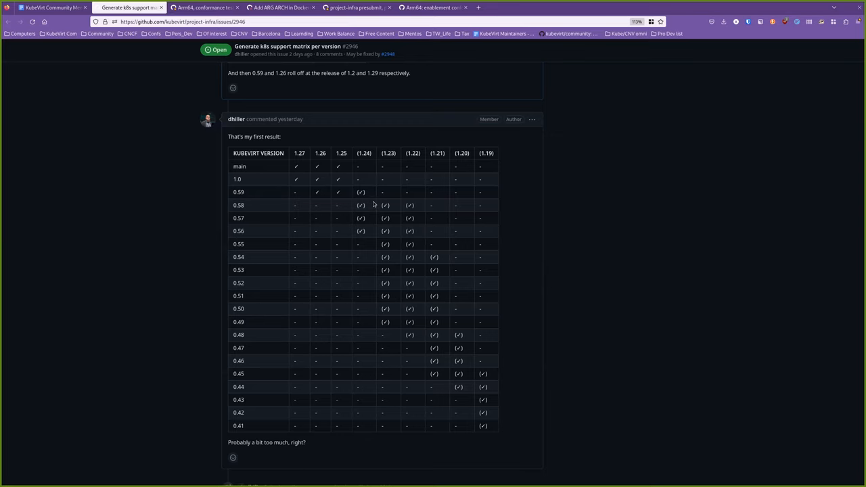
mouse_move(237, 186)
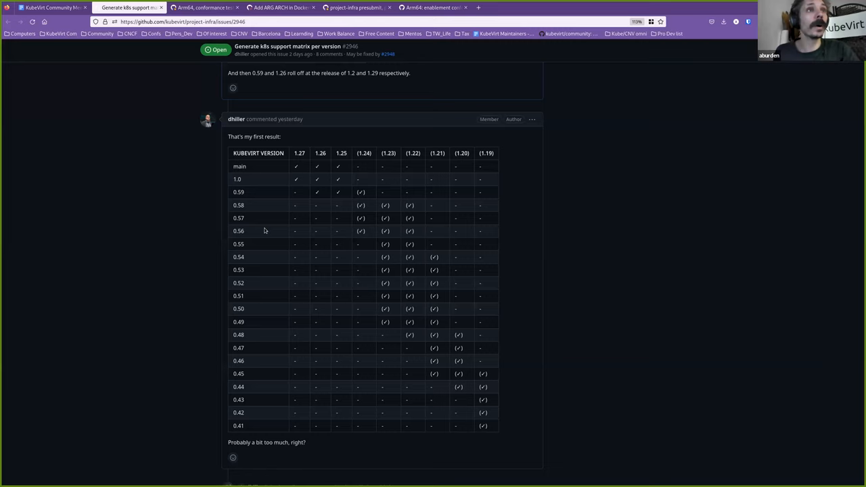
mouse_move(369, 226)
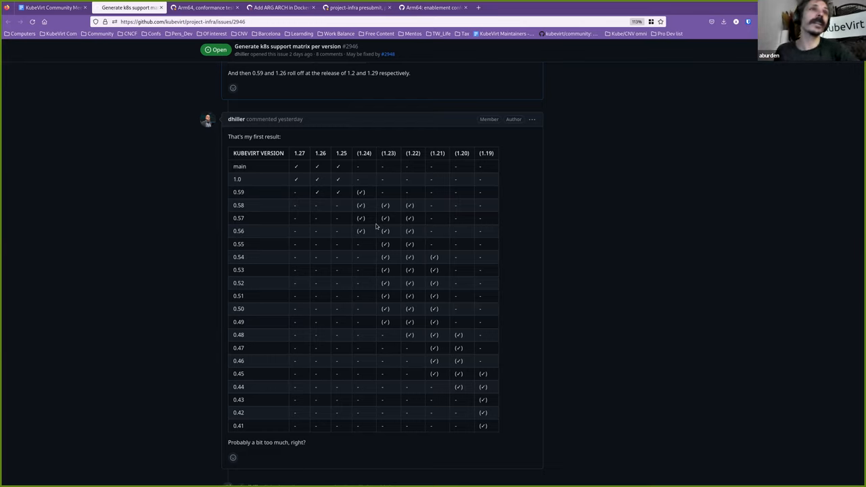
mouse_move(364, 232)
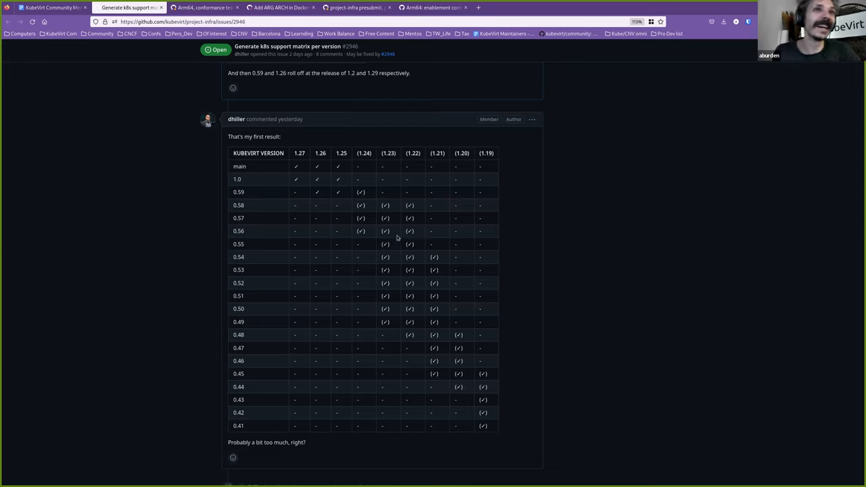
mouse_move(341, 197)
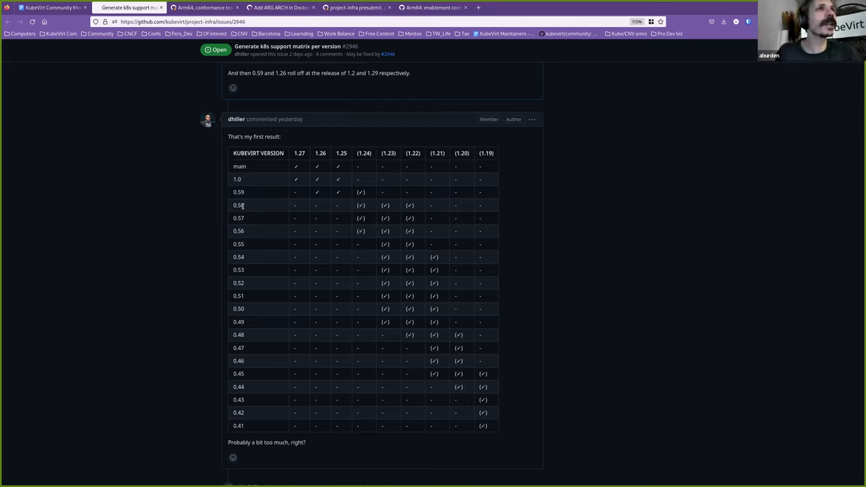
Inspect dhiller's KubeVirt version support table, then return to the meeting minutes
double_click(238, 205)
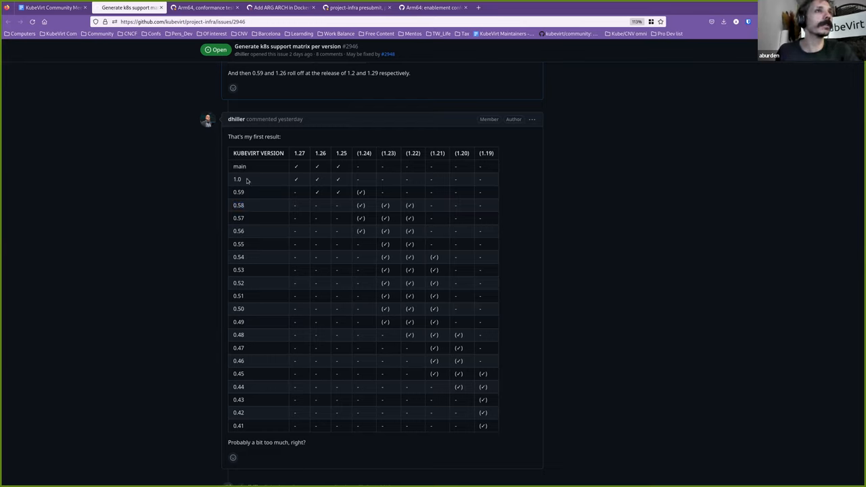
mouse_move(255, 209)
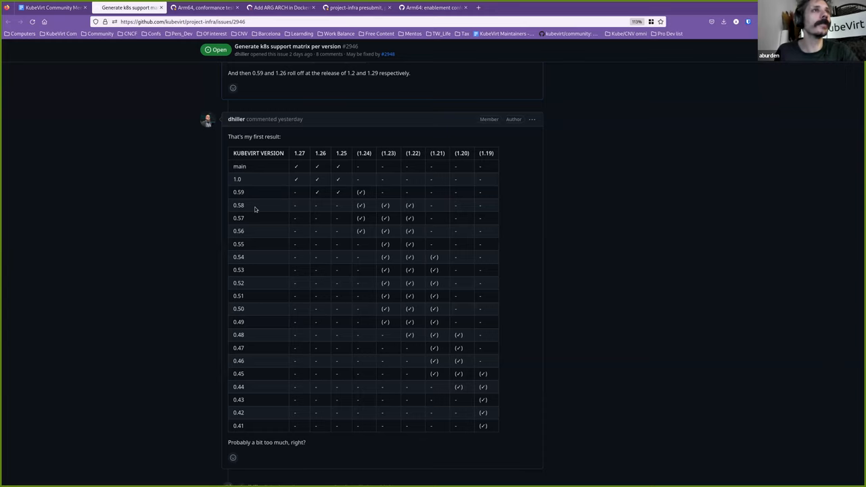
mouse_move(227, 213)
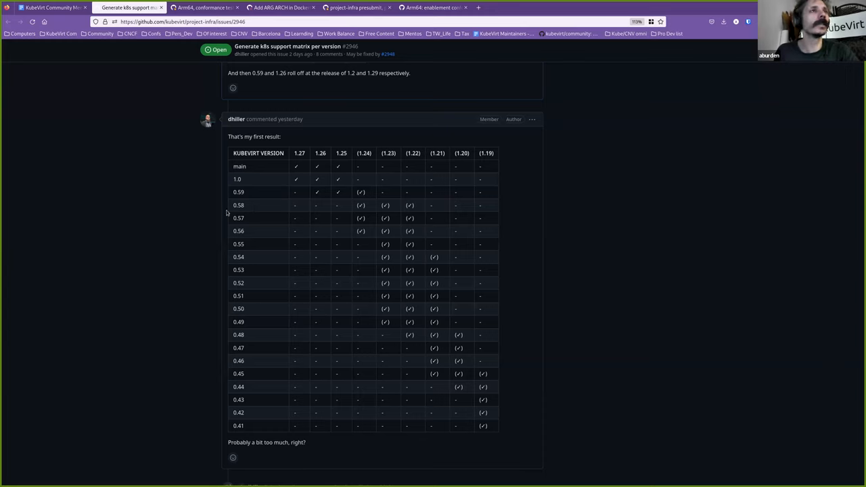
mouse_move(222, 109)
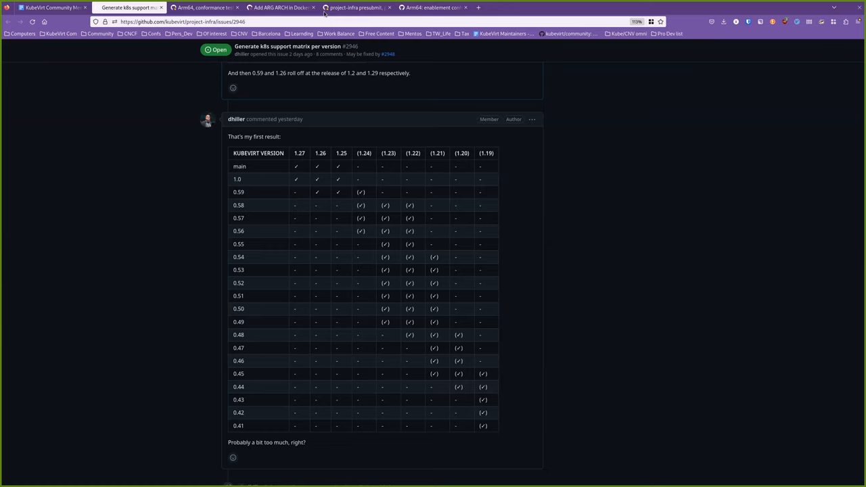
mouse_move(327, 19)
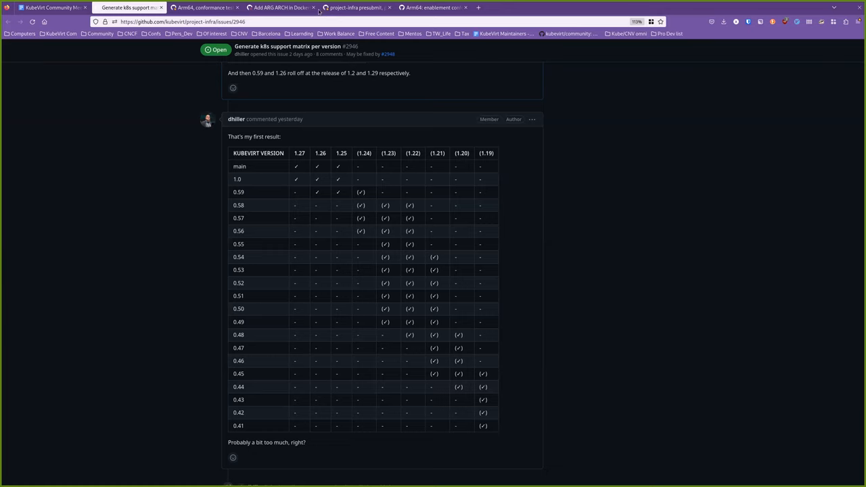
mouse_move(323, 16)
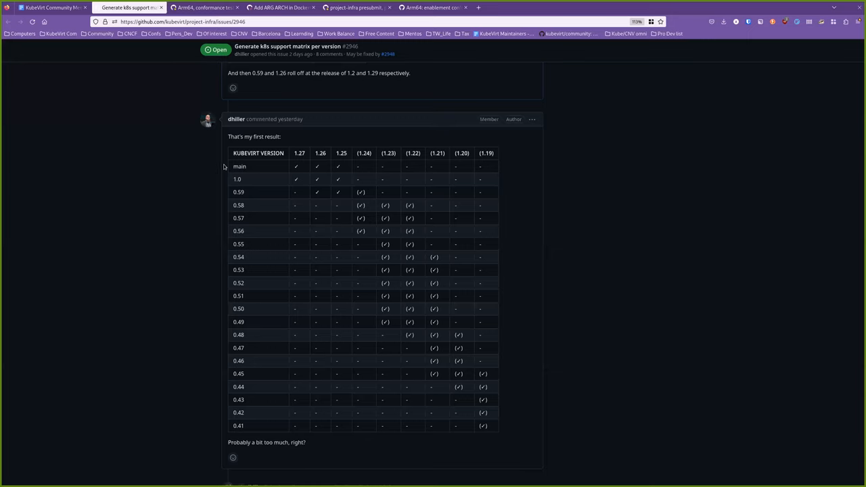
mouse_move(240, 232)
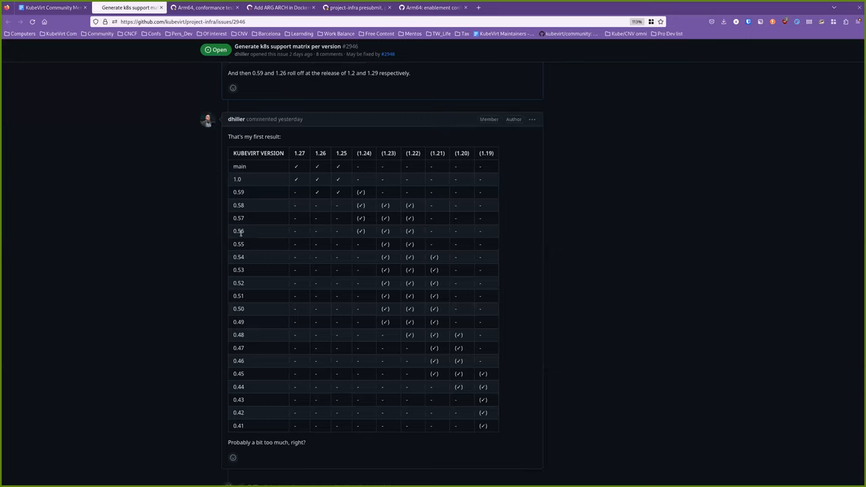
mouse_move(400, 232)
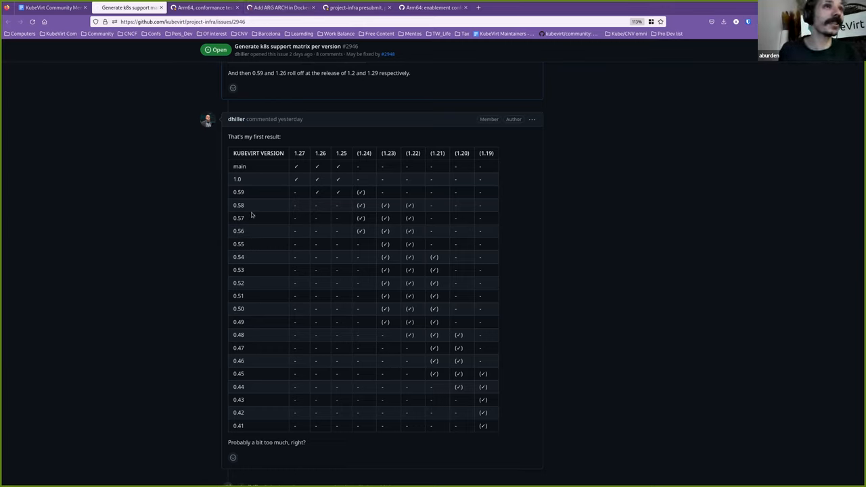
mouse_move(339, 215)
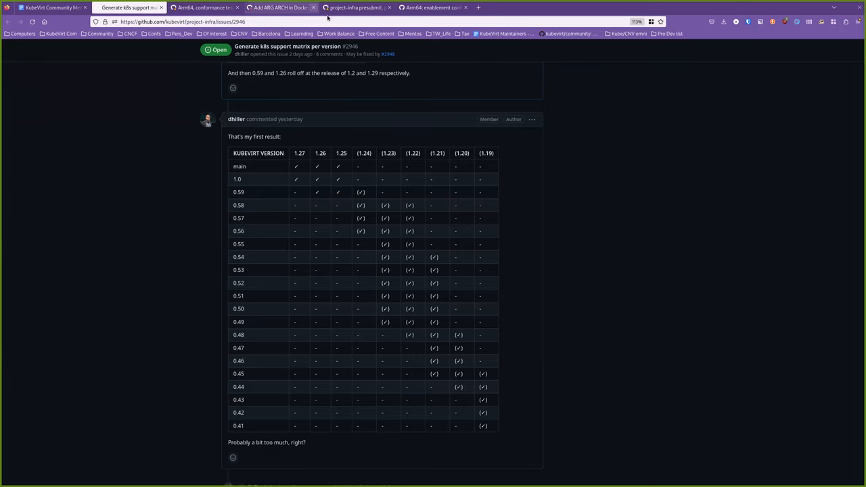
mouse_move(325, 17)
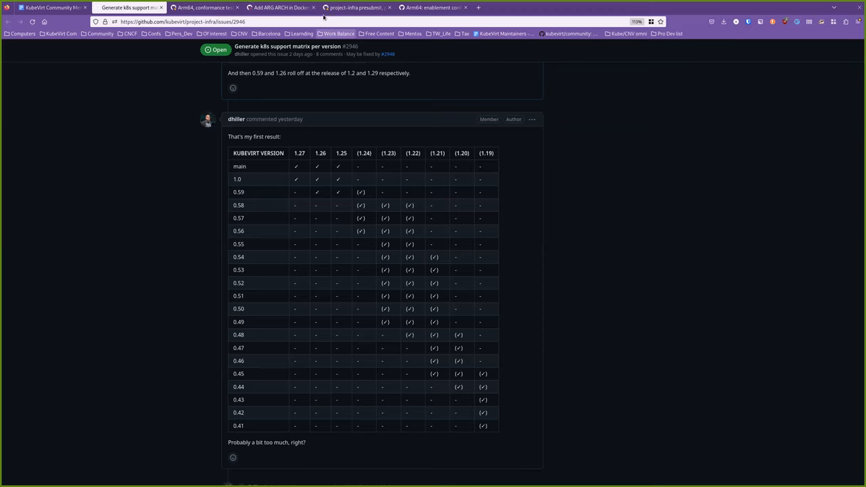
mouse_move(436, 136)
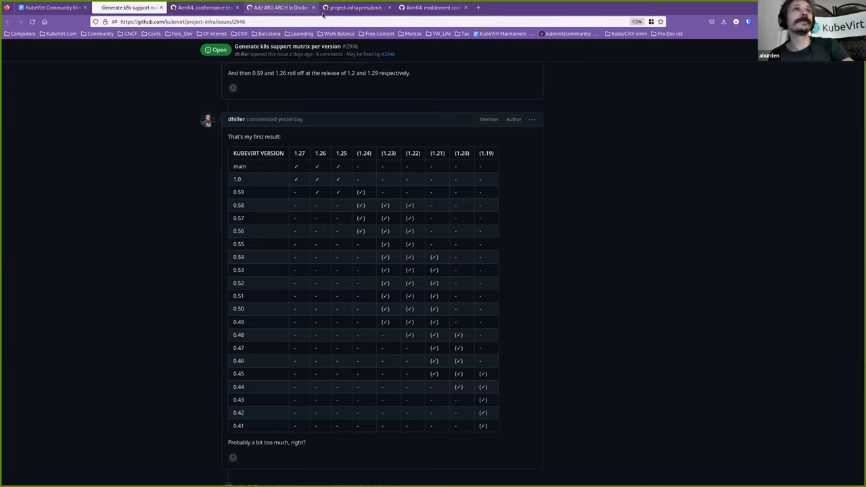
mouse_move(776, 399)
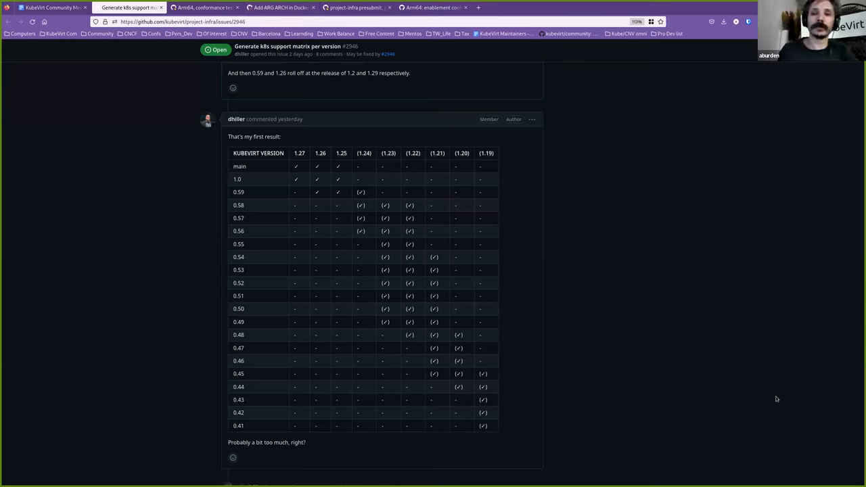
mouse_move(706, 297)
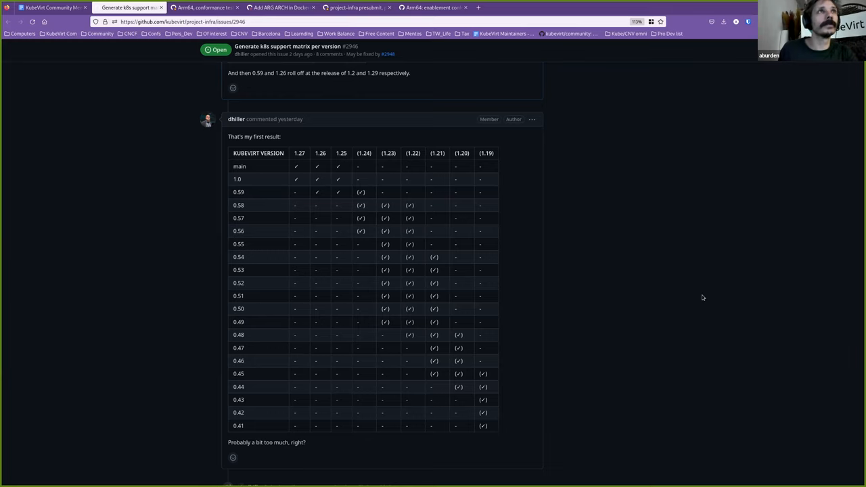
mouse_move(658, 275)
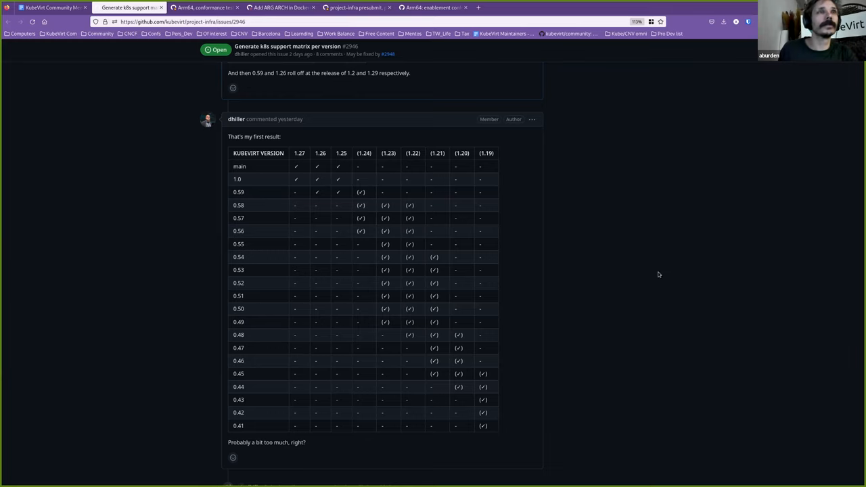
mouse_move(325, 19)
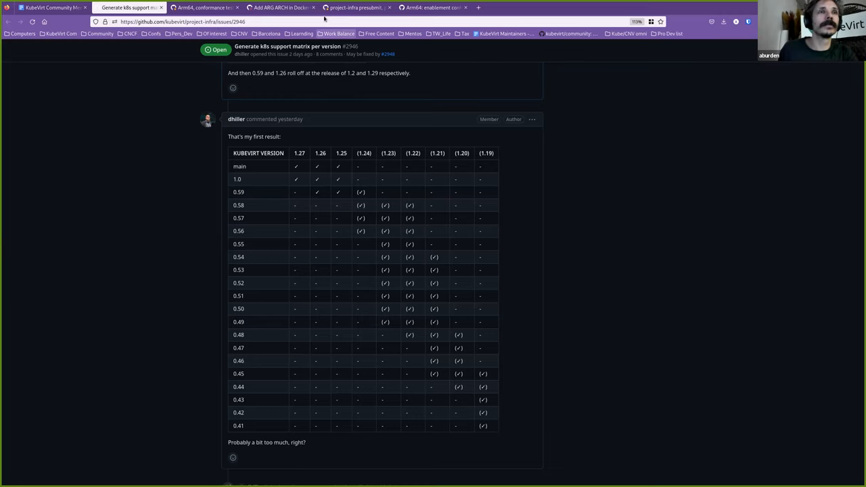
mouse_move(613, 200)
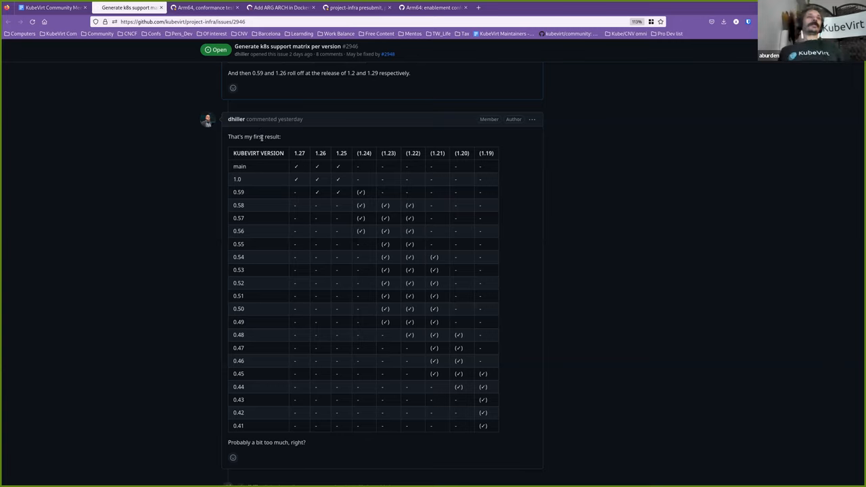
mouse_move(215, 137)
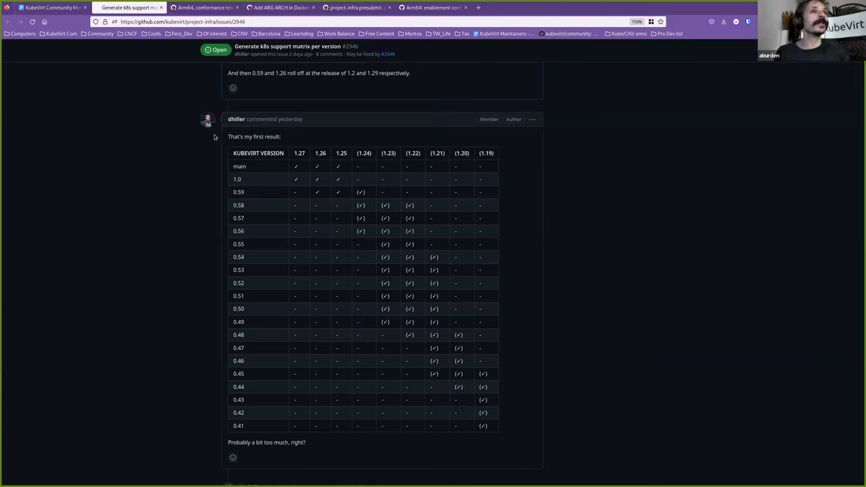
mouse_move(236, 119)
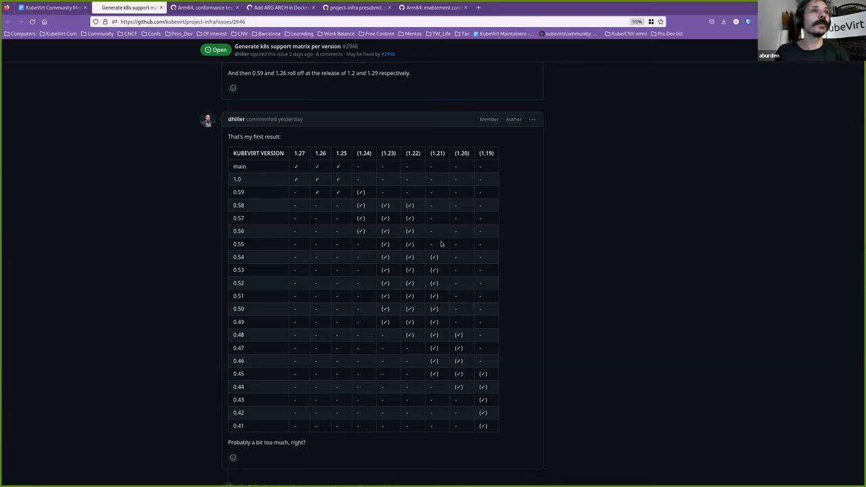
mouse_move(404, 241)
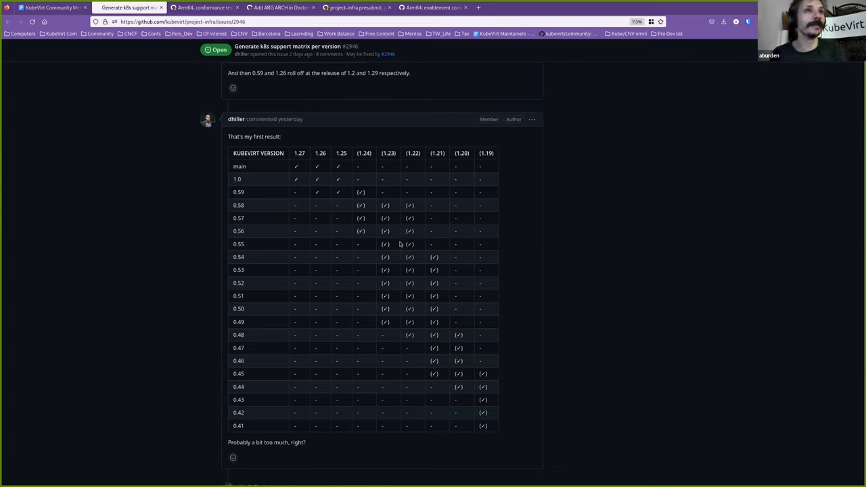
mouse_move(171, 156)
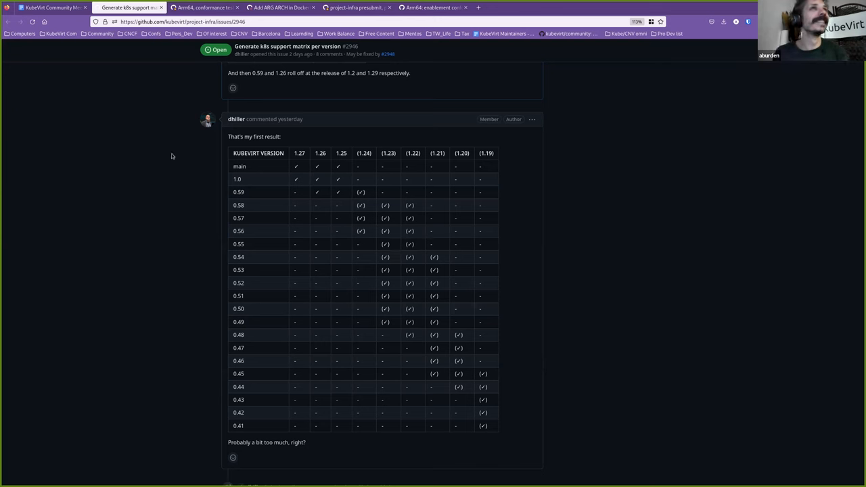
click(51, 7)
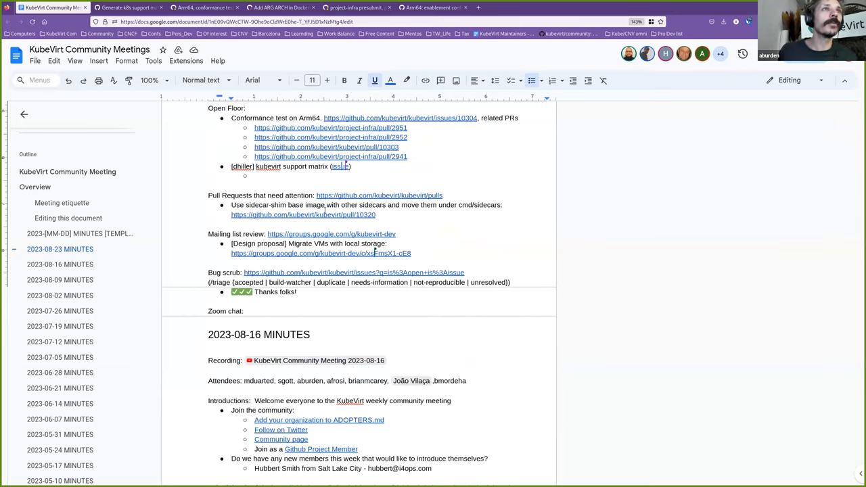
mouse_move(303, 214)
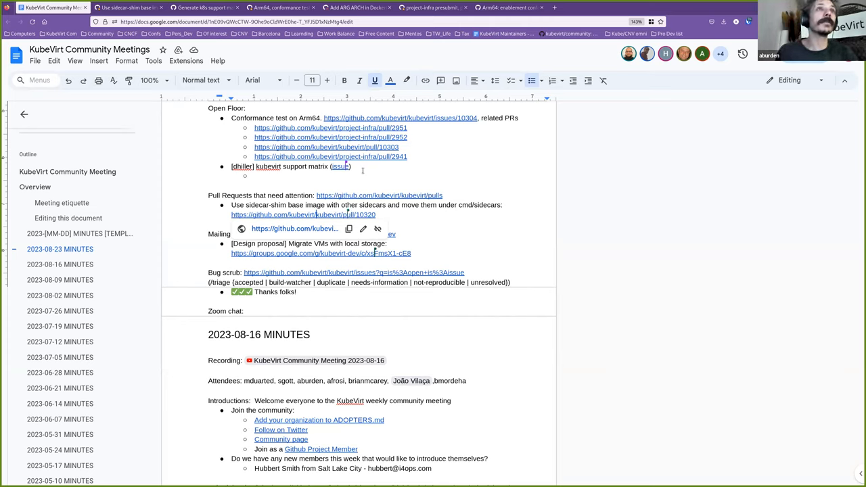
mouse_move(373, 168)
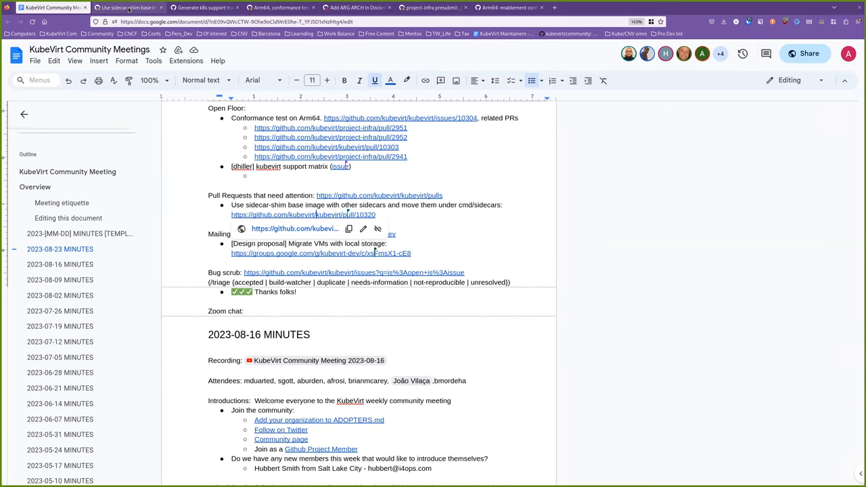
Switch to the newly opened kubevirt PR 10320 on the sidecar-shim base image
click(128, 7)
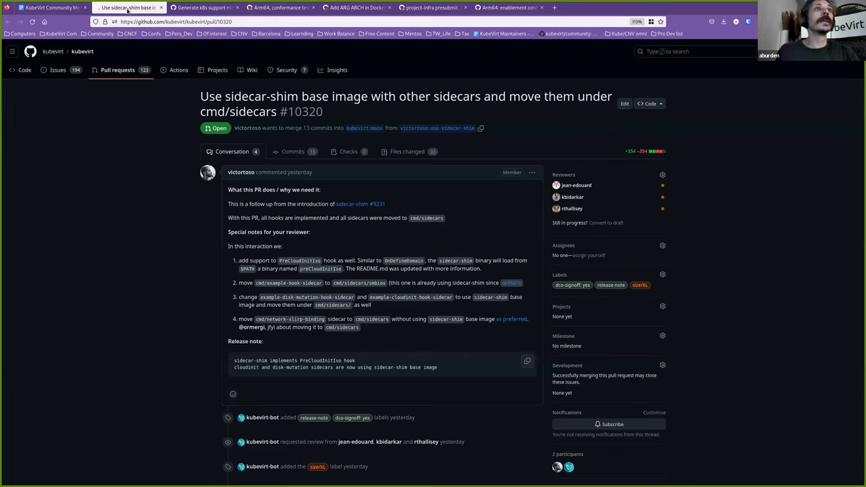
mouse_move(46, 256)
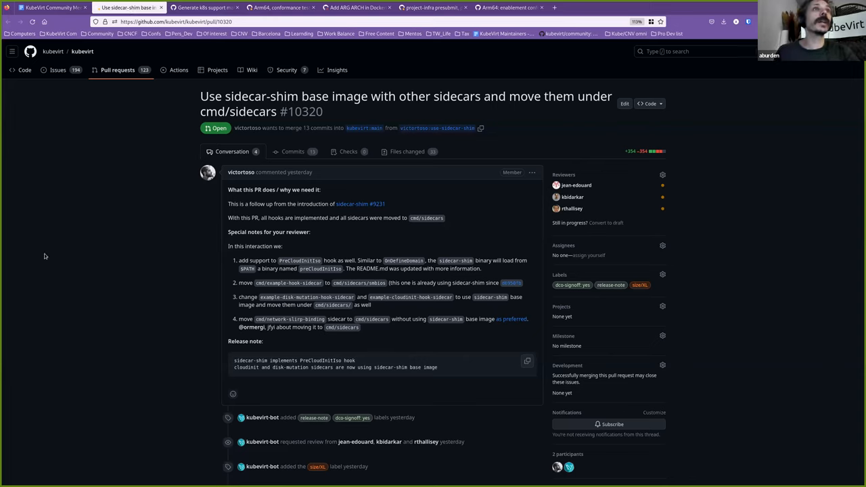
mouse_move(39, 211)
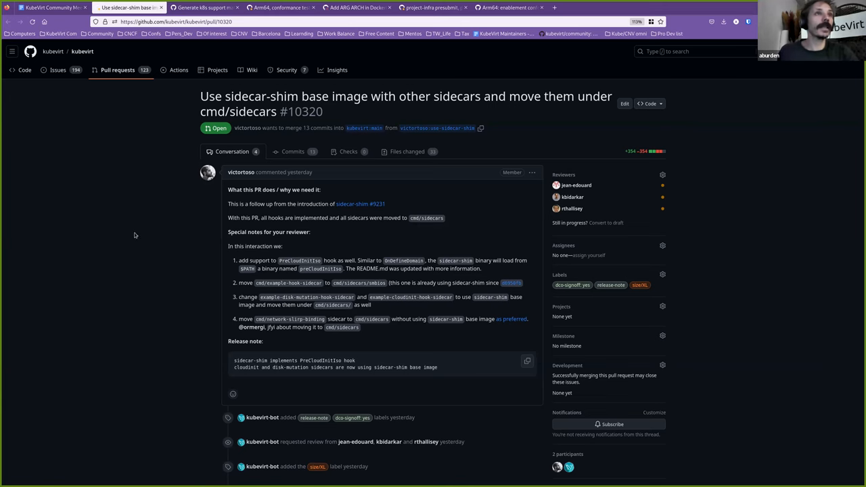
scroll(down, 3)
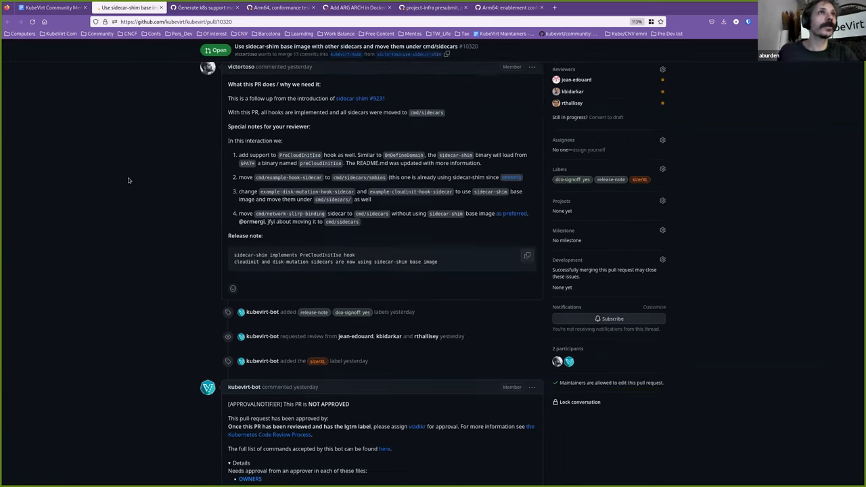
scroll(down, 3)
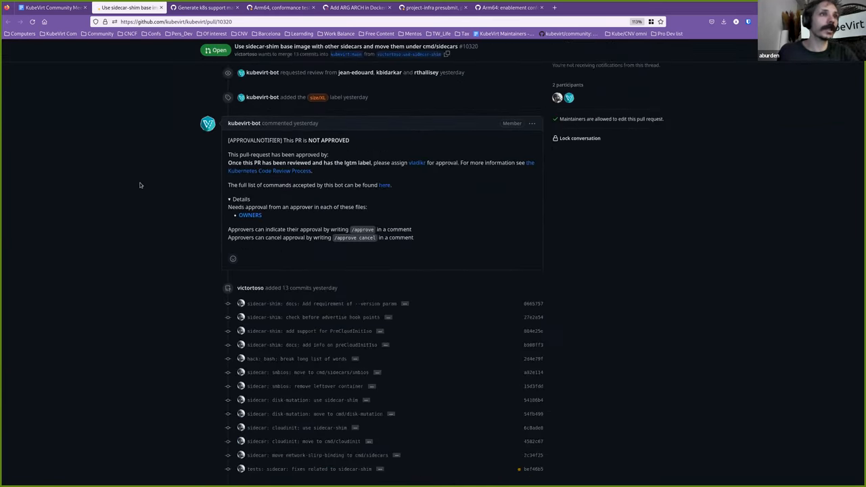
scroll(down, 3)
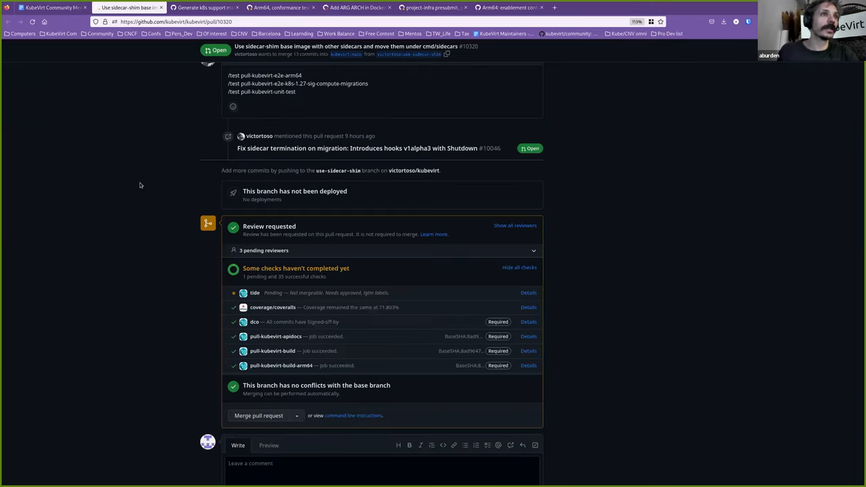
mouse_move(155, 219)
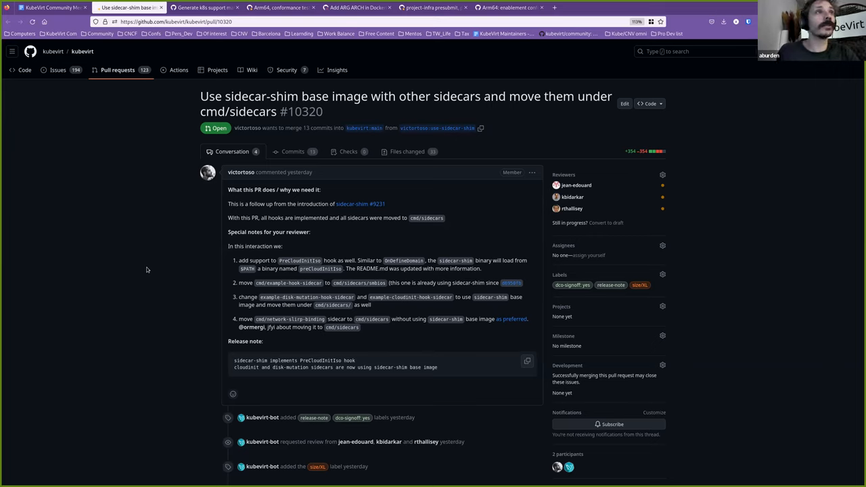
mouse_move(208, 282)
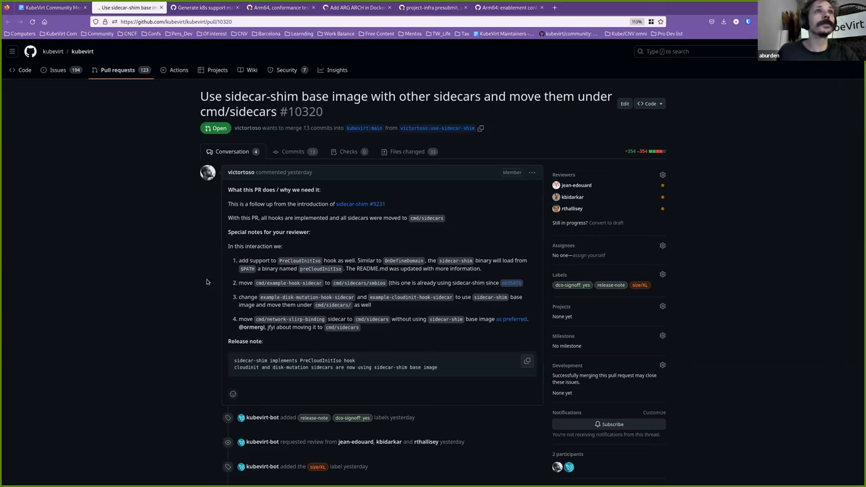
mouse_move(186, 273)
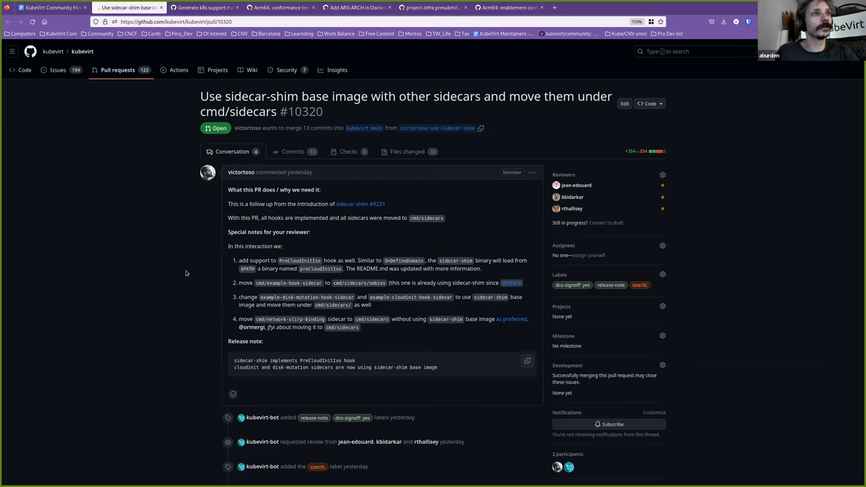
mouse_move(182, 316)
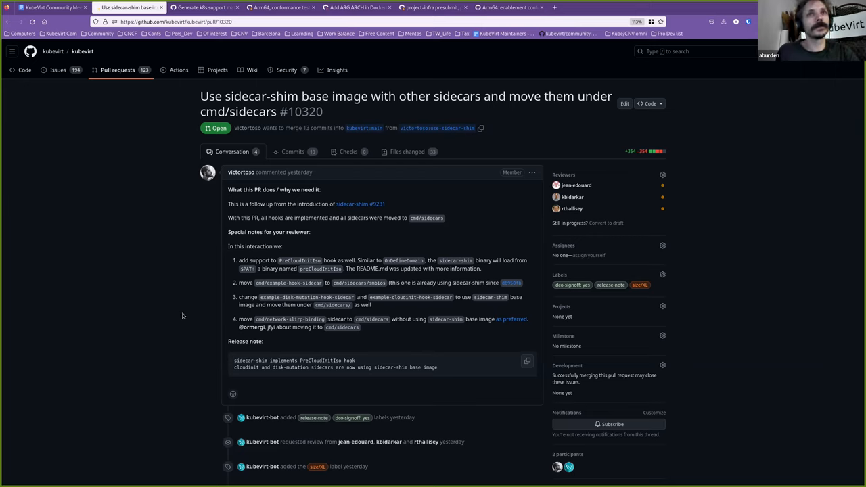
mouse_move(799, 123)
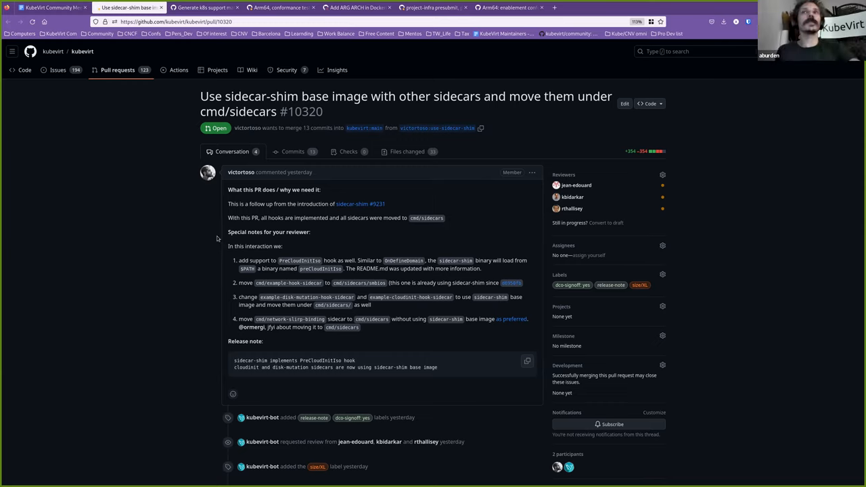
scroll(down, 3)
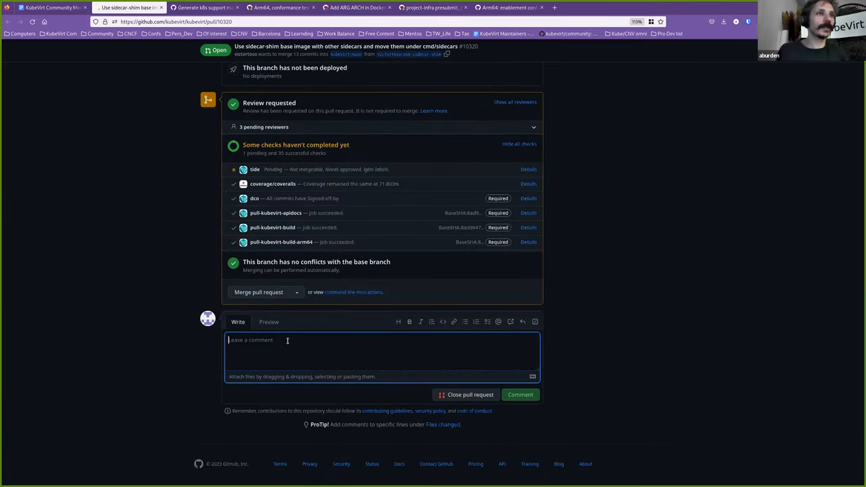
text(@)
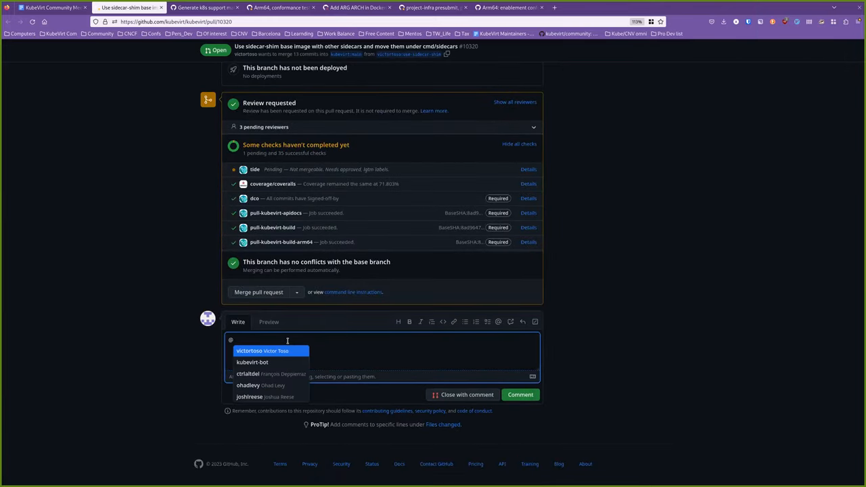
text(enp0s3)
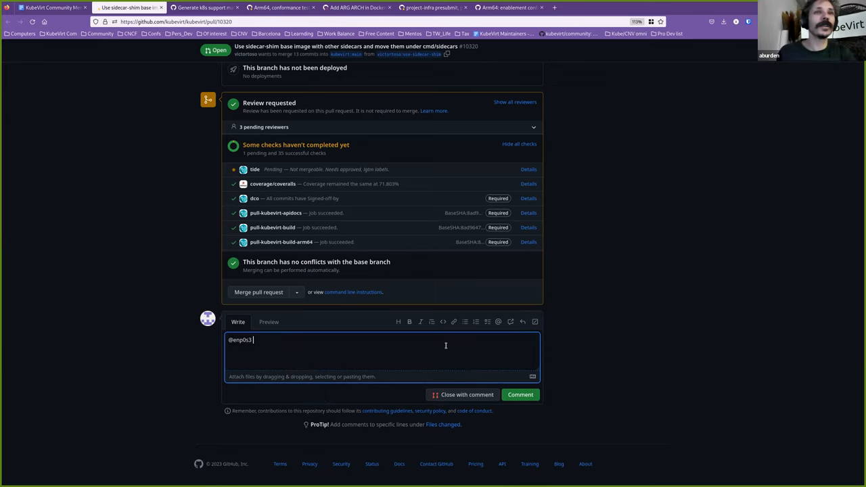
text(/cd)
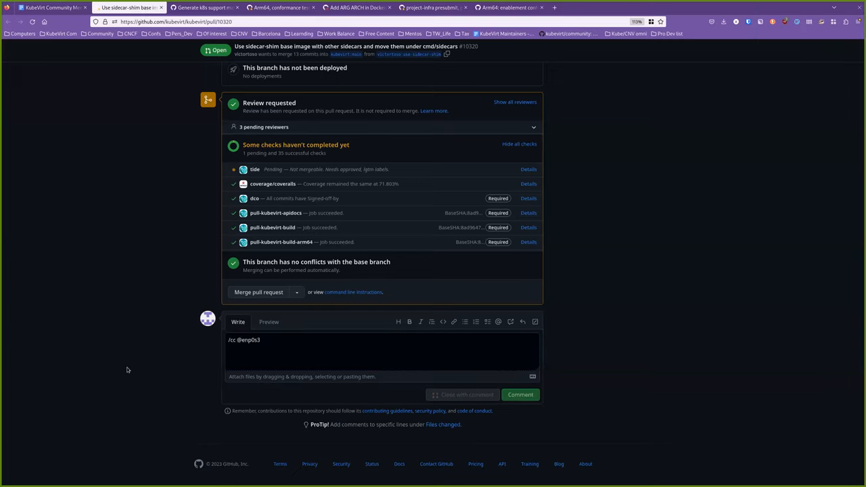
scroll(up, 3)
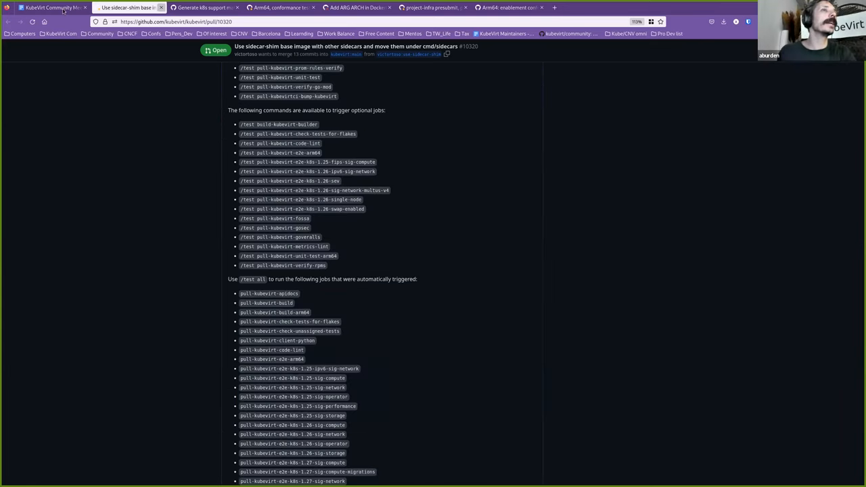
Return to the minutes and open the Migrate VMs with local storage mailing-list thread
click(52, 7)
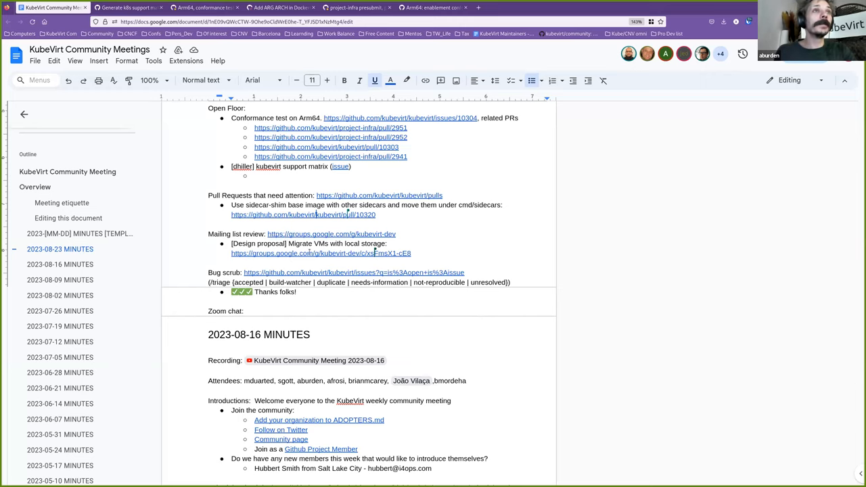
mouse_move(321, 253)
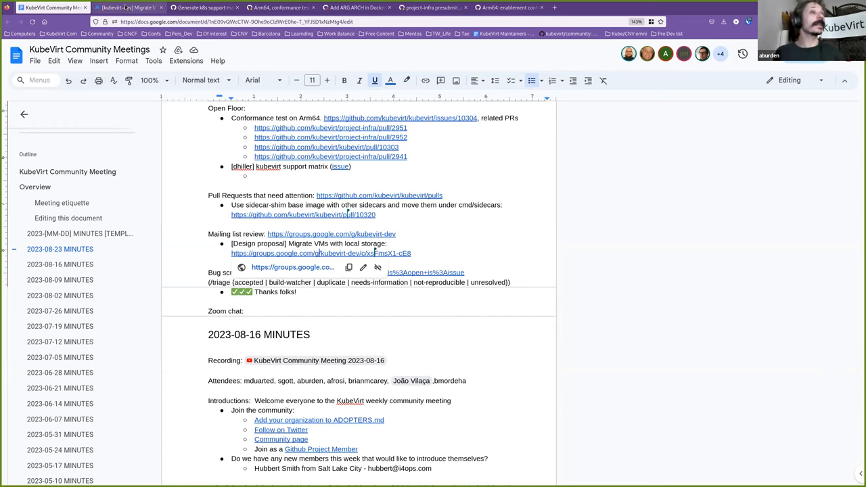
click(129, 7)
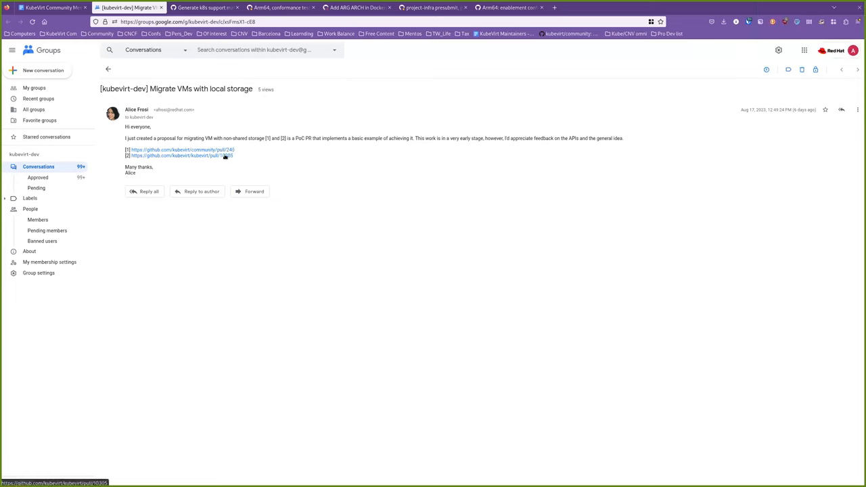
mouse_move(216, 156)
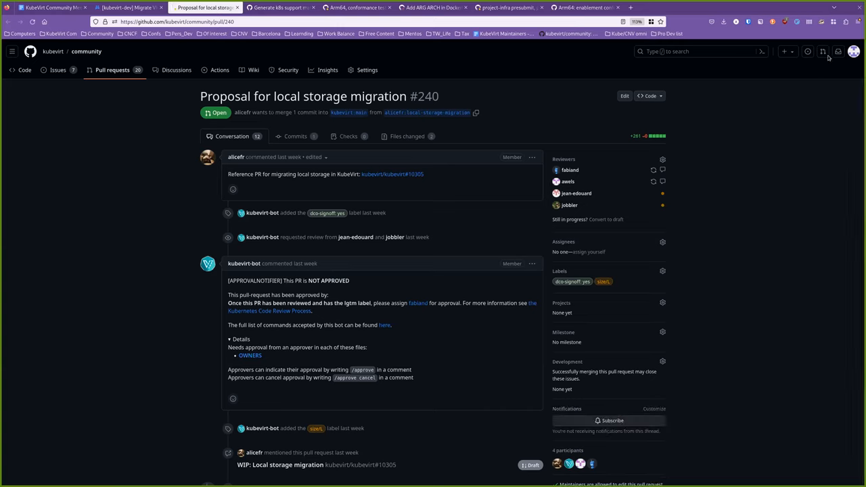
mouse_move(838, 51)
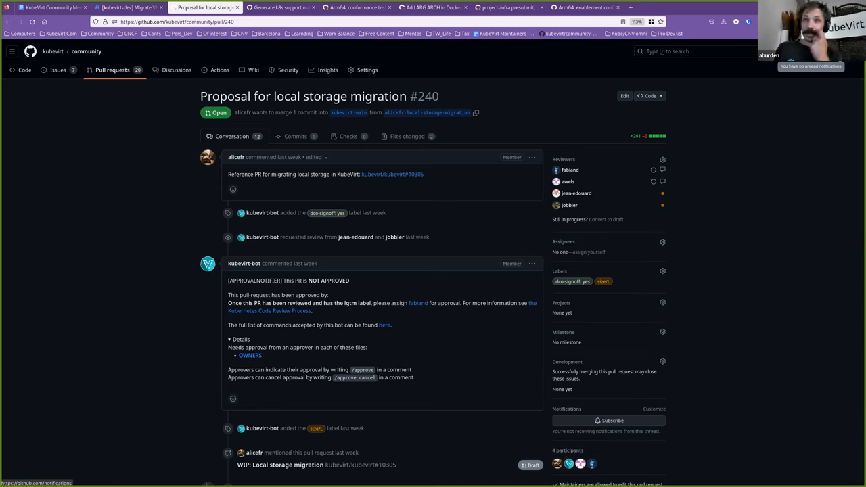
mouse_move(218, 208)
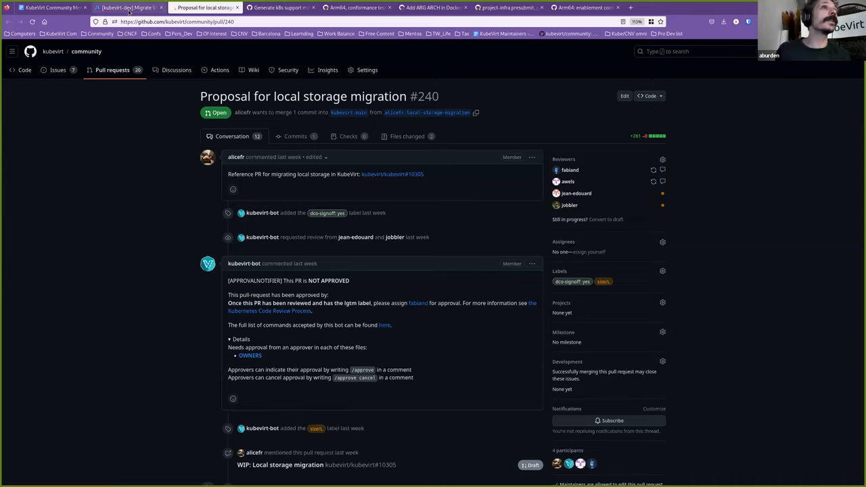
Read community PR #240's review discussion down to alicefr's summary, then return to the minutes
click(128, 7)
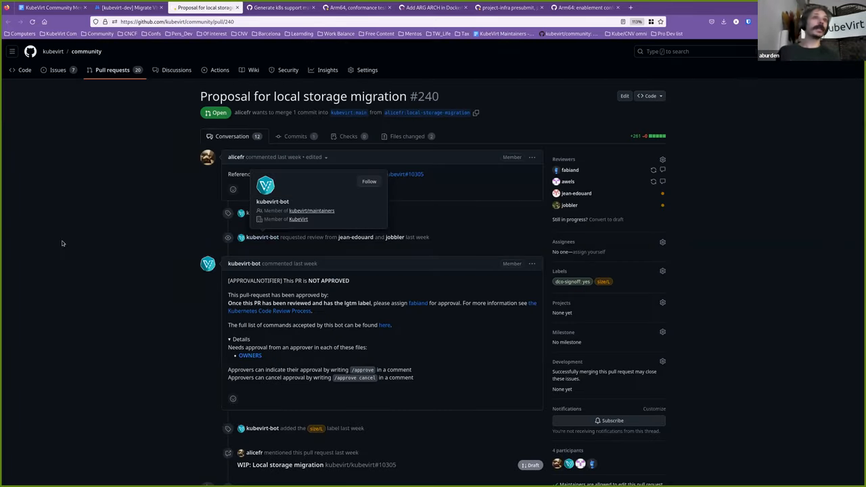
scroll(down, 3)
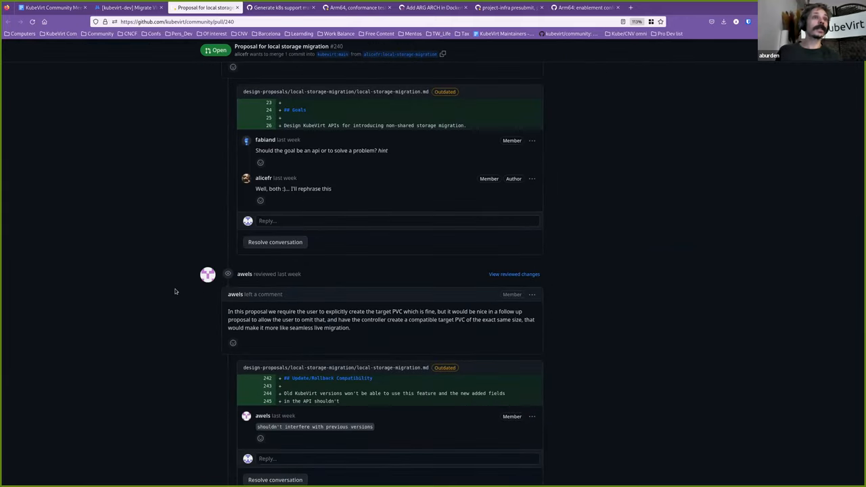
scroll(up, 3)
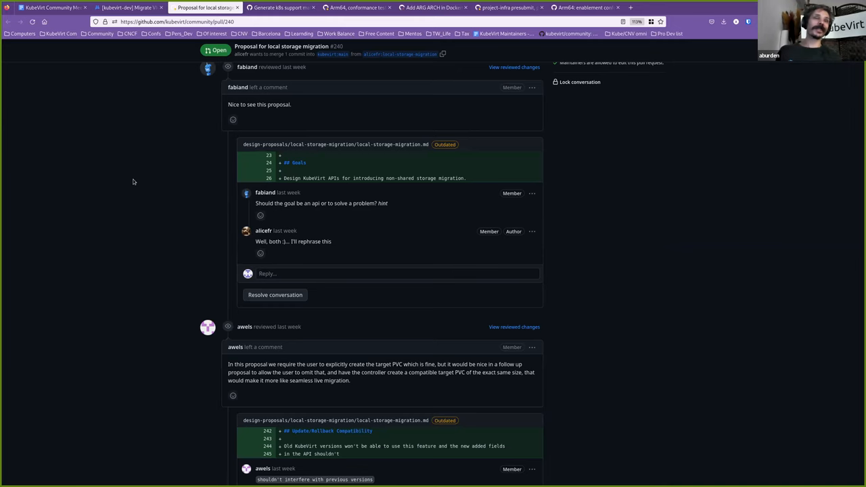
scroll(down, 3)
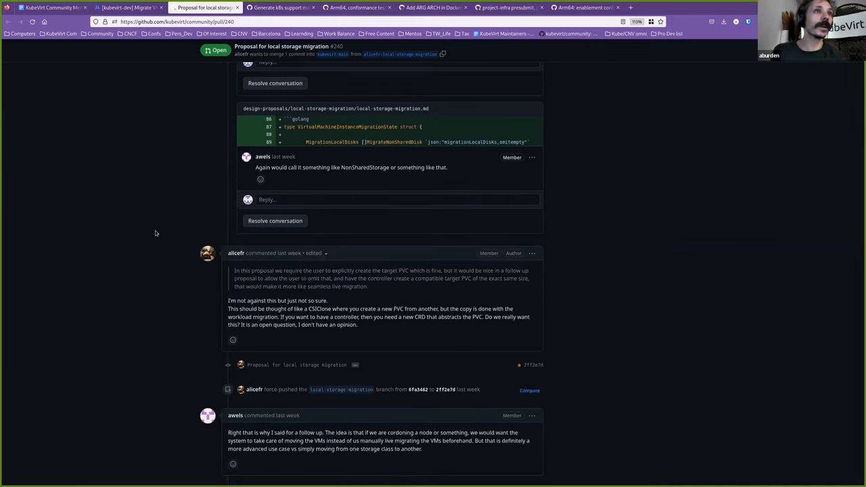
scroll(down, 3)
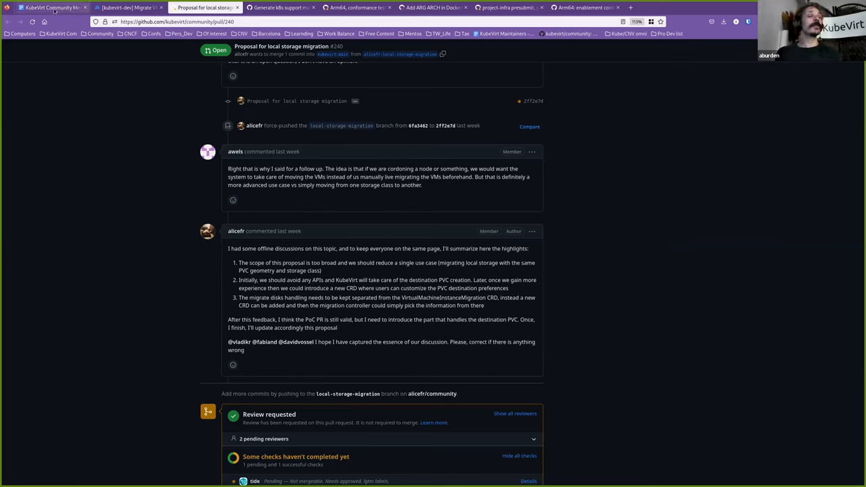
click(51, 8)
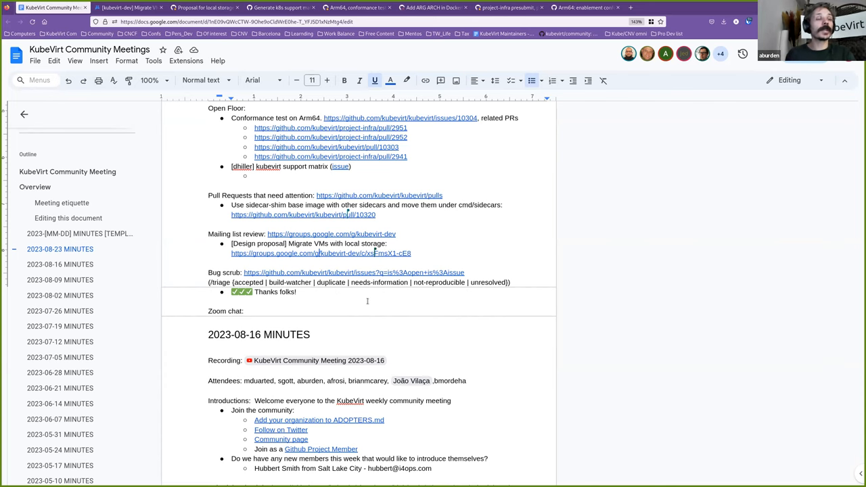
Scroll up through the 2023-08-23 minutes to the top of the MINUTES section
scroll(up, 3)
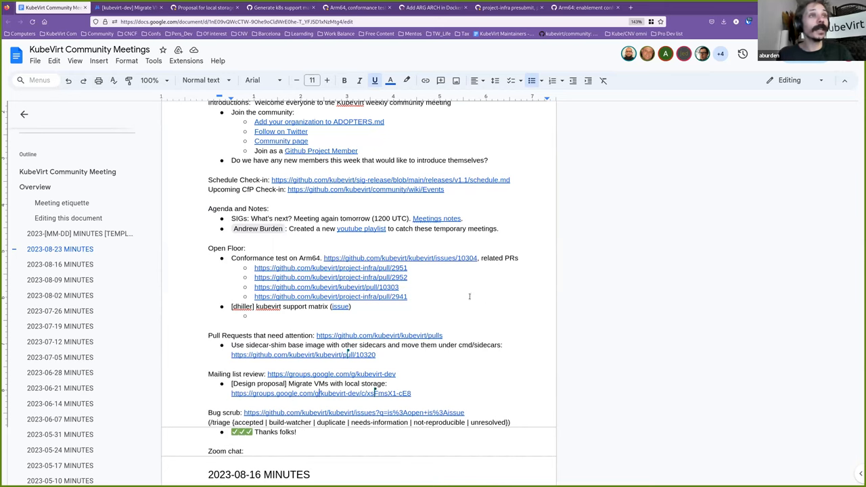
scroll(up, 3)
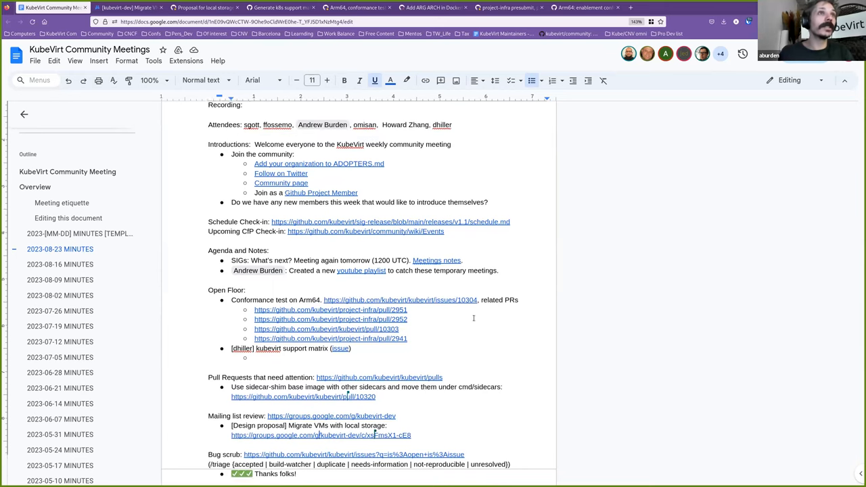
scroll(up, 3)
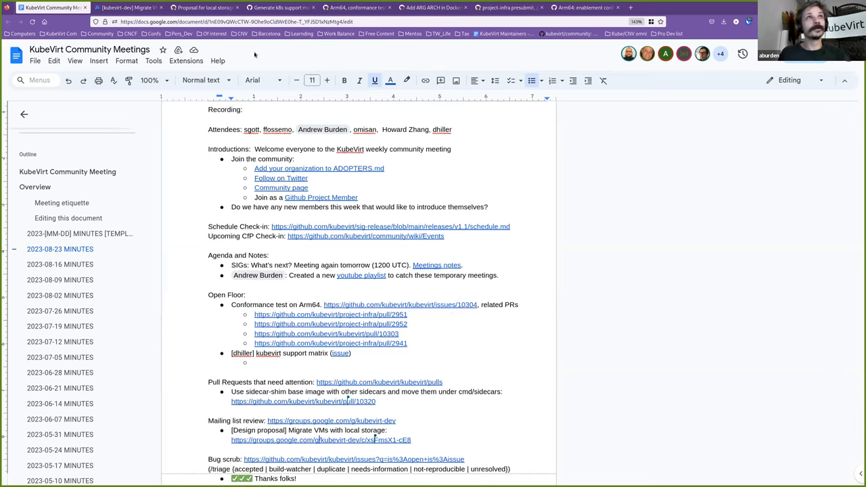
mouse_move(325, 21)
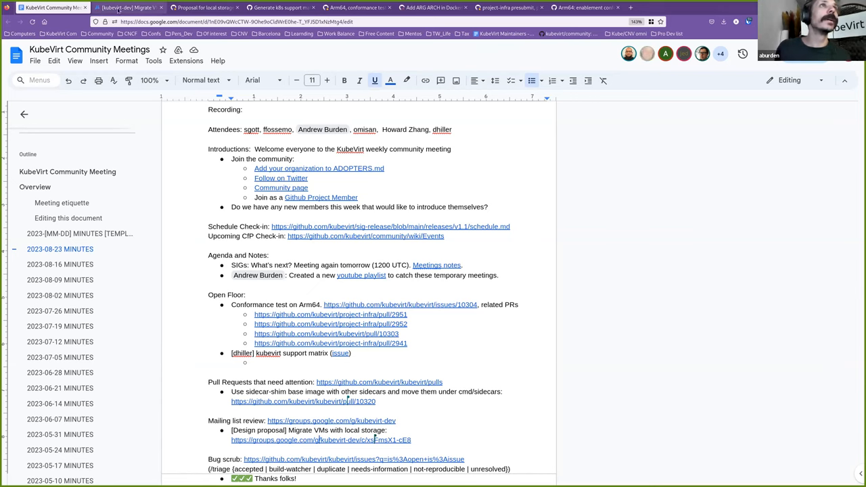
Open the kubevirt.io project website and scroll its home page
click(583, 7)
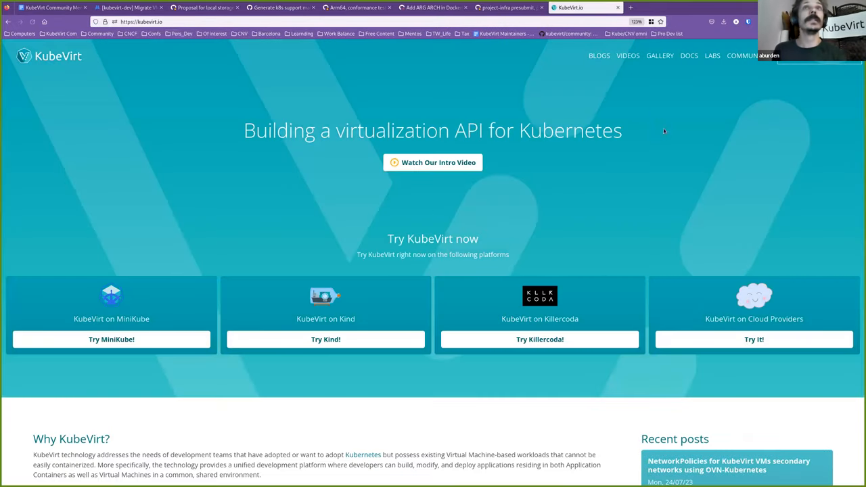
scroll(down, 3)
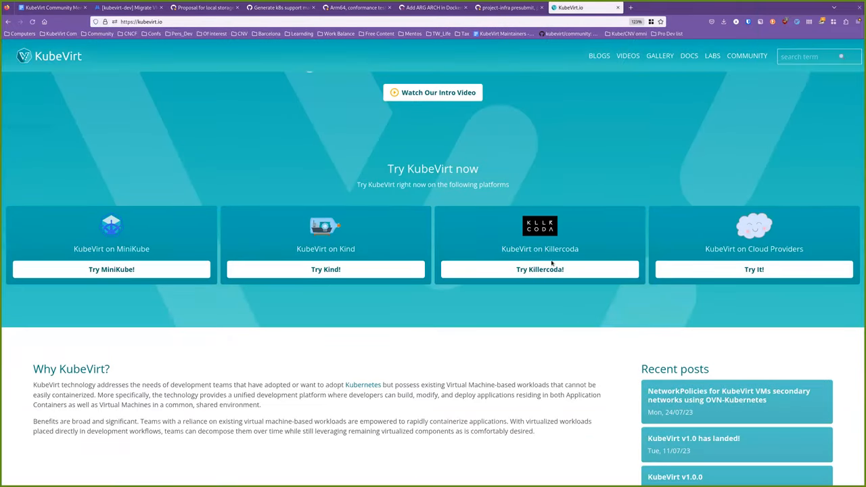
scroll(up, 3)
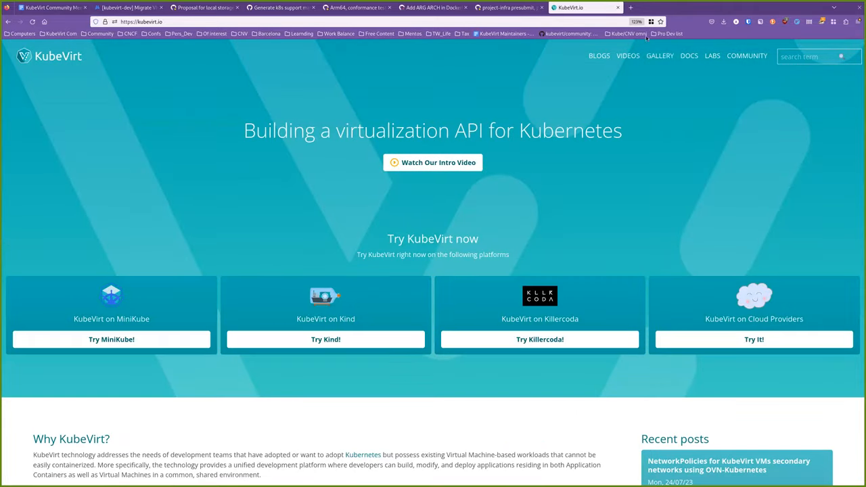
Open the KubeVirt user guide and scroll its Welcome page of labs and help resources
click(689, 56)
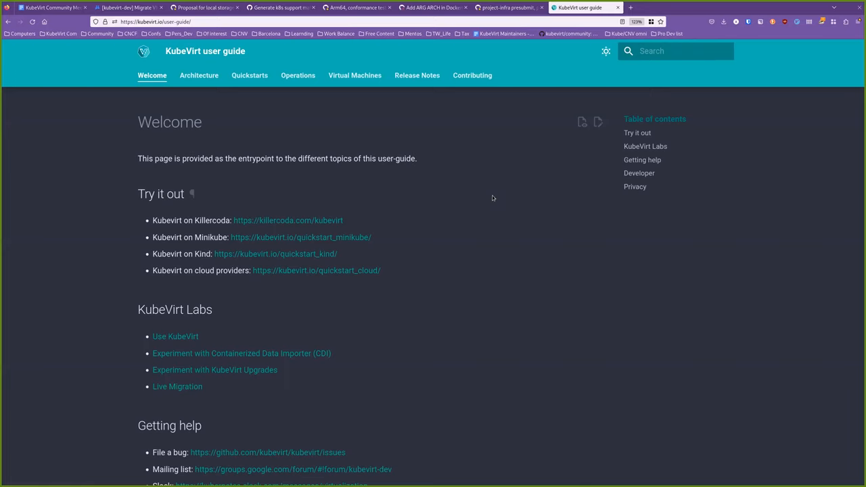
mouse_move(518, 199)
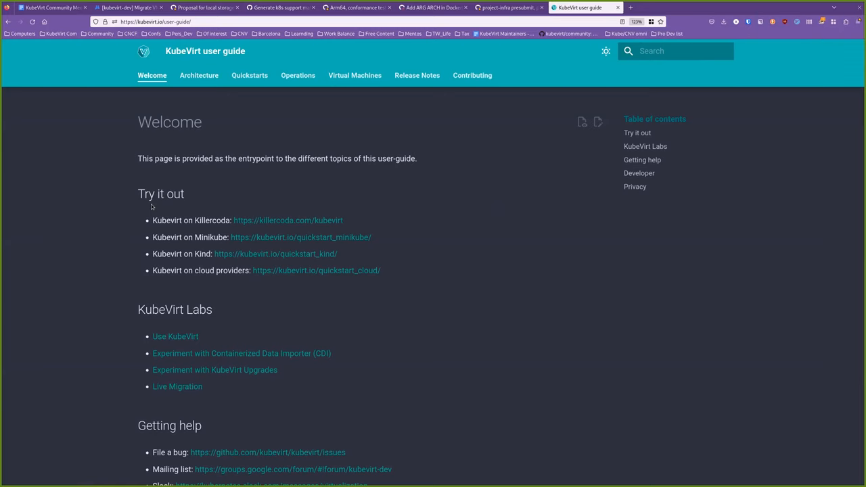
mouse_move(61, 232)
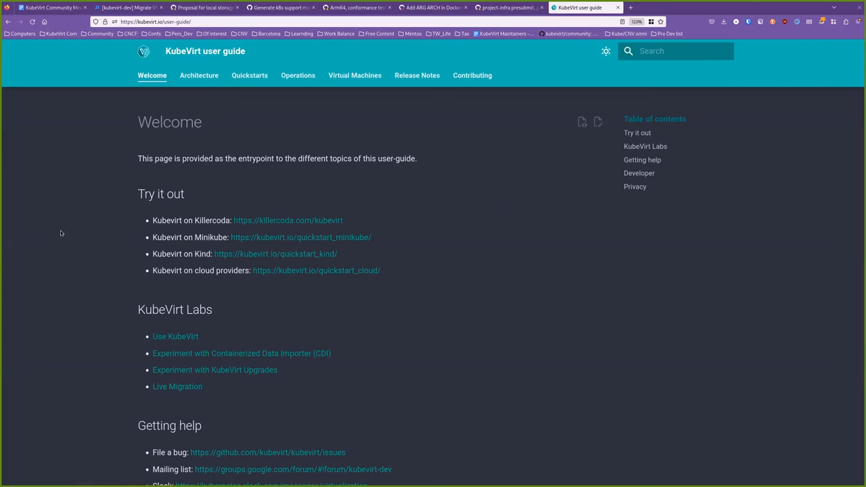
scroll(down, 3)
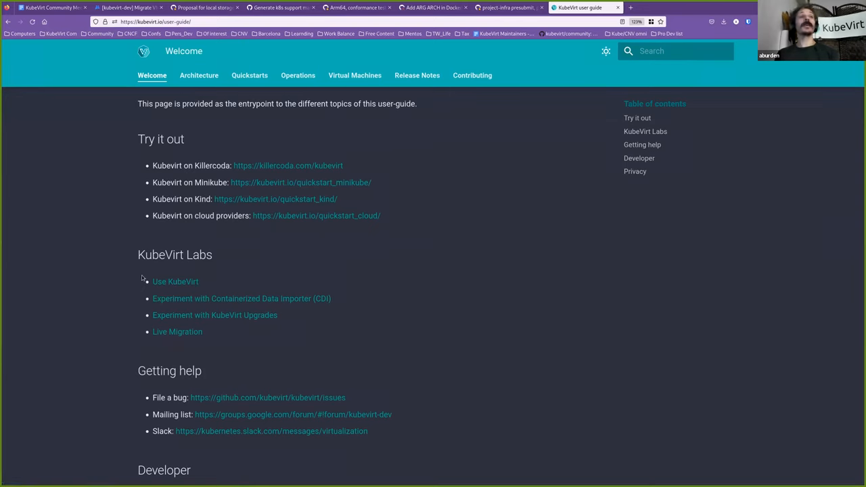
scroll(down, 3)
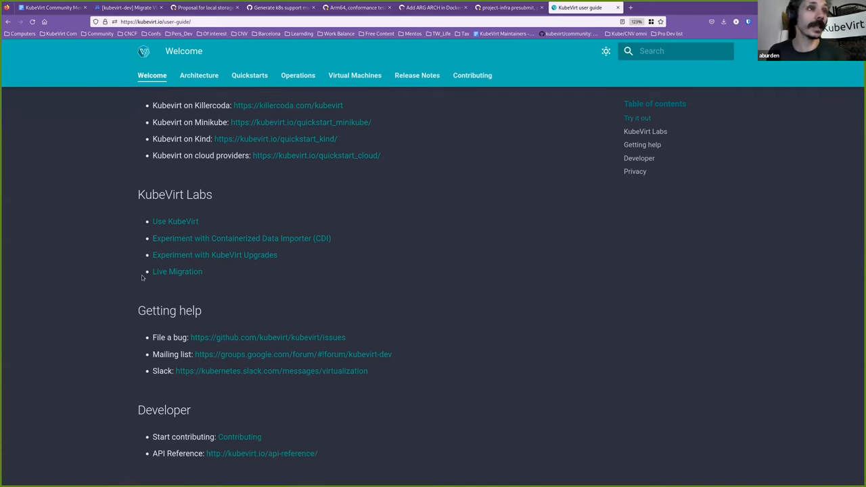
scroll(up, 3)
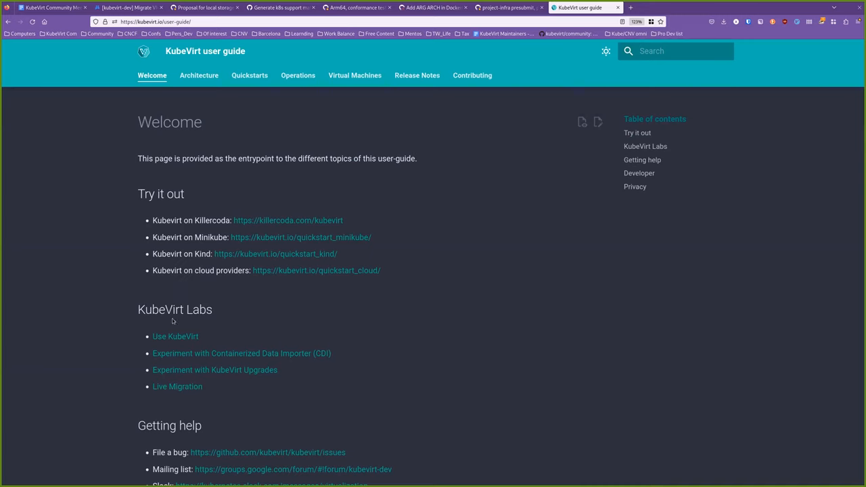
mouse_move(175, 310)
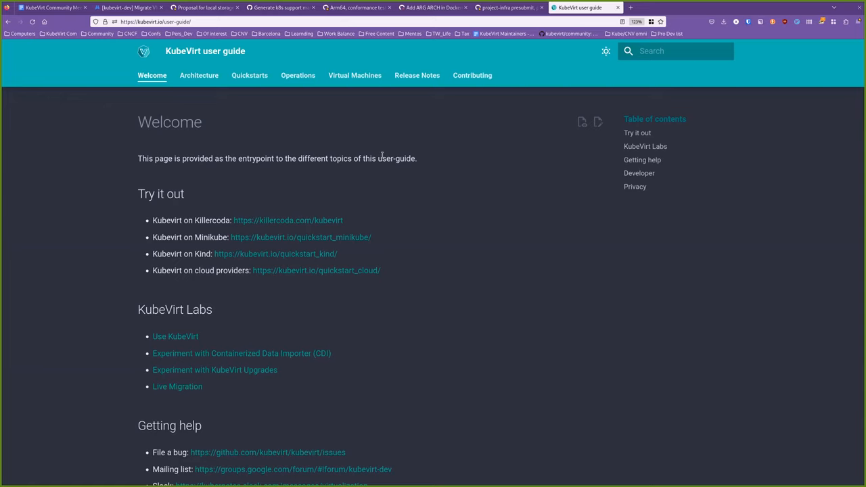
mouse_move(209, 310)
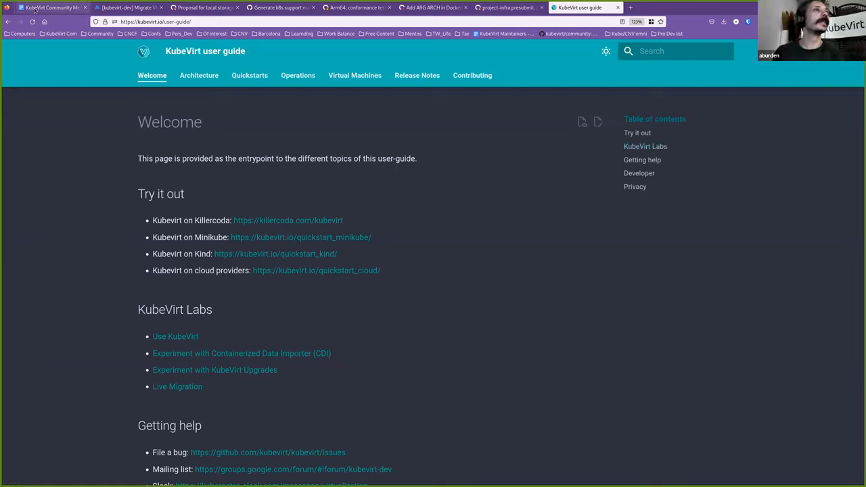
Return to the KubeVirt Community Meetings minutes and scroll up to the Agenda notes
click(51, 8)
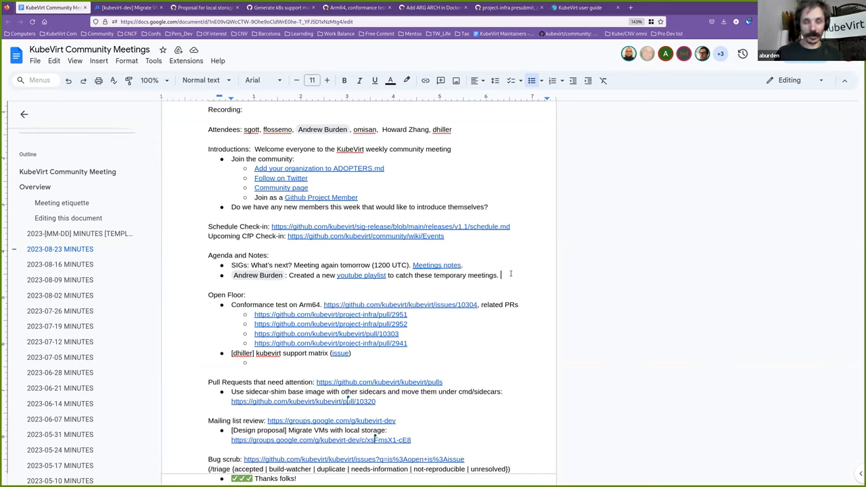
scroll(up, 3)
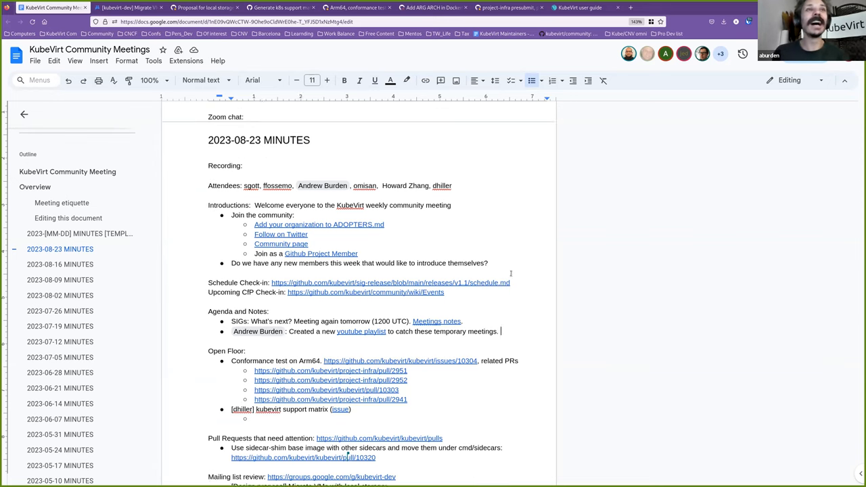
scroll(up, 3)
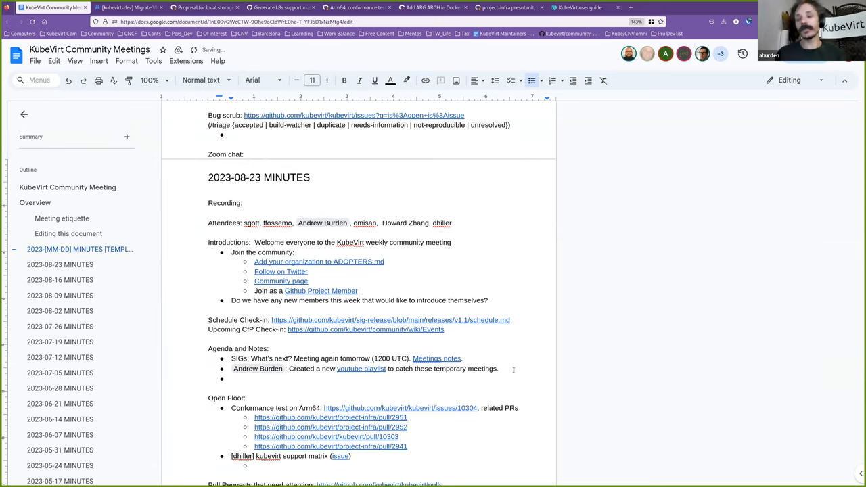